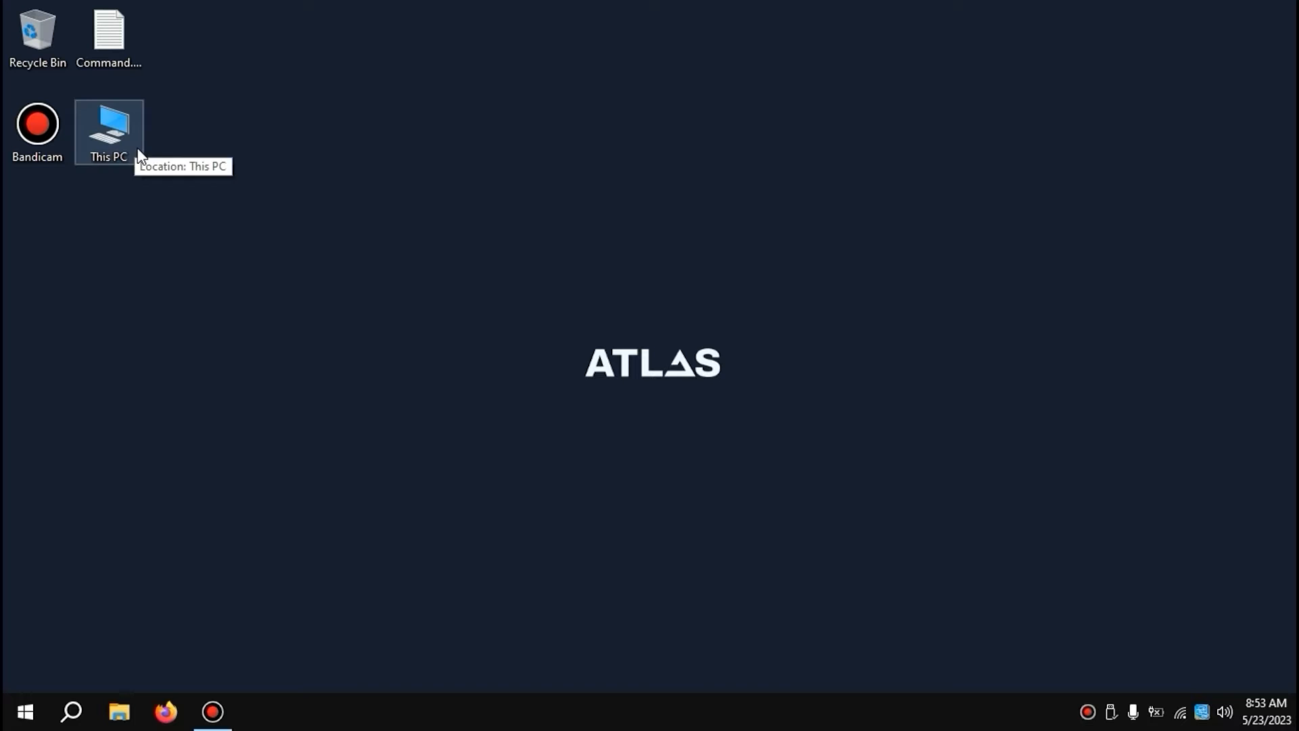
pyautogui.moveTo(123, 131)
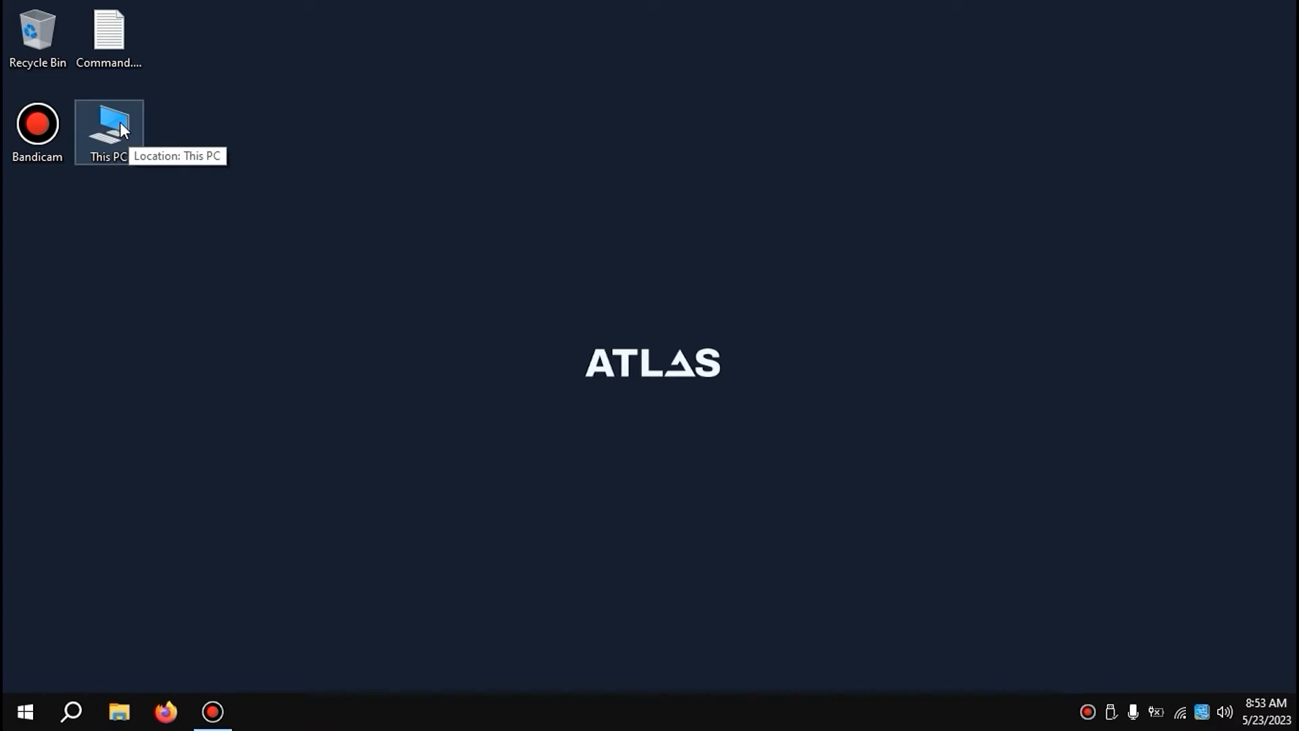
# Step: Open This PC and go to the Downloads folder holding the Windows 11 ISO
pyautogui.doubleClick(109, 125)
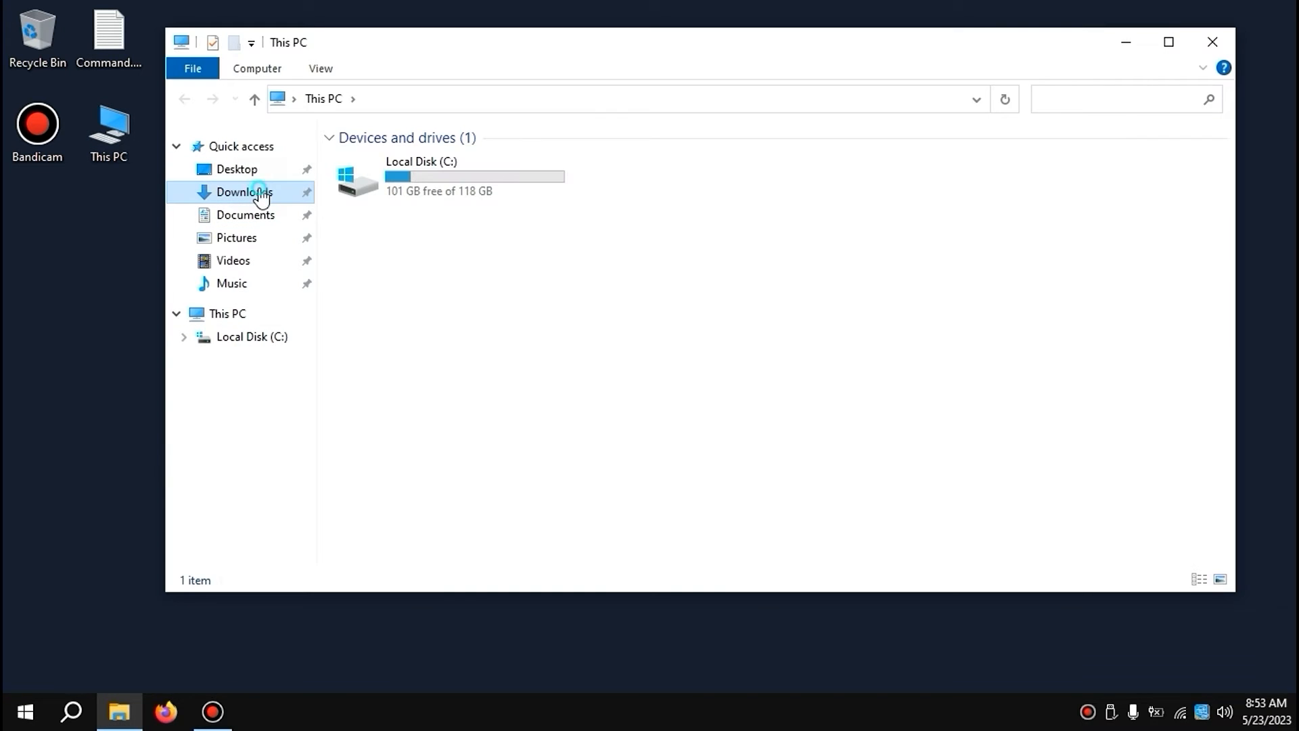
pyautogui.click(243, 191)
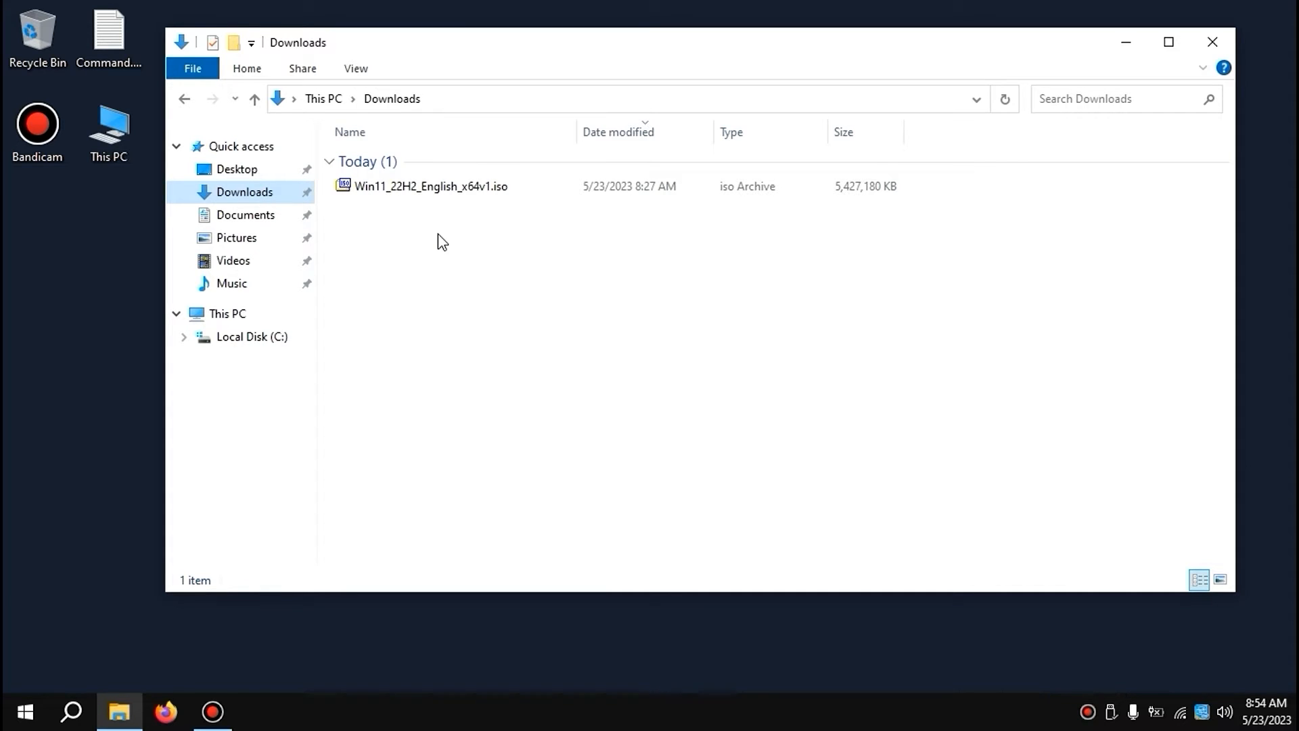
pyautogui.moveTo(440, 236)
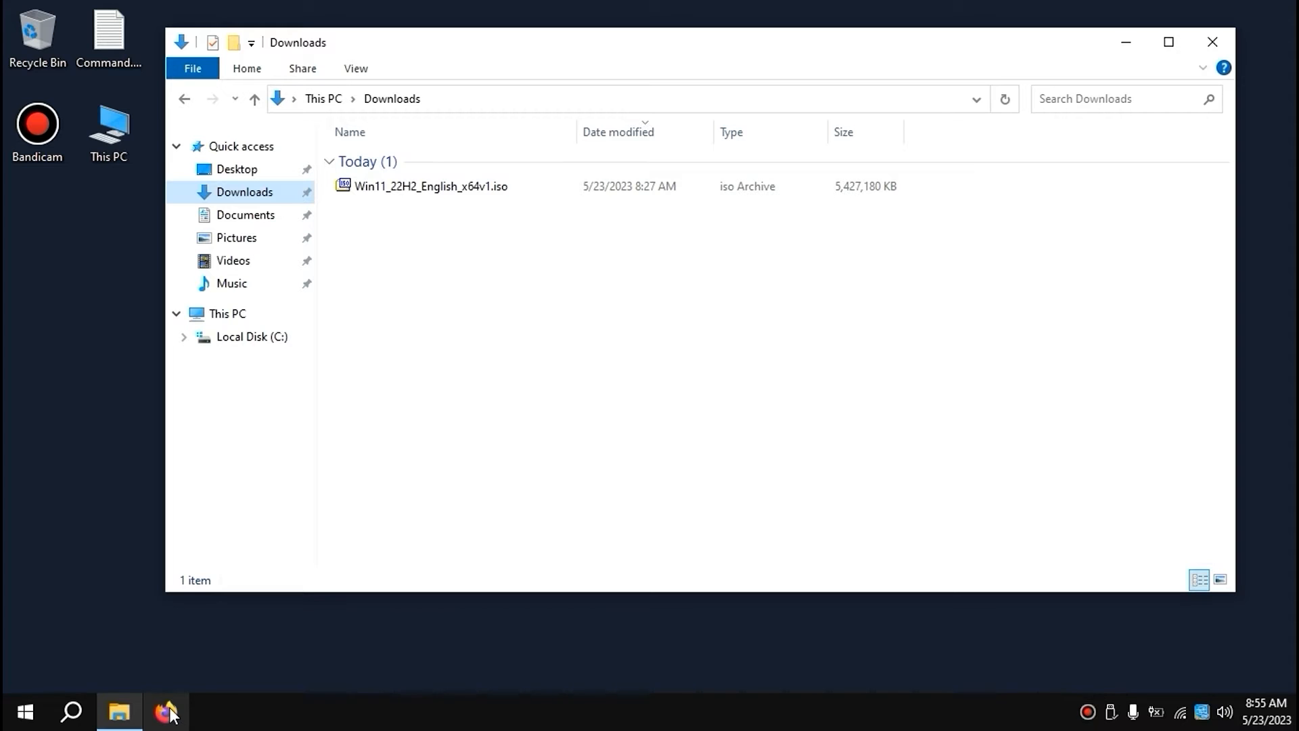
# Step: Search 'download rufus' in Firefox and download rufus-4.0p.exe from rufus.ie
pyautogui.click(166, 712)
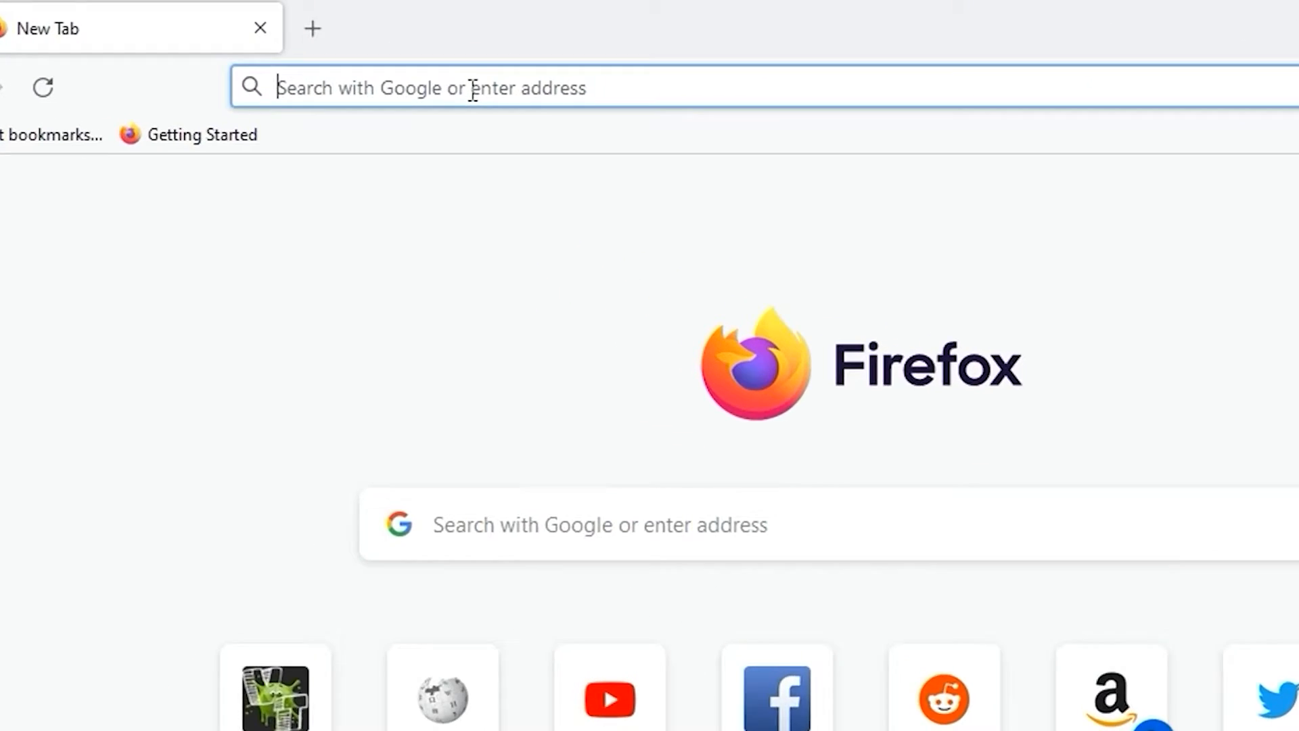
pyautogui.write('download+rufus')
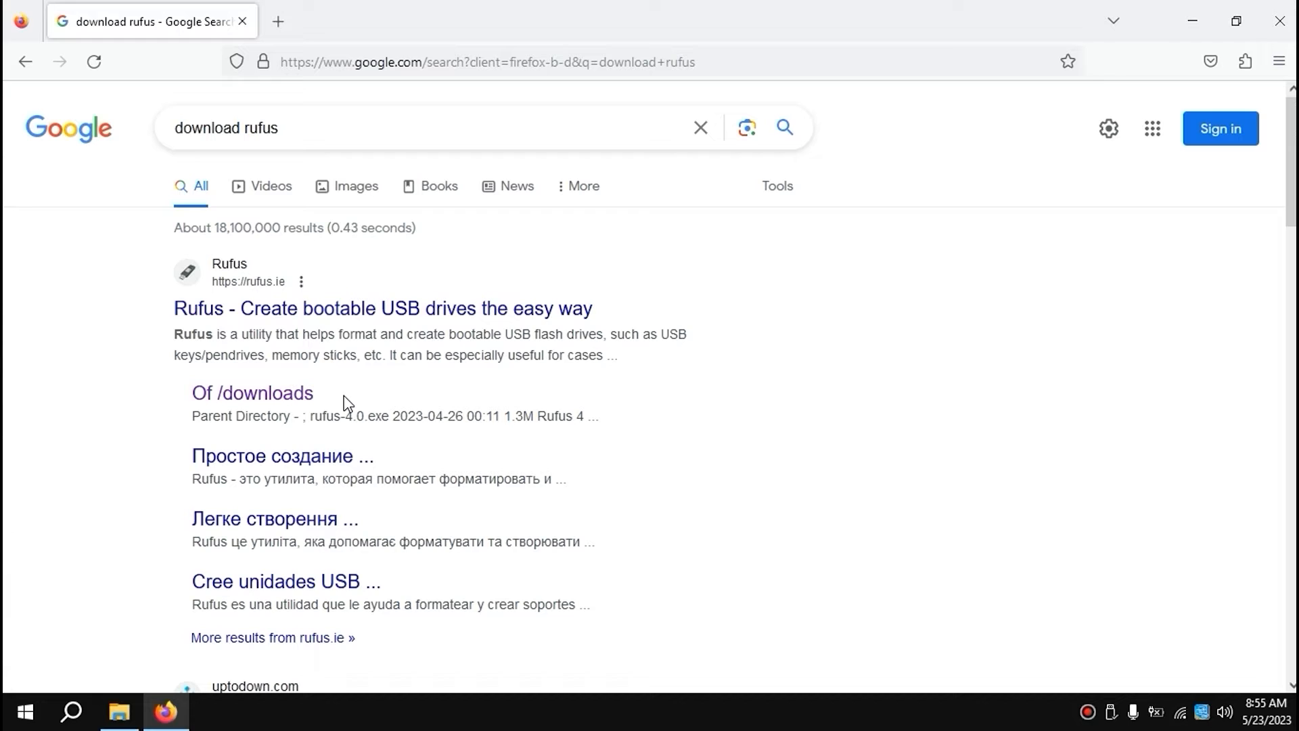
pyautogui.click(251, 392)
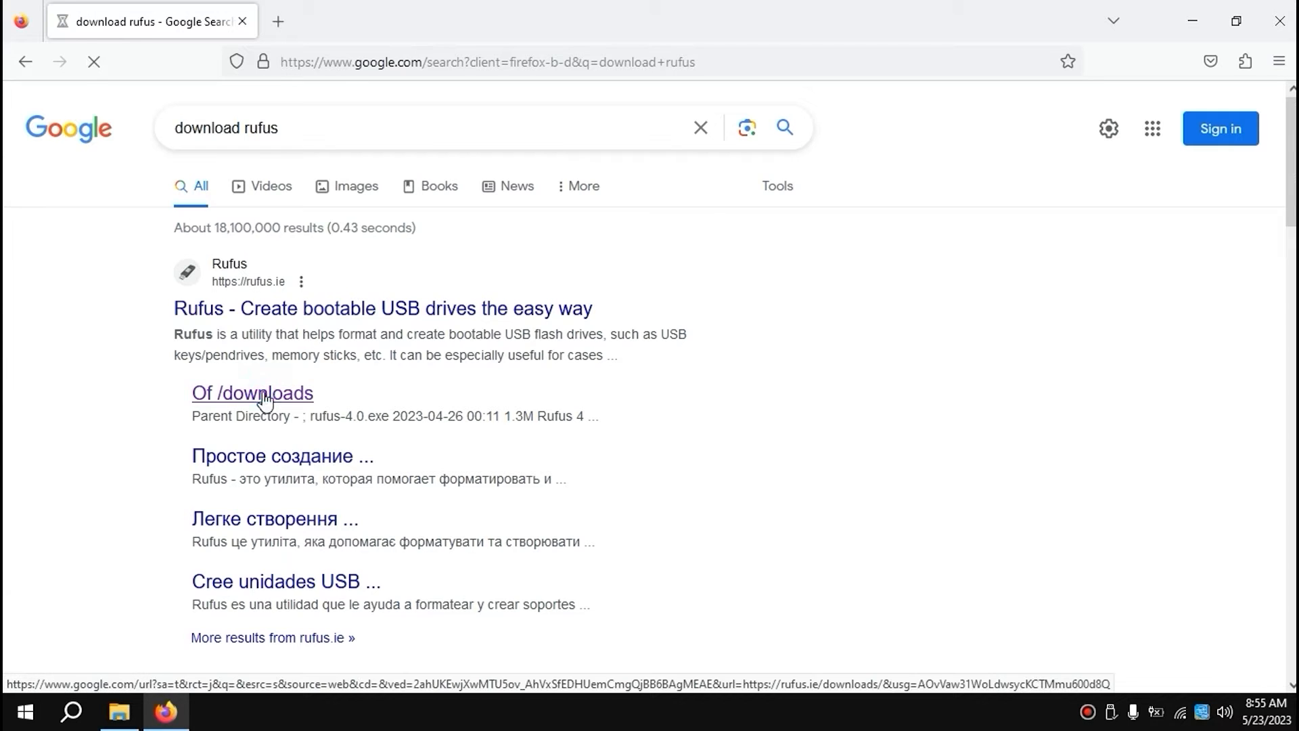
pyautogui.click(252, 393)
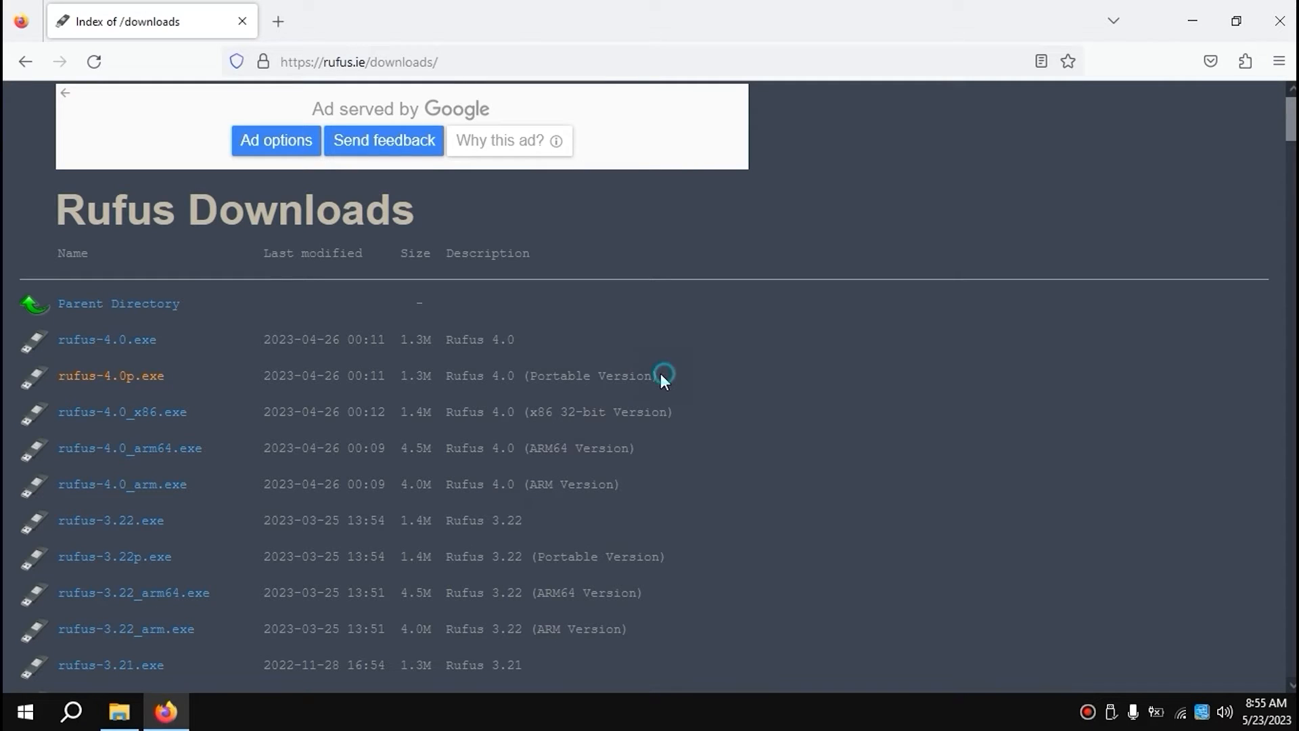
pyautogui.moveTo(663, 376); pyautogui.dragTo(265, 376)
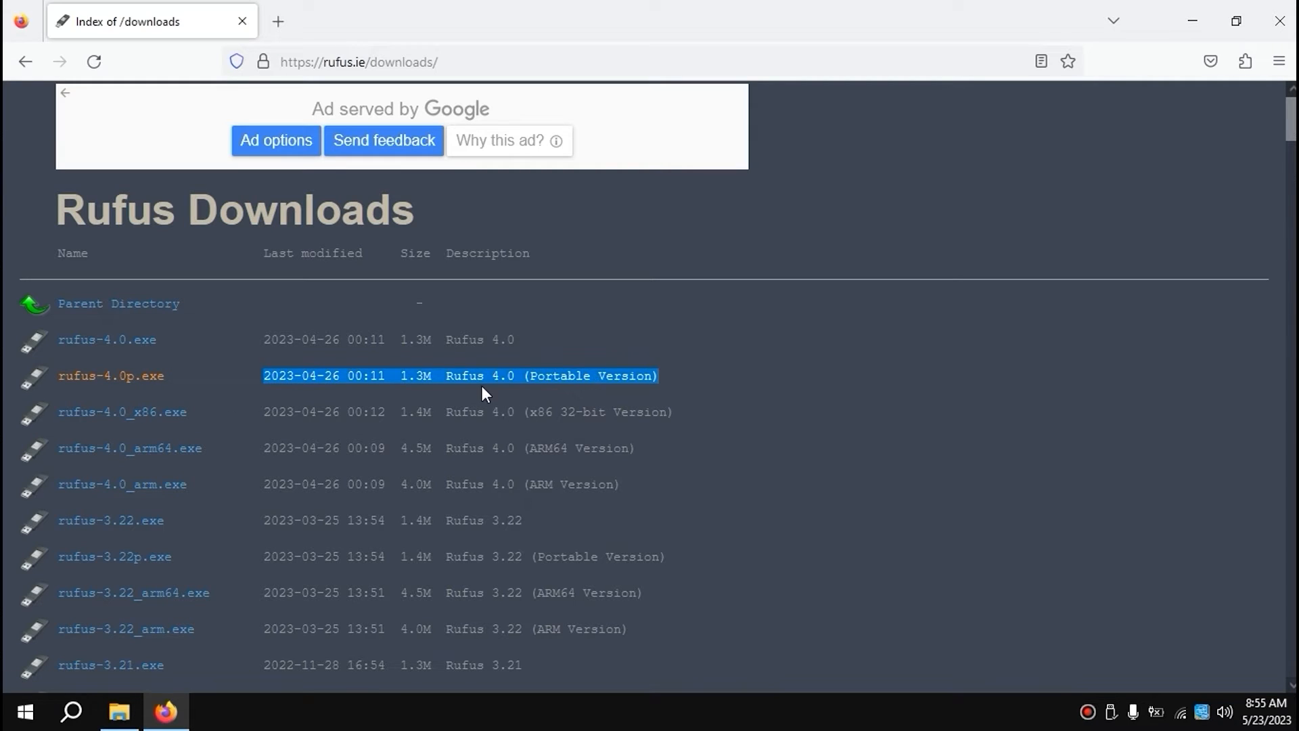
pyautogui.moveTo(111, 375)
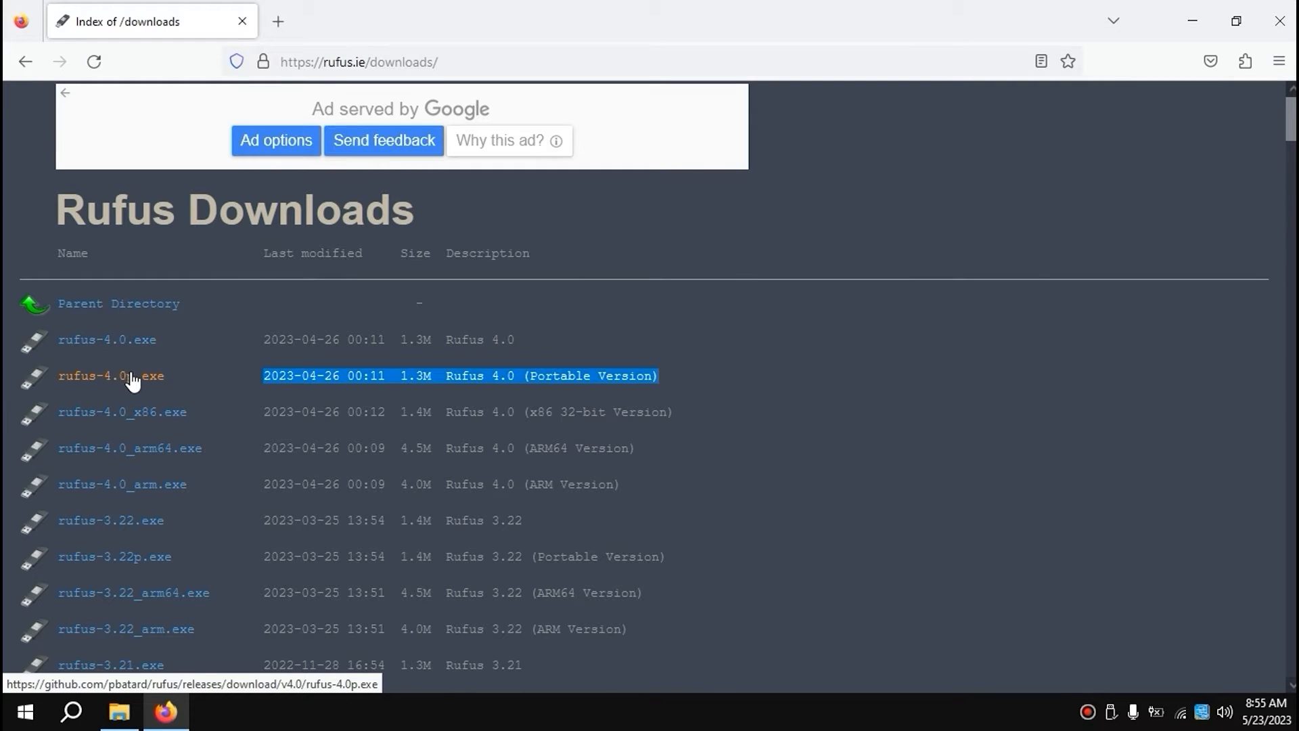
pyautogui.click(109, 375)
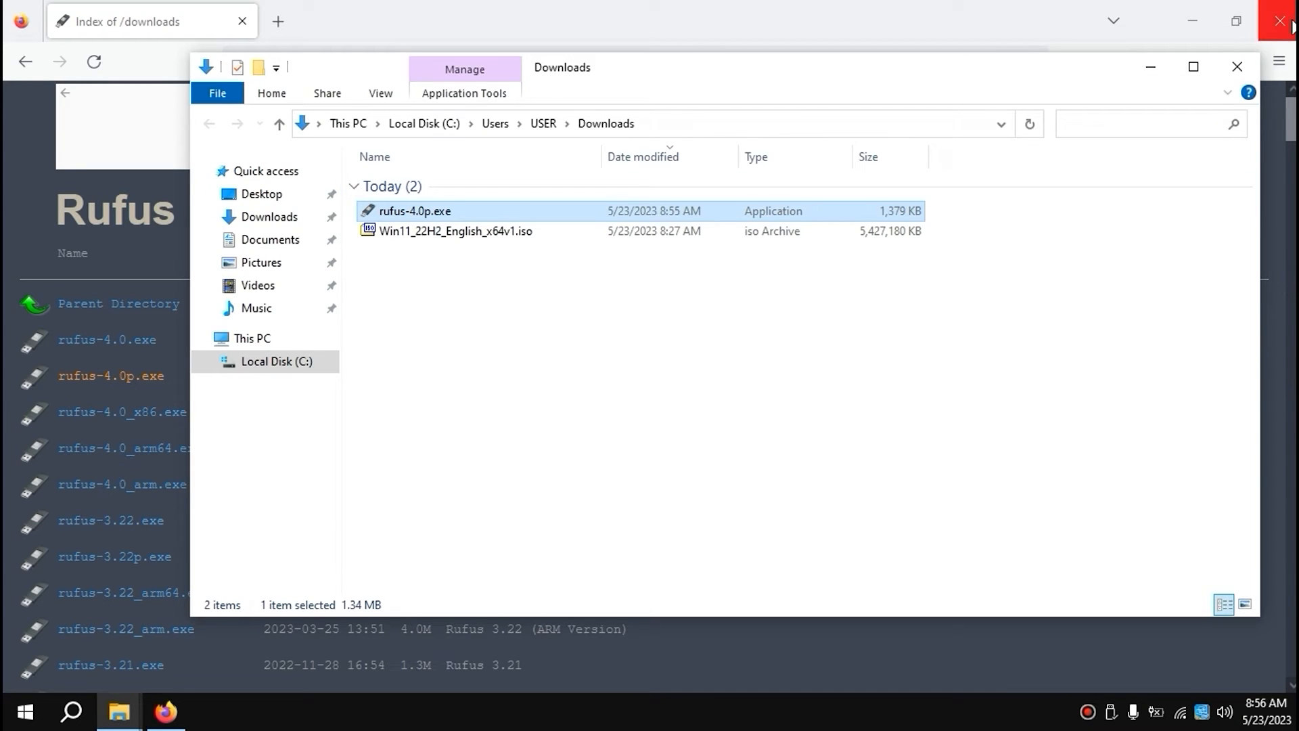
# Step: Close Firefox, launch rufus-4.0p.exe from Downloads, and decline online update checks
pyautogui.click(1284, 20)
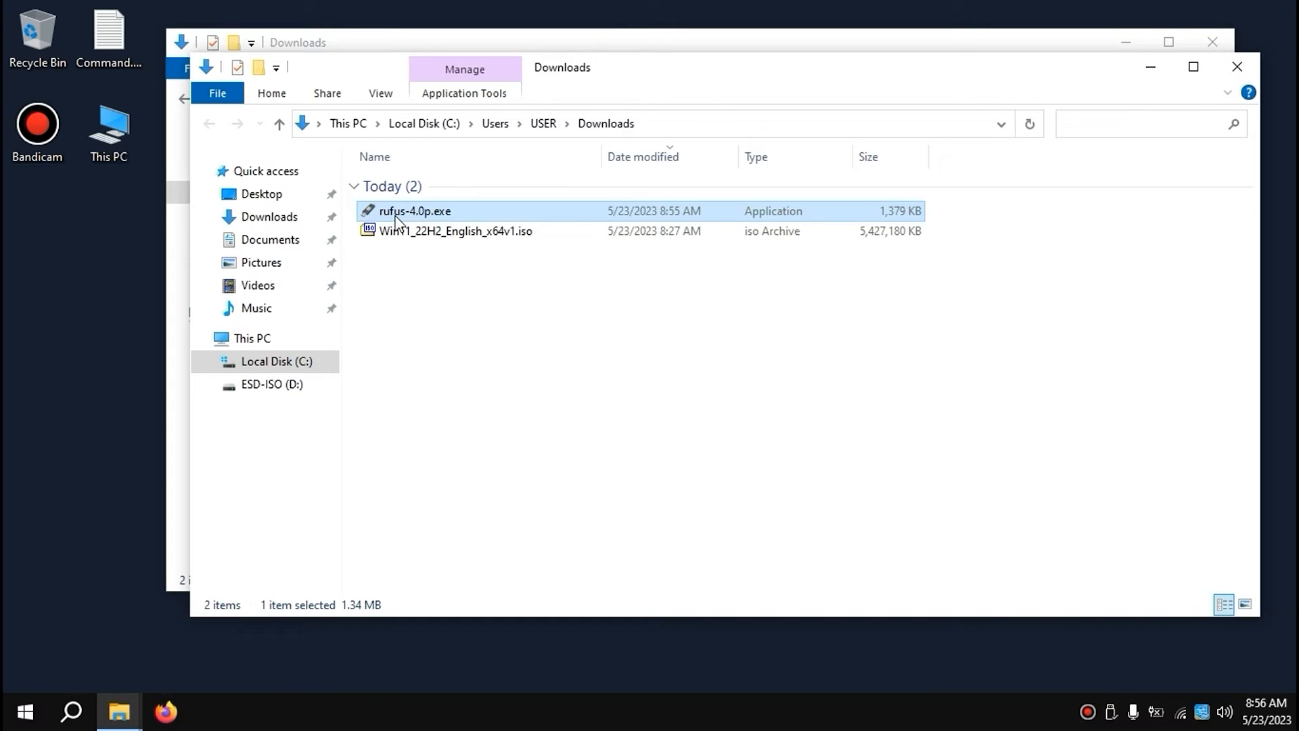
pyautogui.doubleClick(412, 210)
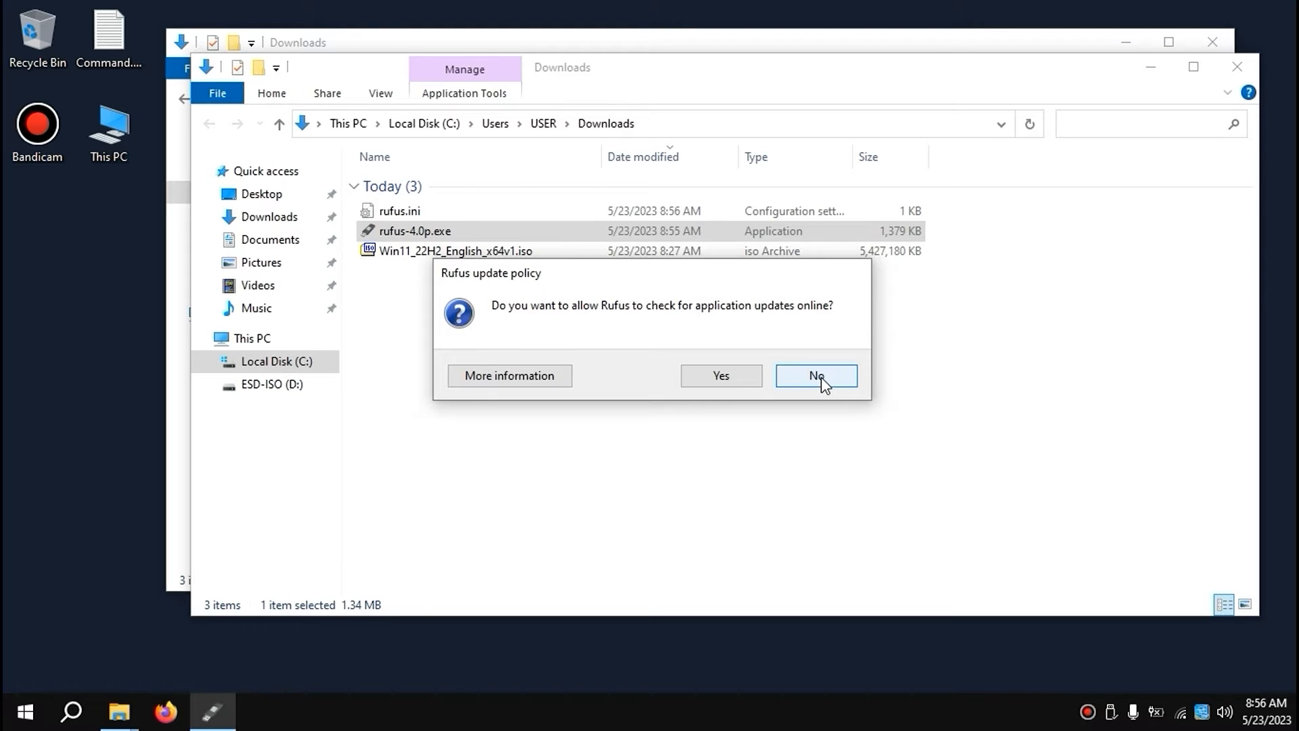
pyautogui.click(815, 376)
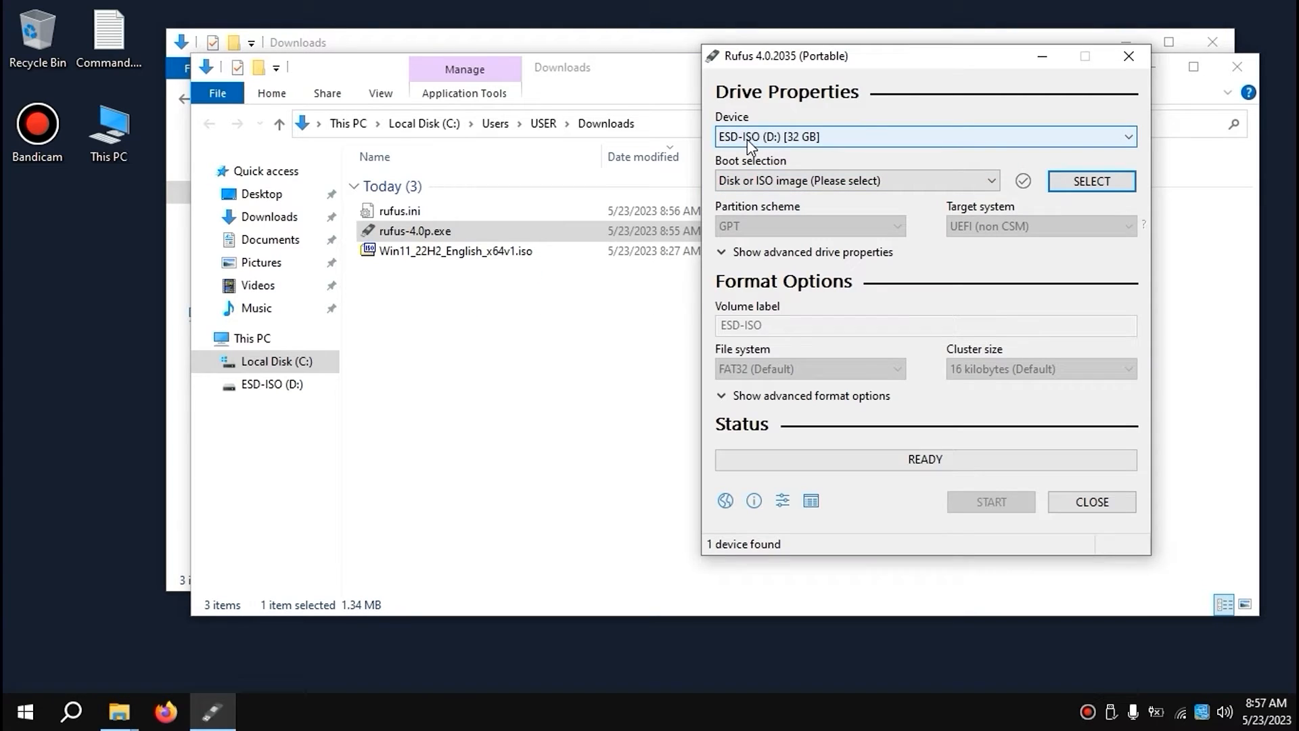
pyautogui.click(455, 251)
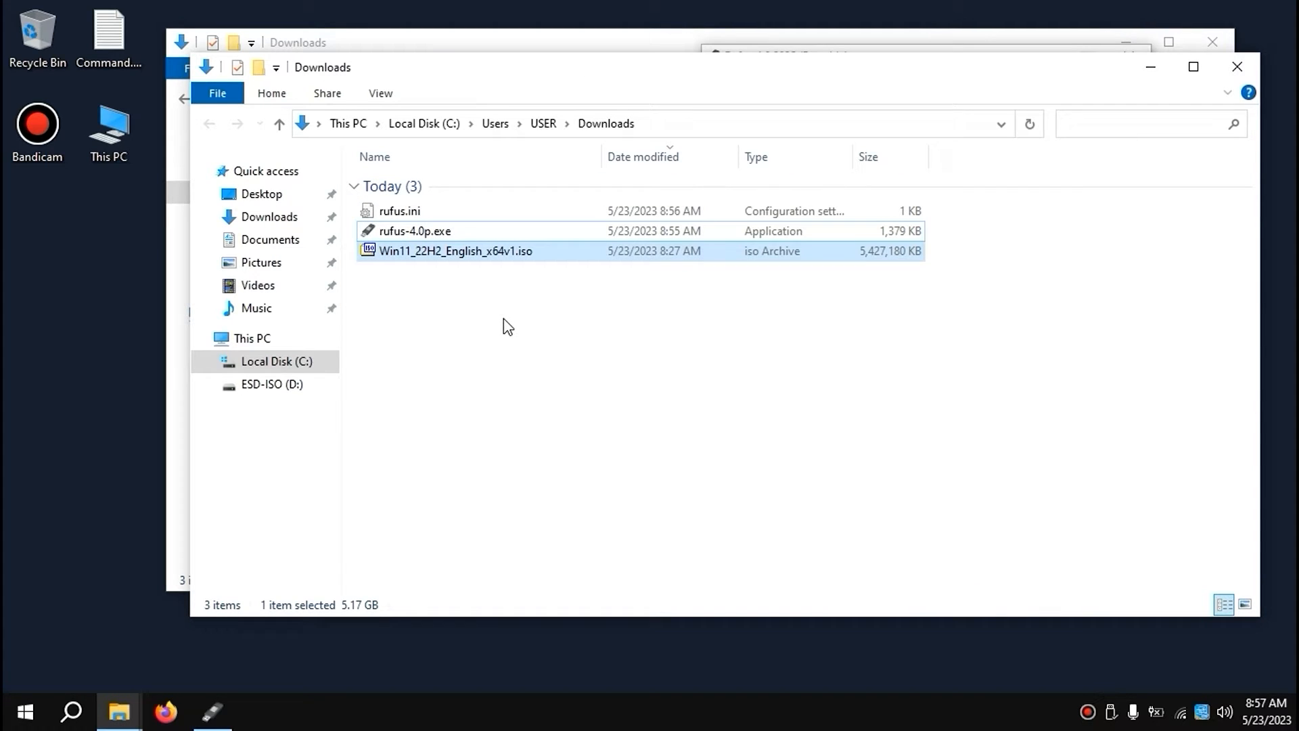
pyautogui.moveTo(377, 254)
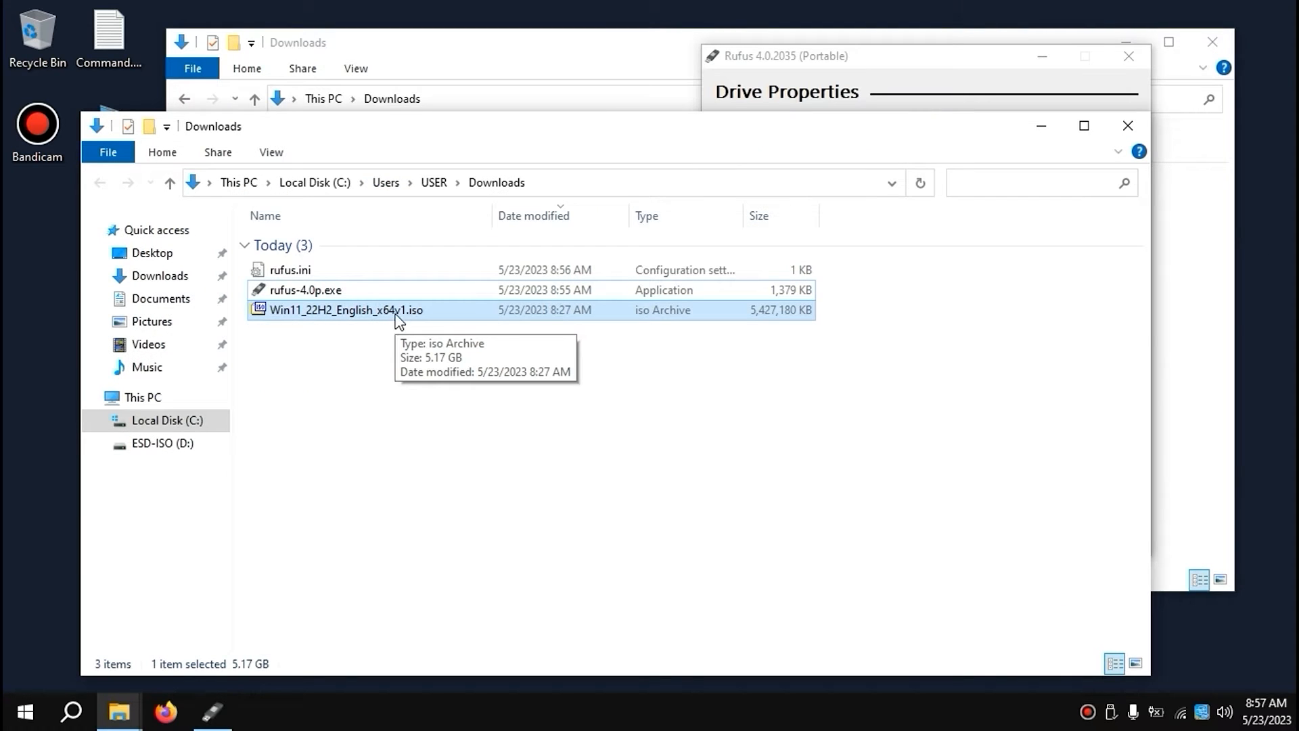
pyautogui.moveTo(822, 50)
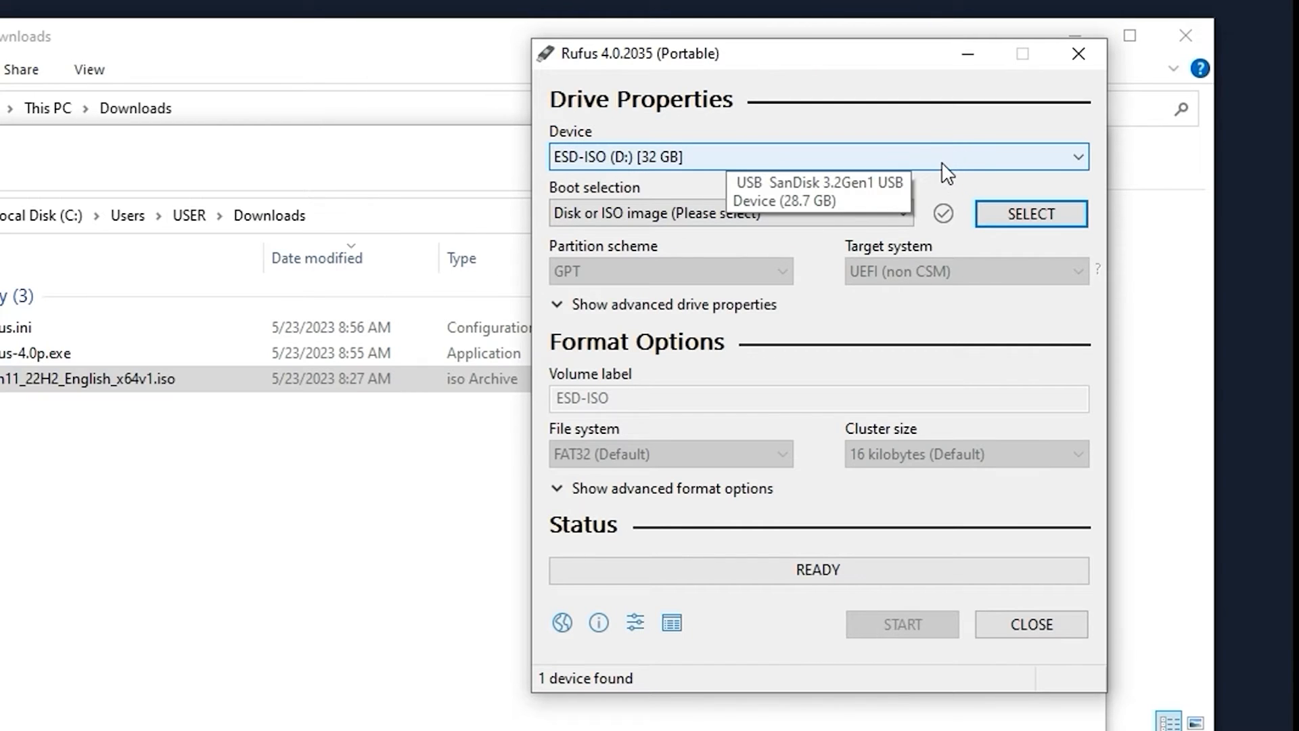
pyautogui.click(817, 156)
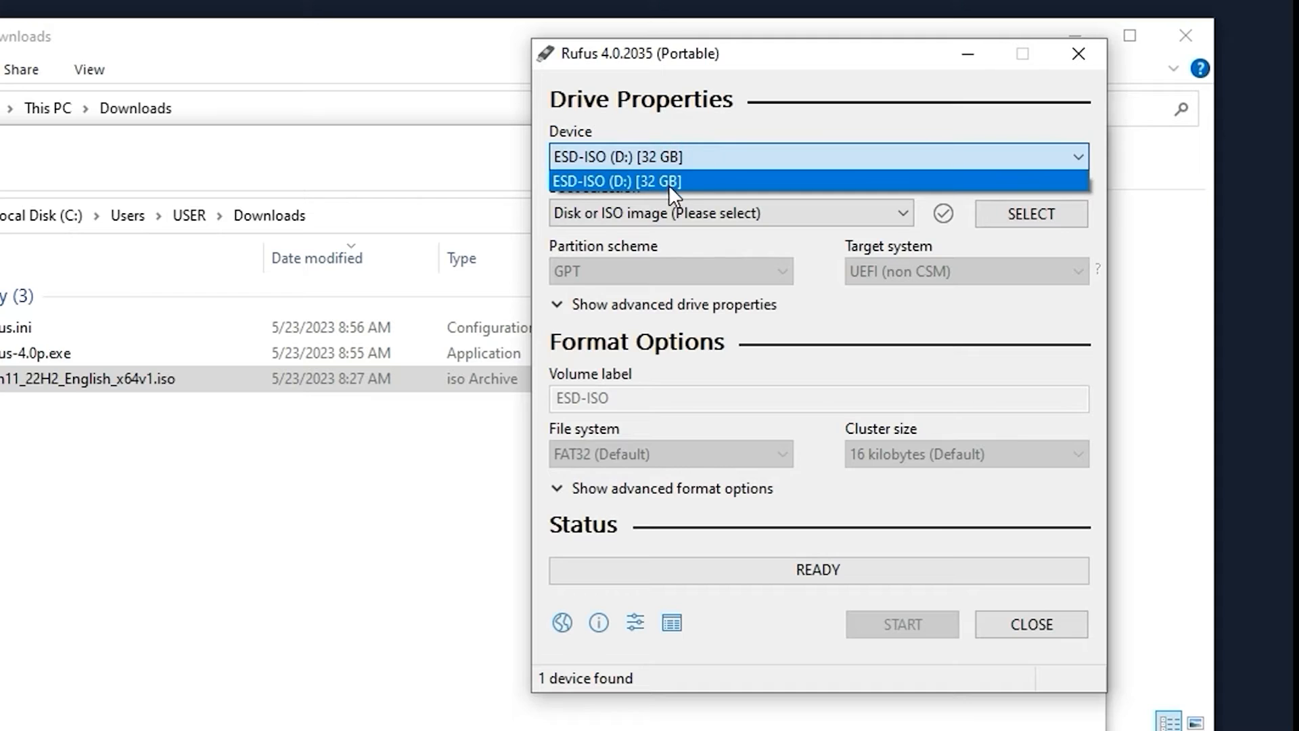
pyautogui.click(653, 181)
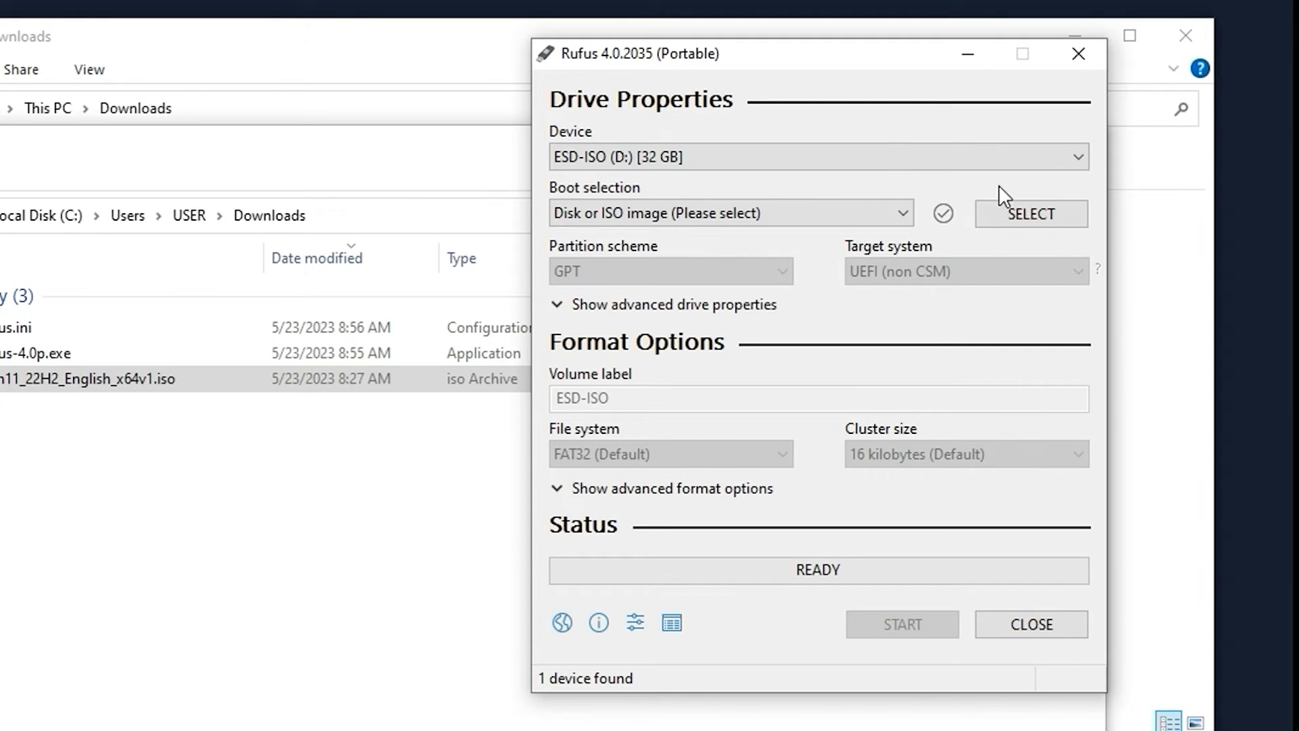
pyautogui.moveTo(927, 233)
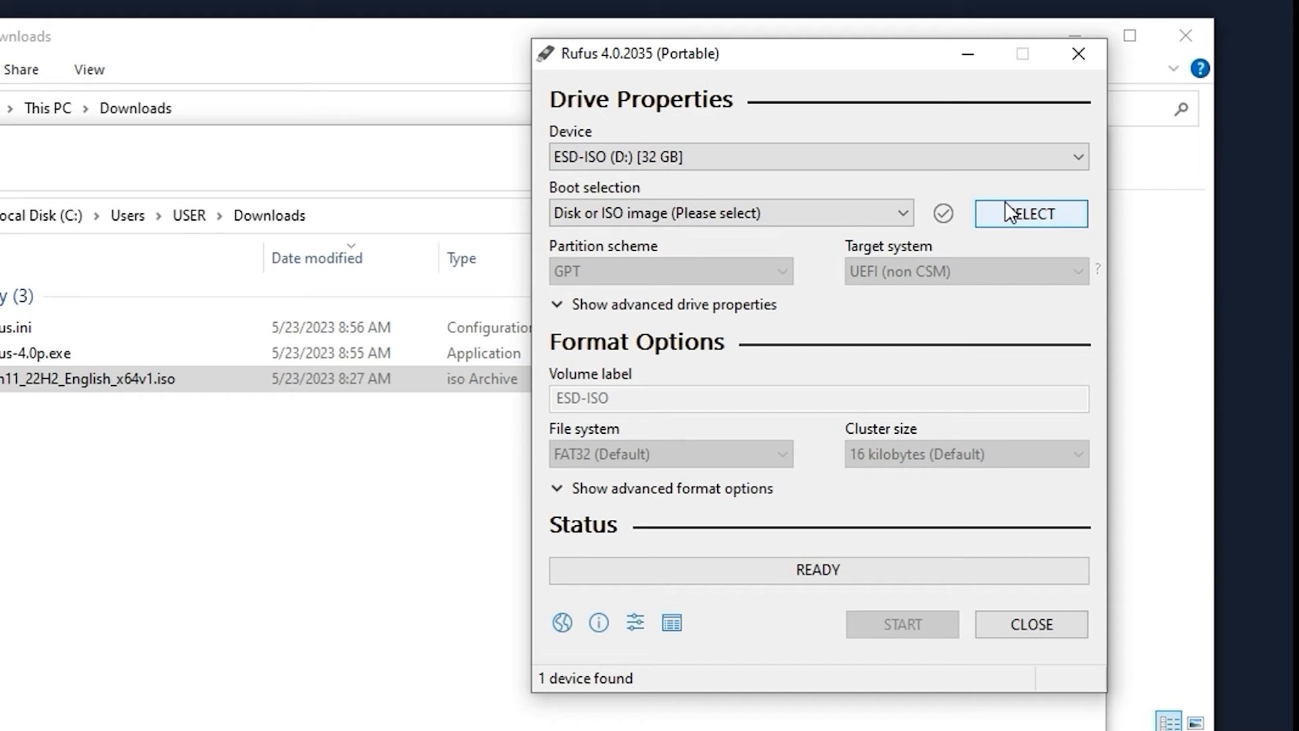
pyautogui.moveTo(605, 214)
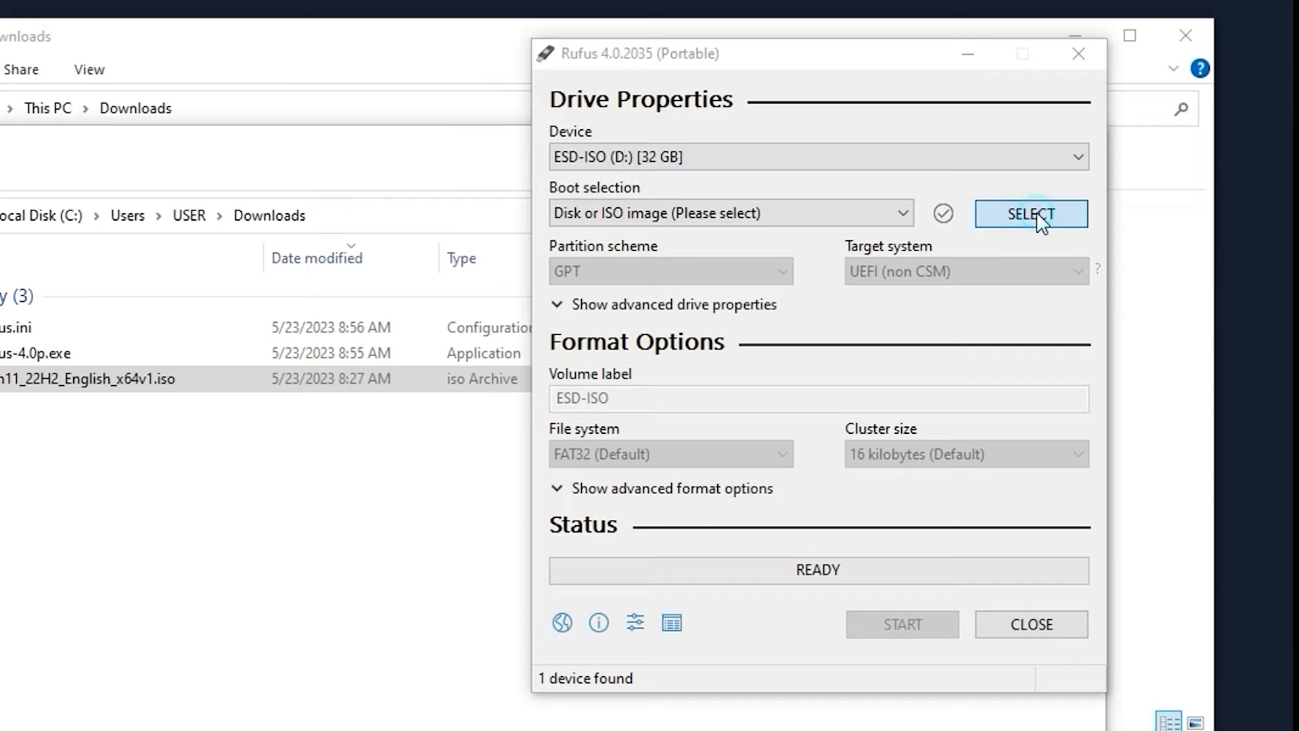
# Step: Load Win11_22H2_English_x64v1.iso as Rufus's boot image
pyautogui.click(1031, 213)
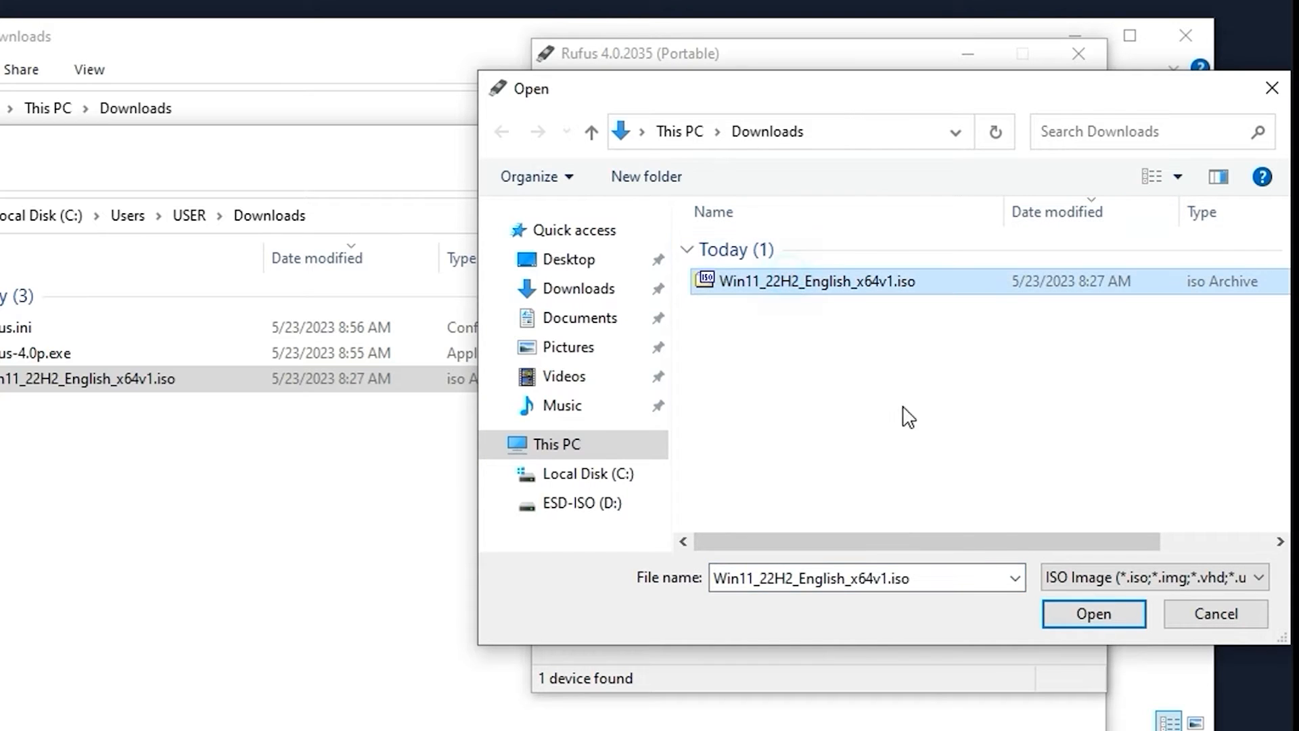
pyautogui.click(1093, 614)
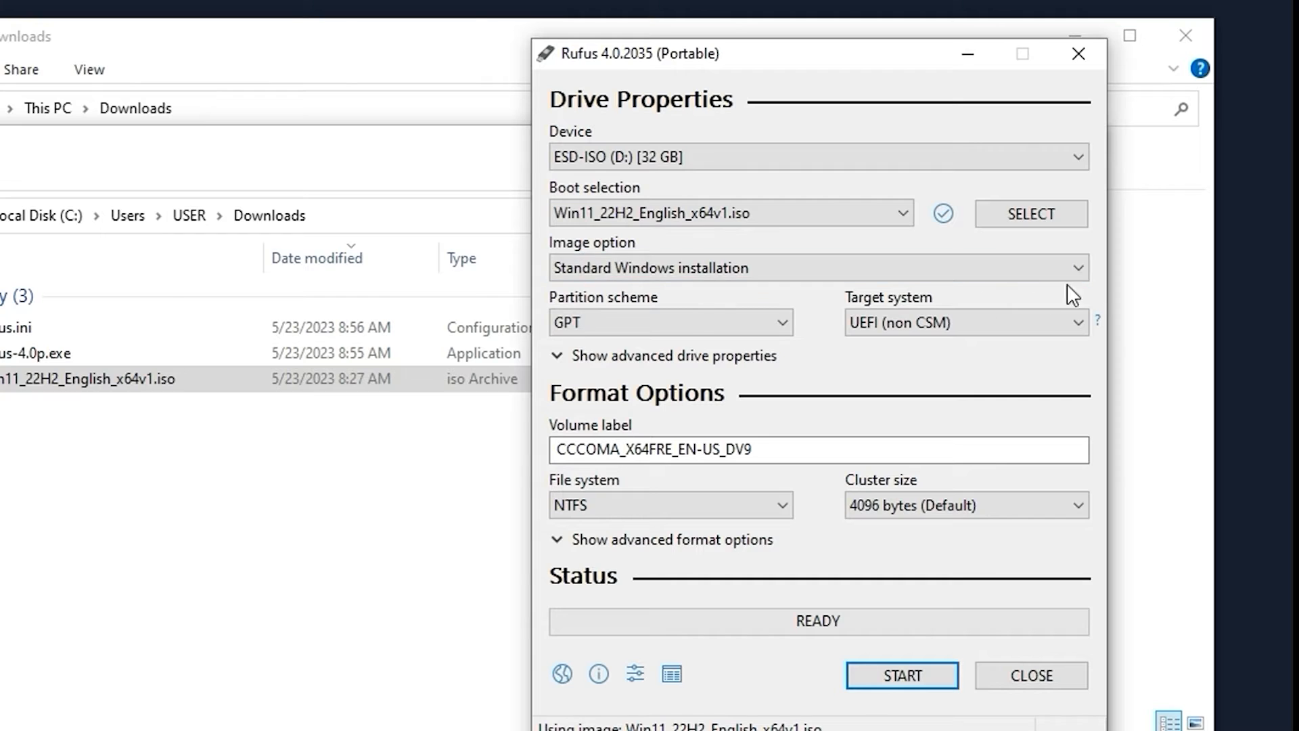
pyautogui.click(819, 266)
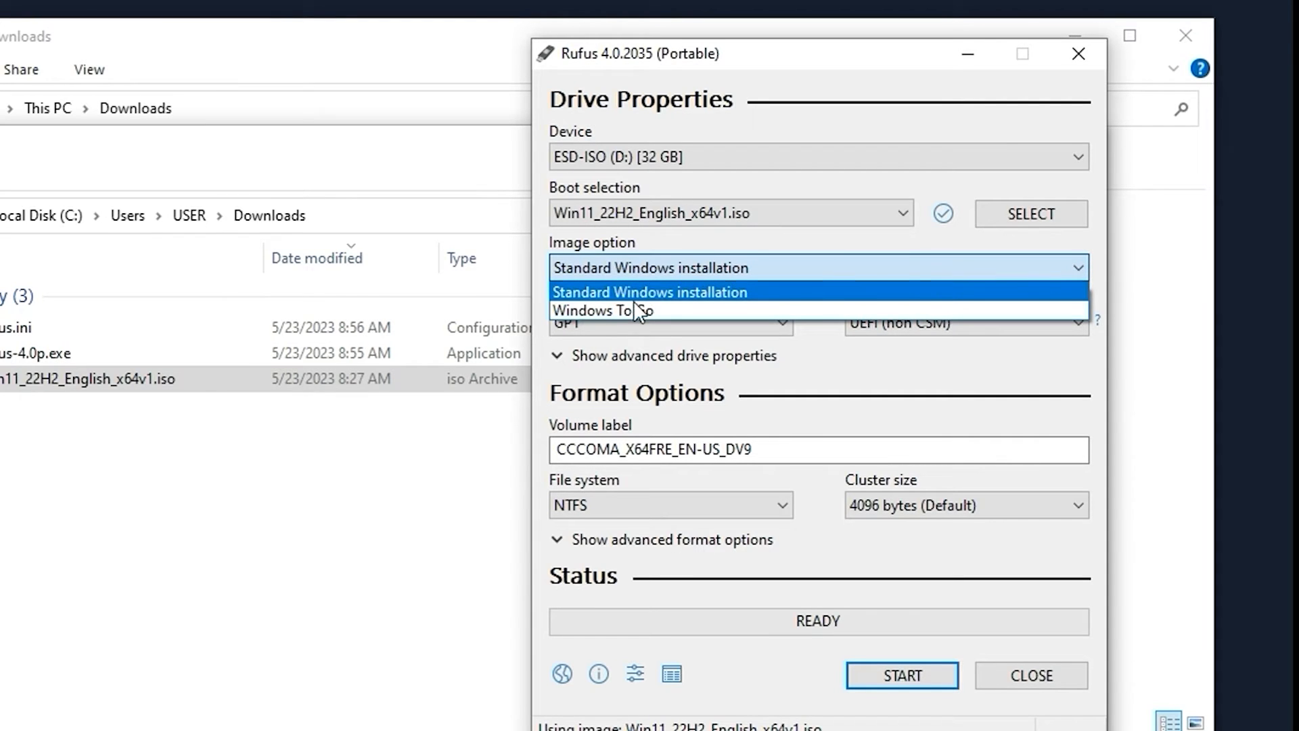
pyautogui.moveTo(603, 310)
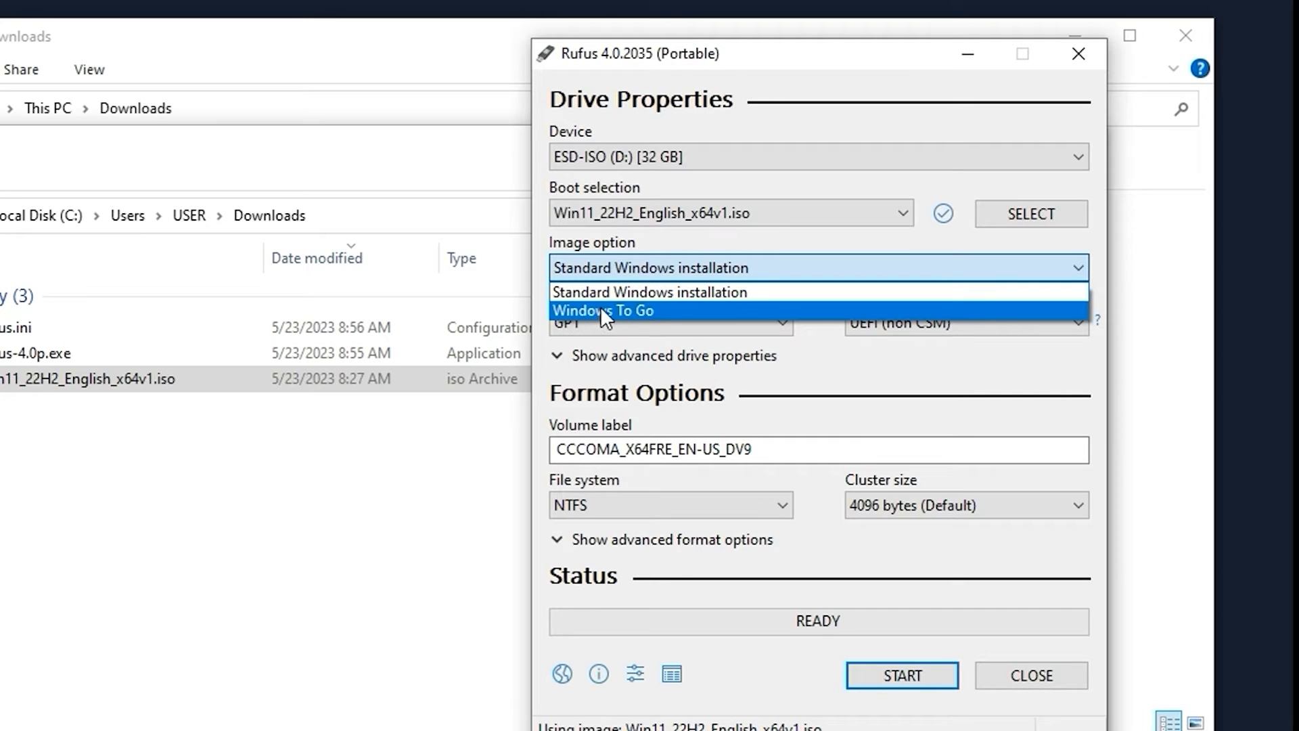
pyautogui.click(603, 310)
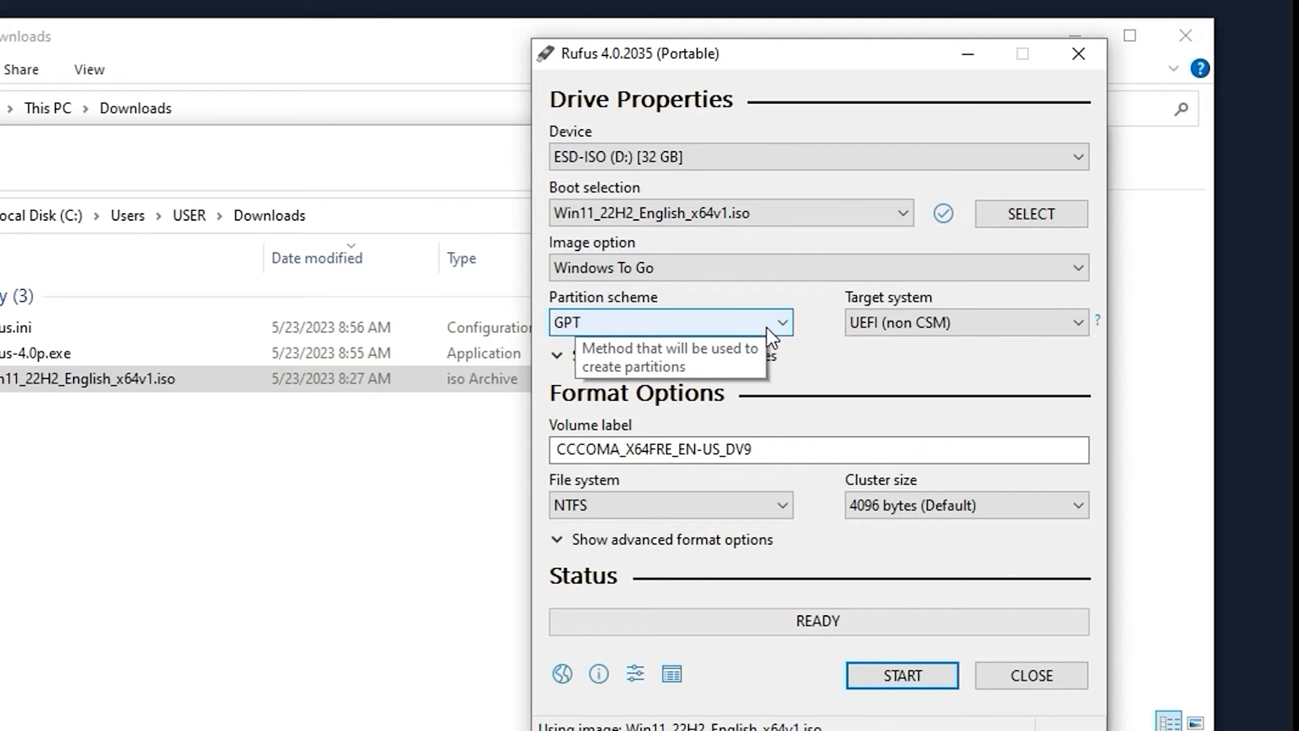
pyautogui.click(669, 322)
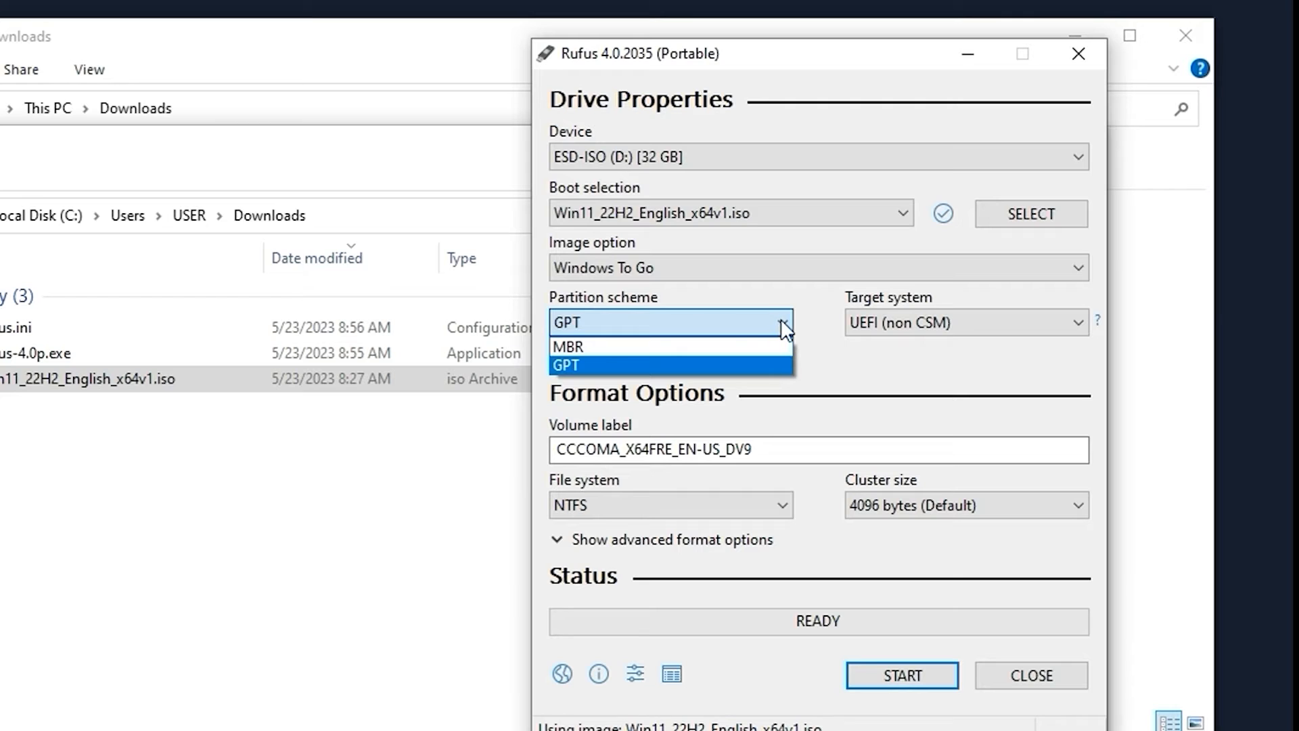
pyautogui.moveTo(570, 346)
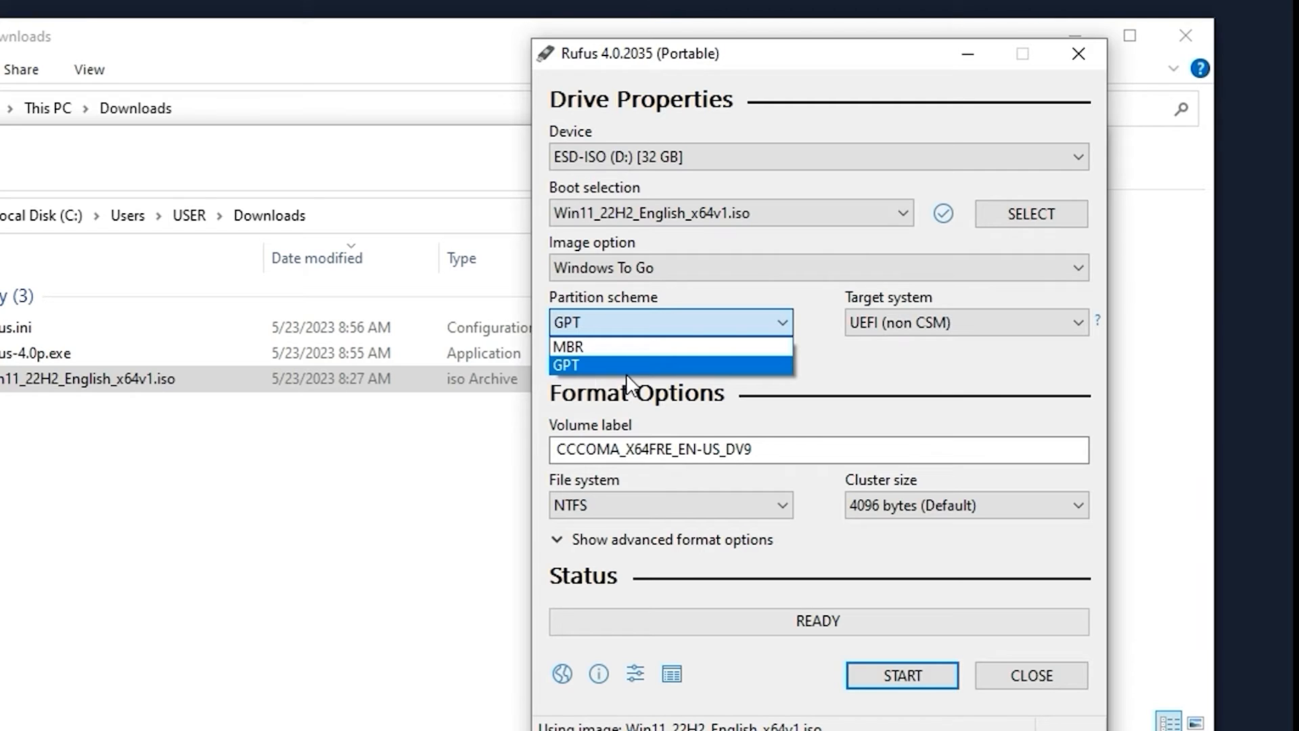
pyautogui.moveTo(864, 334)
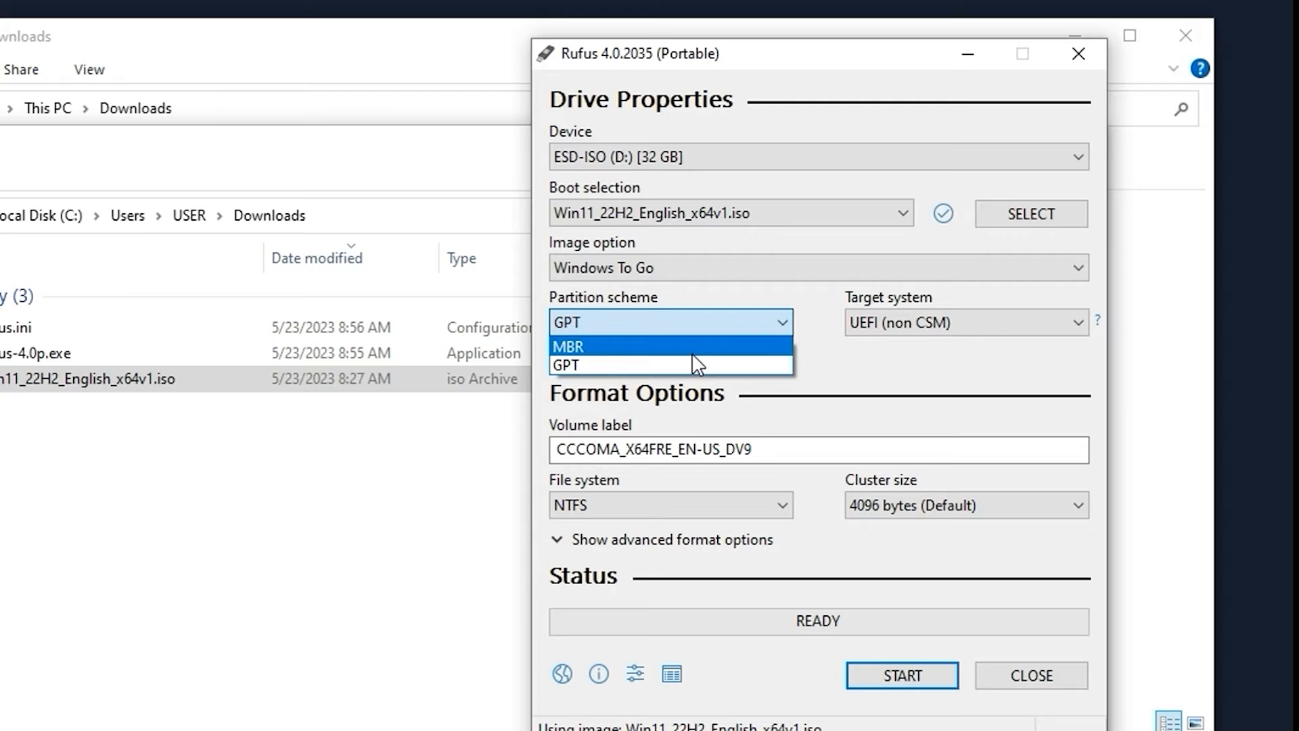
pyautogui.moveTo(612, 346)
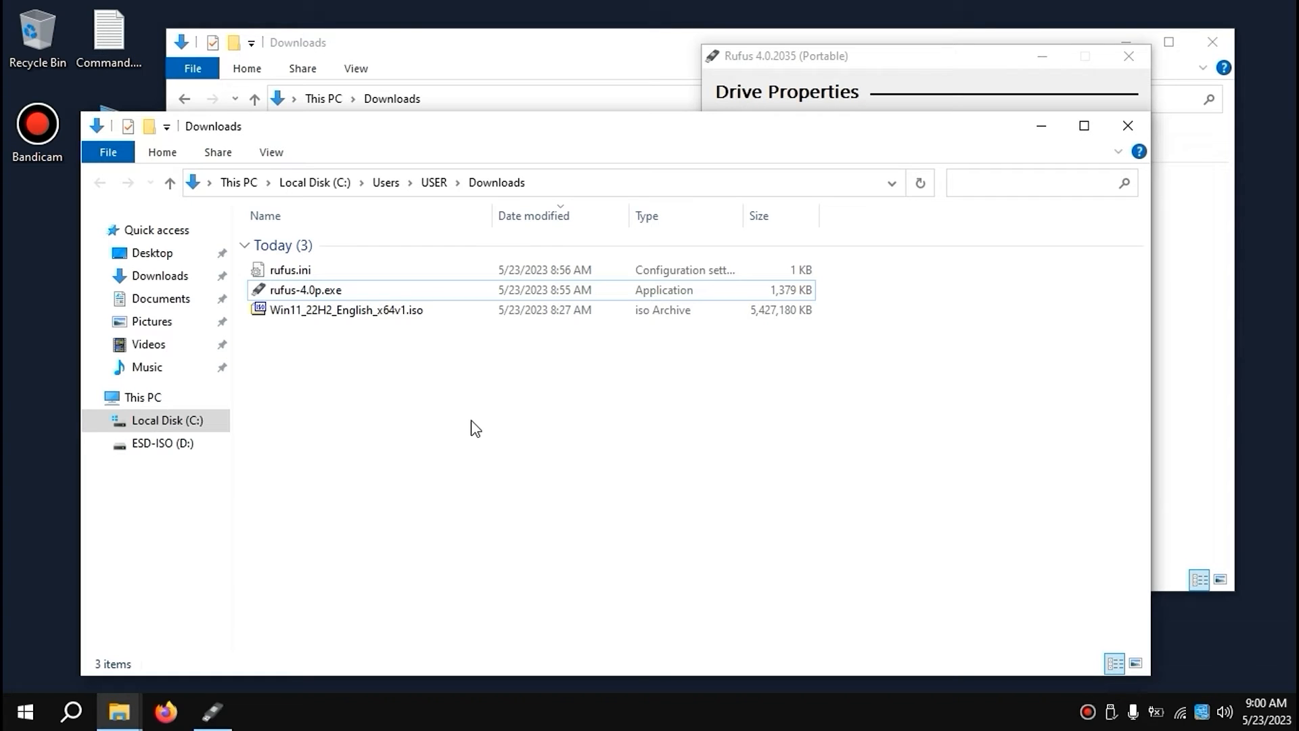
# Step: Verify BIOS Mode reads UEFI in MSInfo32, and keep GPT as Rufus's partition scheme
pyautogui.press('Win+r')
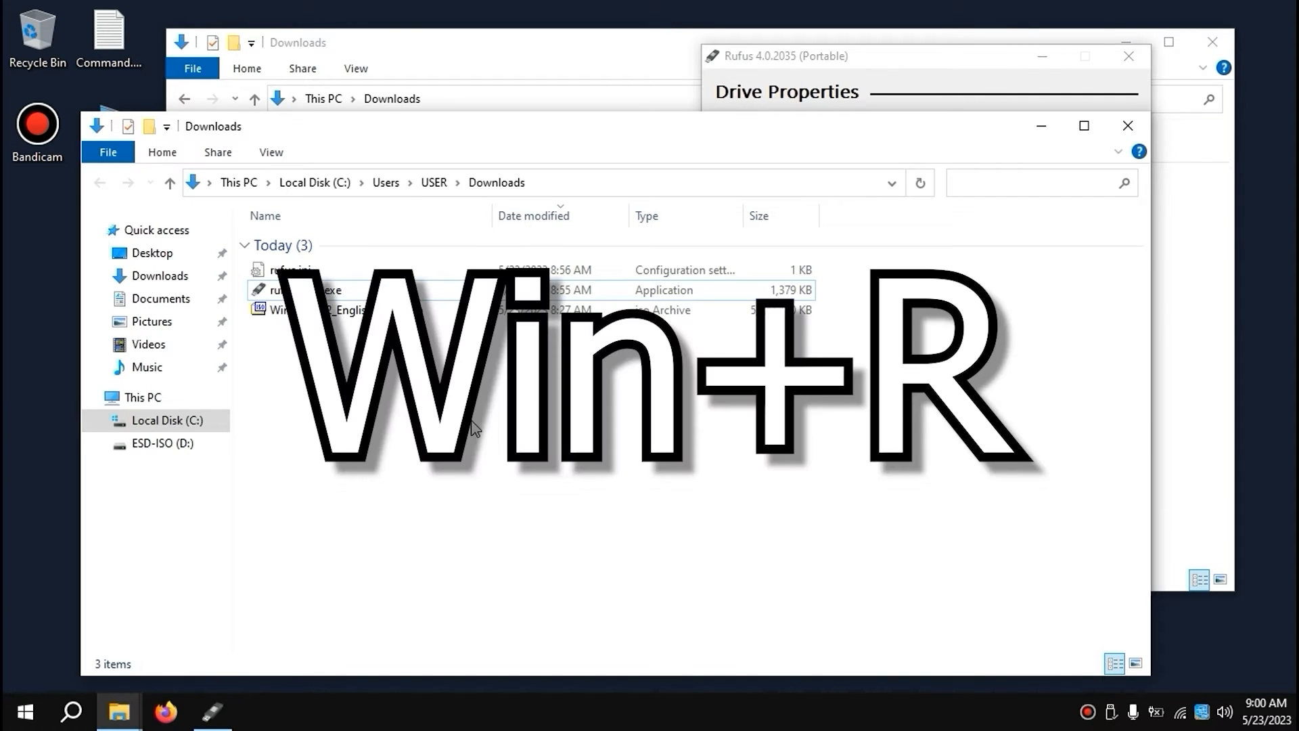
pyautogui.press('Win+r')
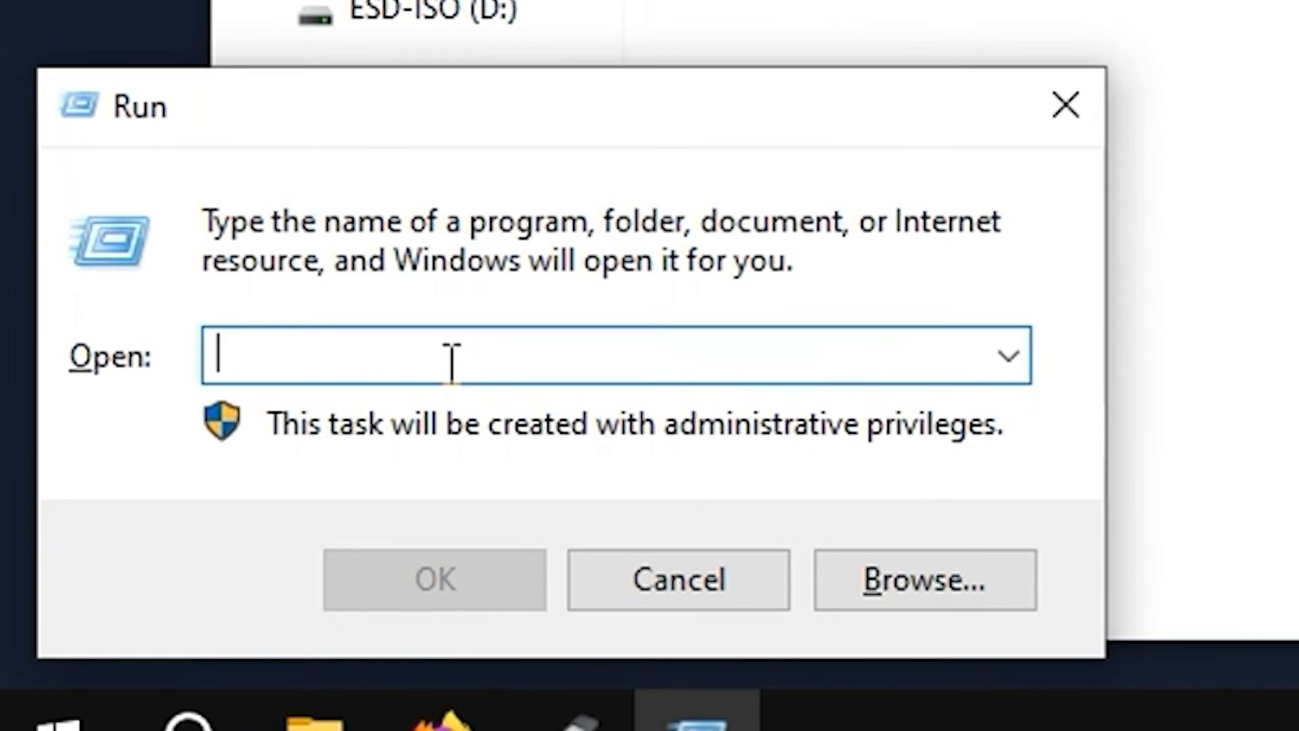
pyautogui.write('MSInf')
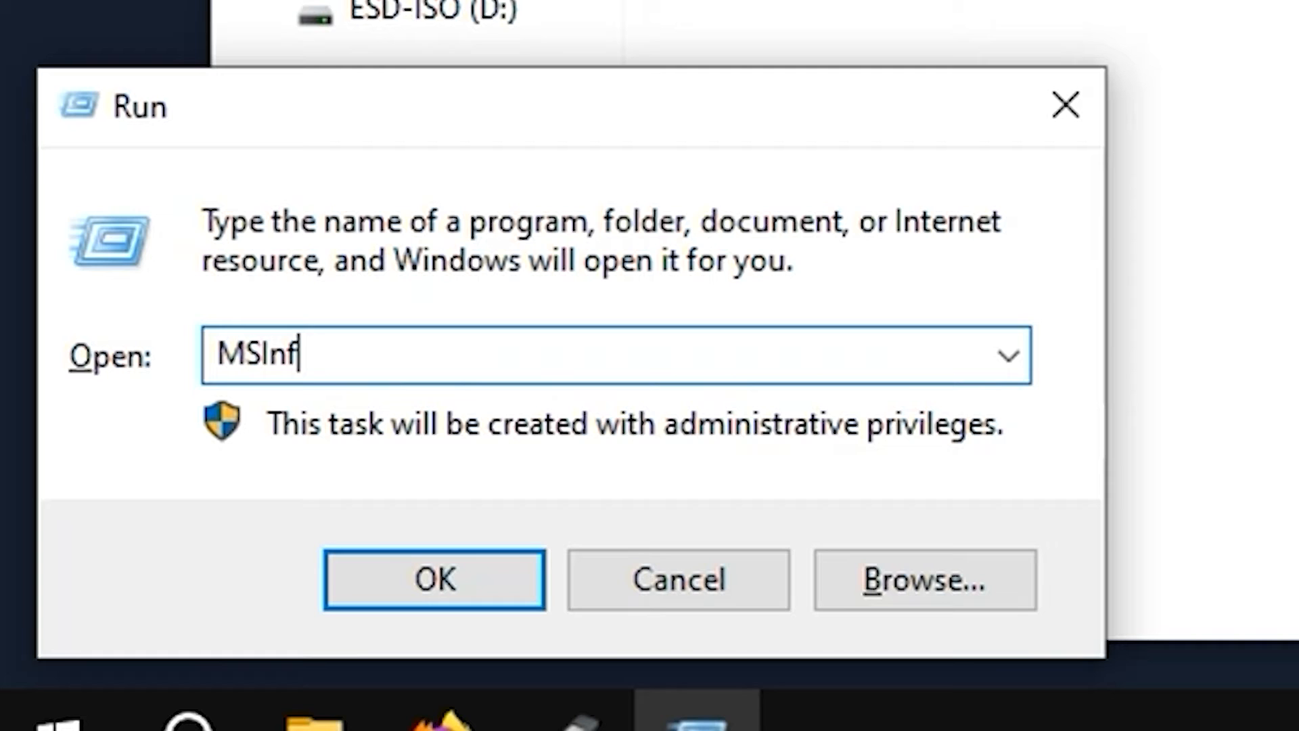
pyautogui.write('o32')
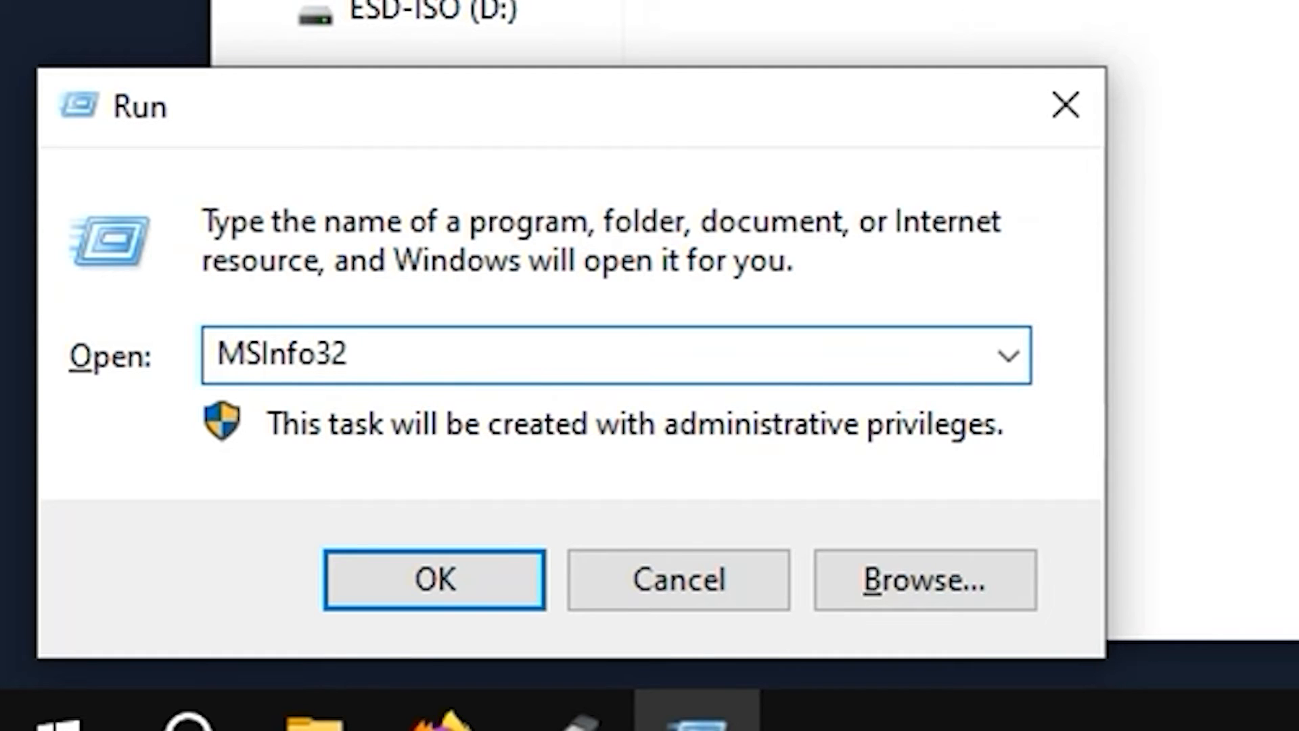
pyautogui.click(435, 579)
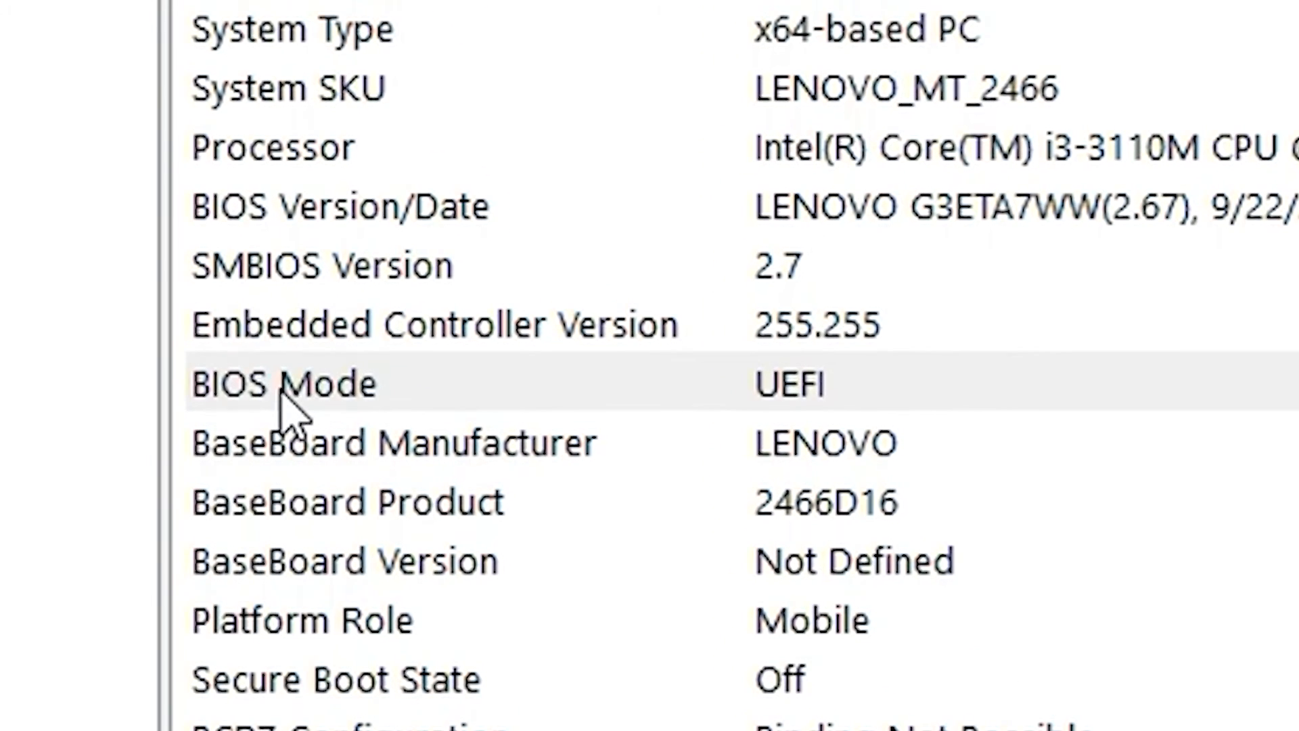
pyautogui.click(284, 383)
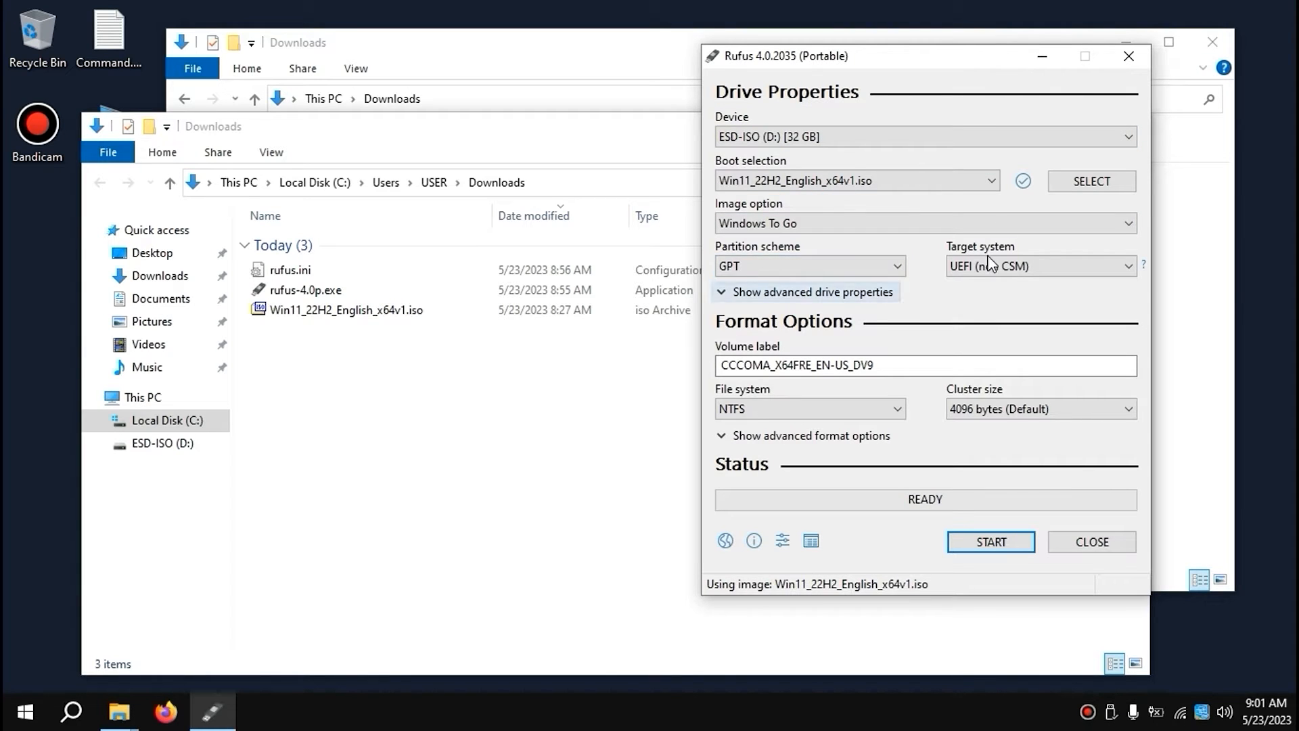
pyautogui.click(809, 266)
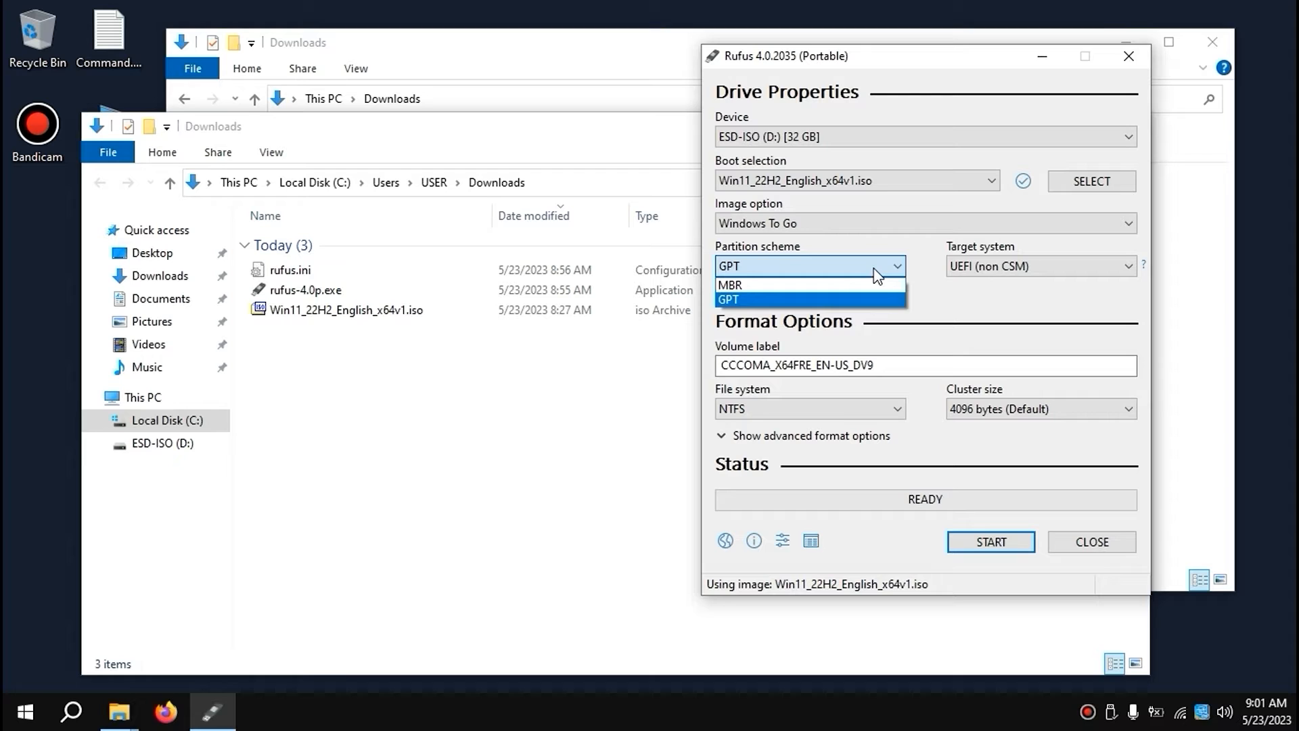
pyautogui.click(730, 285)
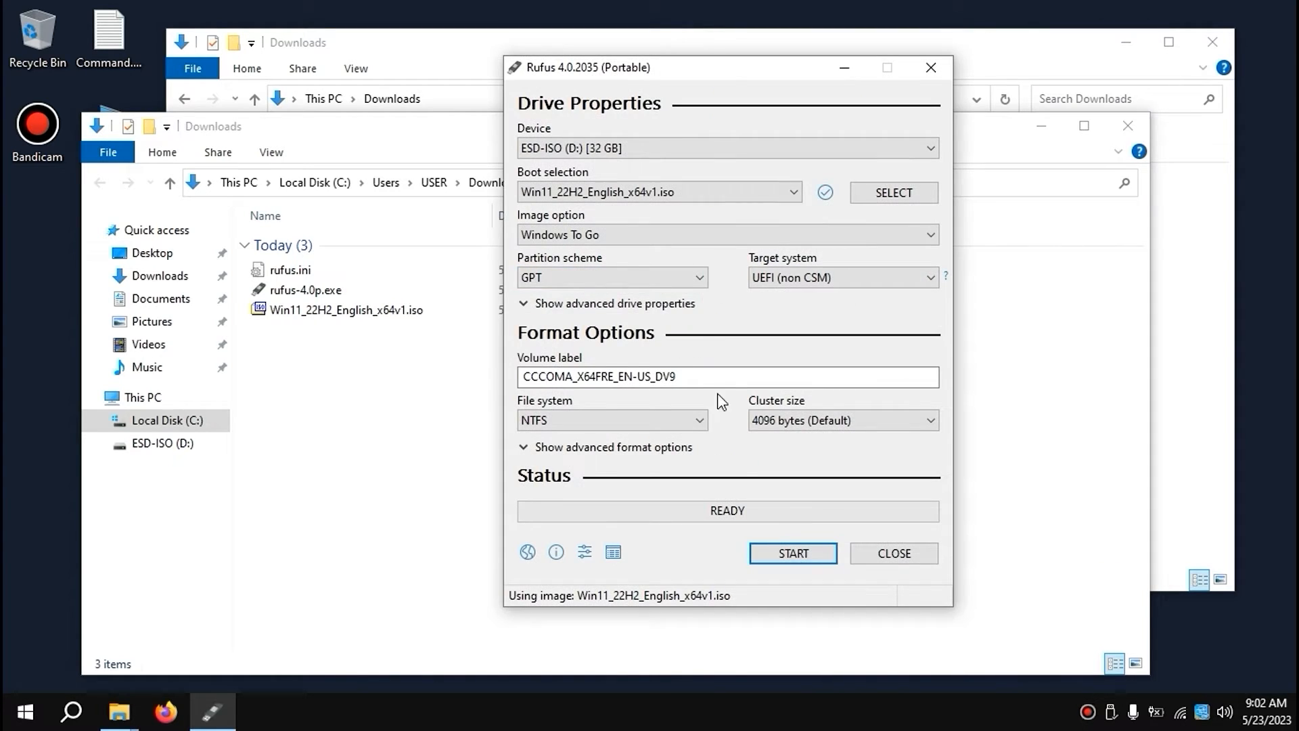
pyautogui.moveTo(792, 553)
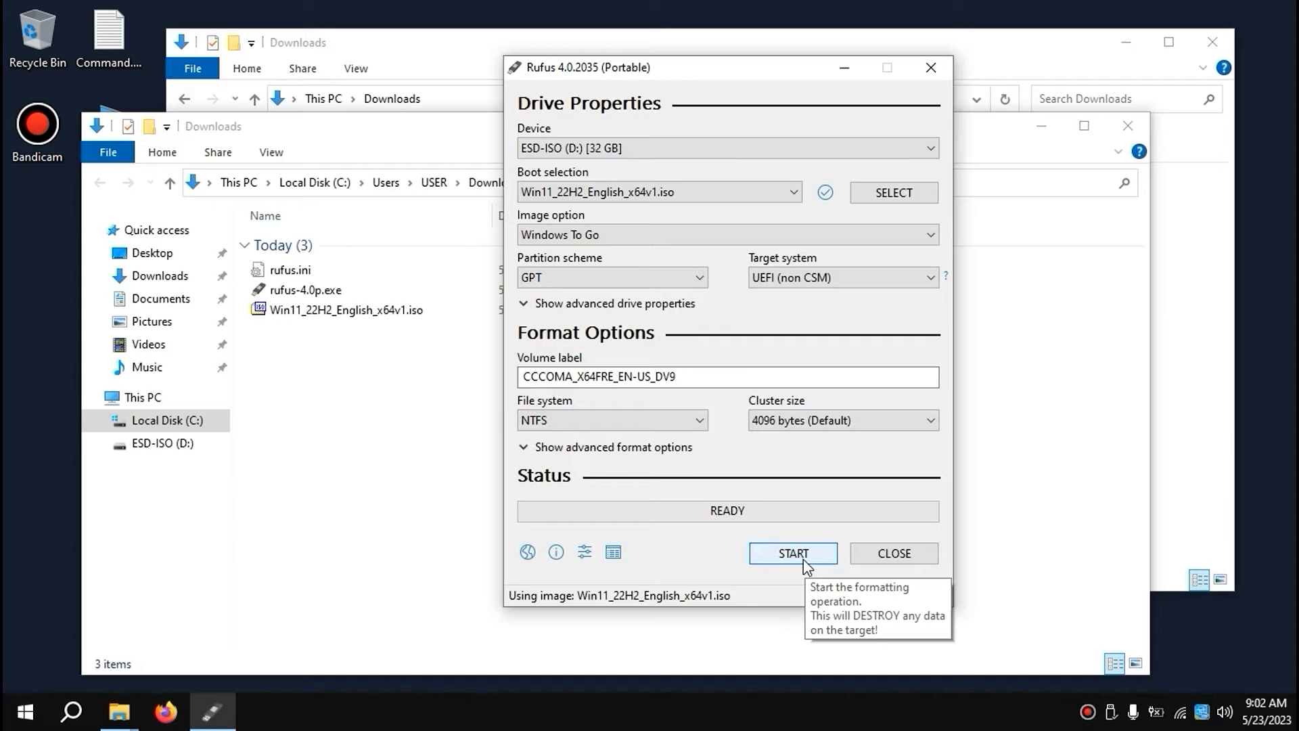
# Step: Start the Rufus write and choose the Windows 11 Pro edition
pyautogui.click(791, 553)
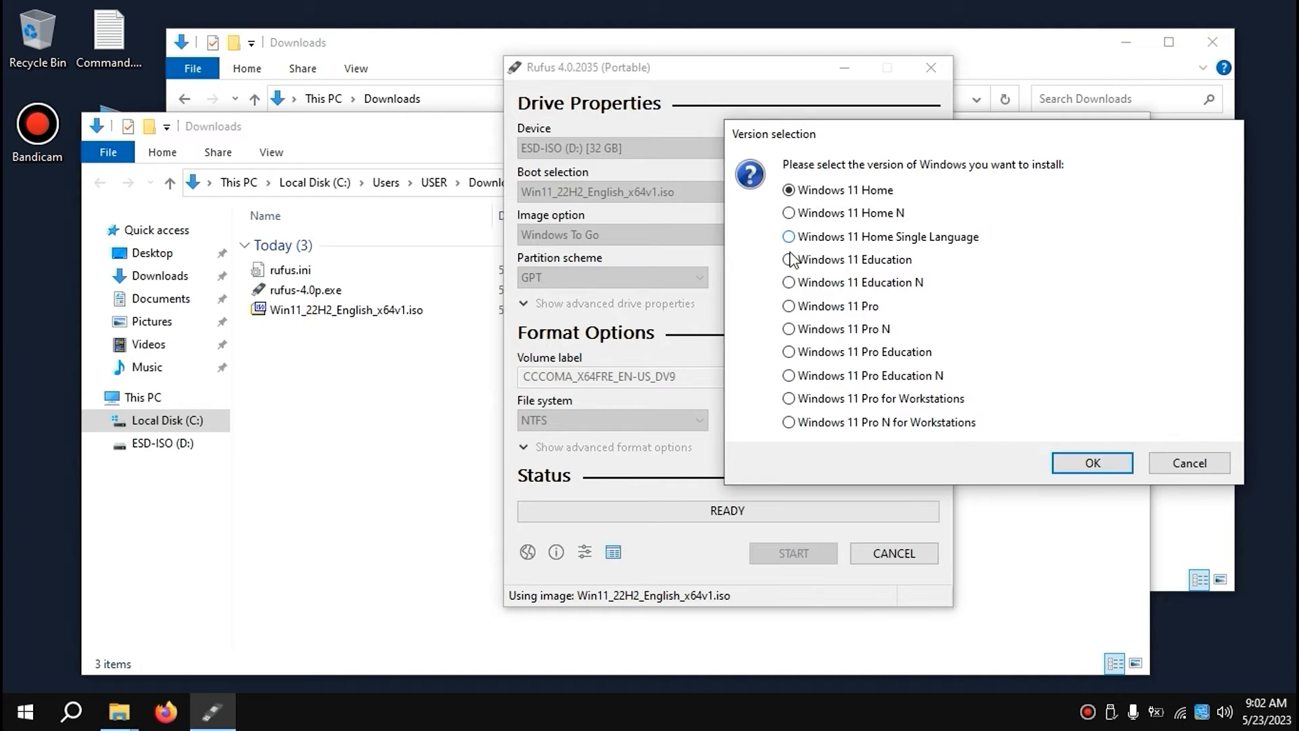
pyautogui.moveTo(793, 310)
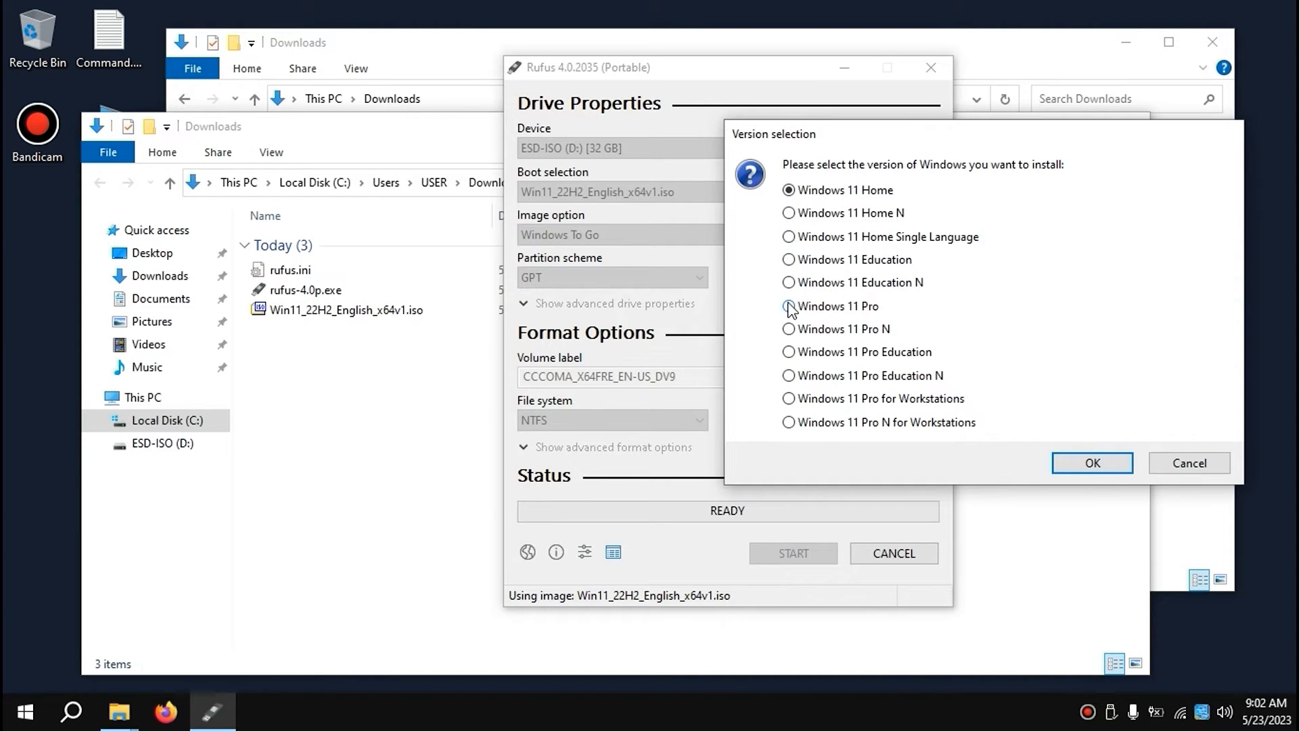
pyautogui.click(794, 306)
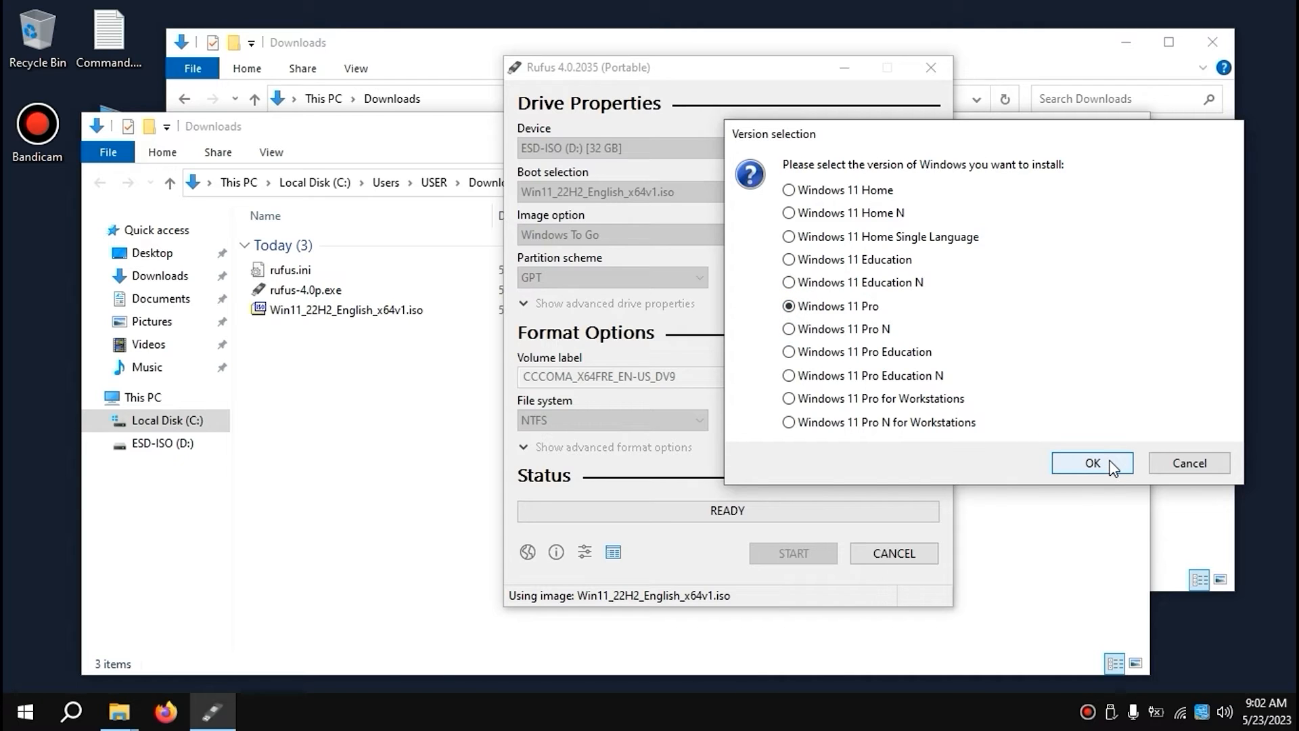
pyautogui.click(1092, 462)
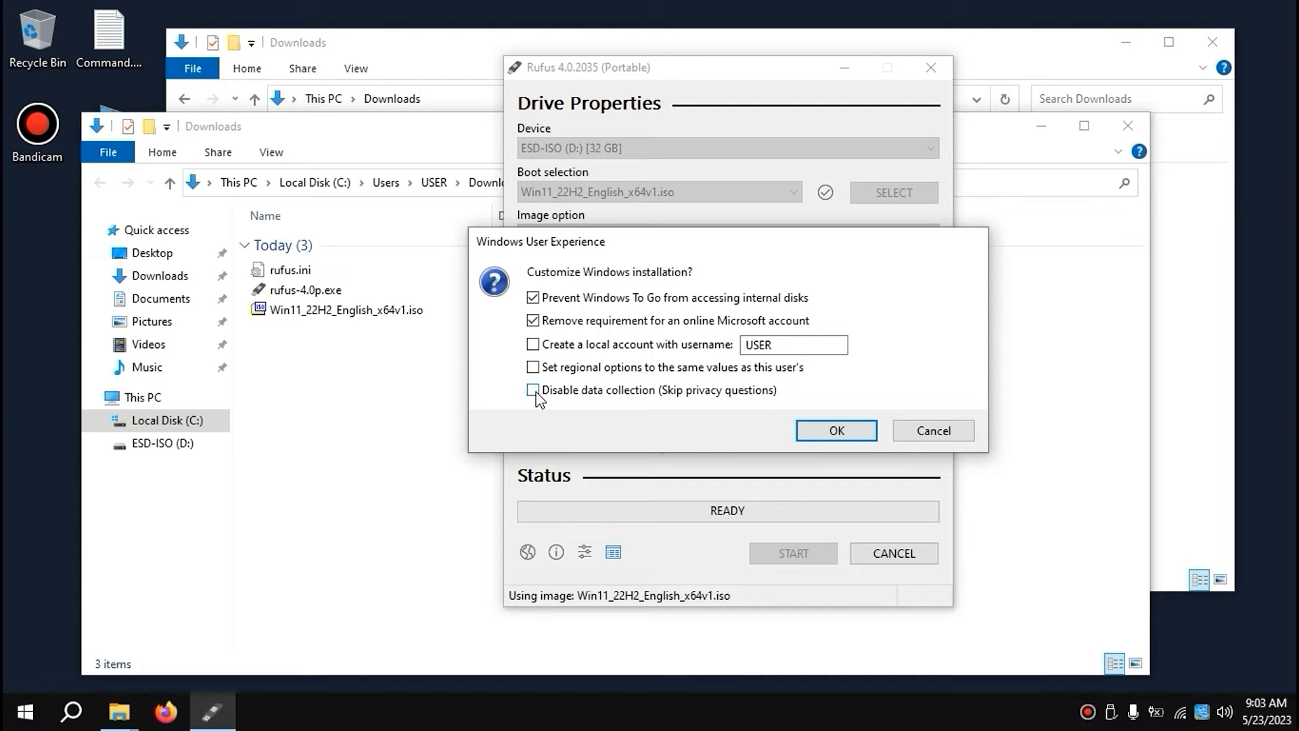
# Step: Tick all five customizations, including local account and skipping privacy questions, and confirm
pyautogui.click(532, 390)
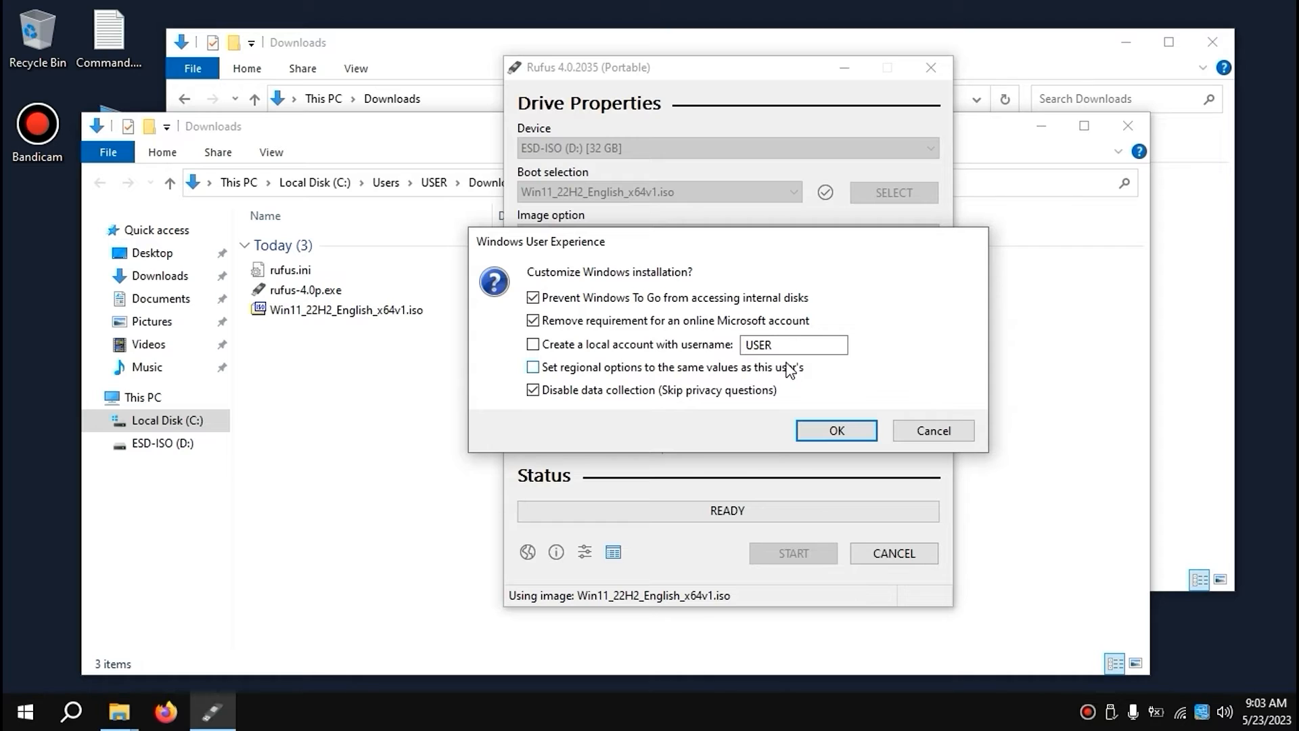
pyautogui.click(532, 344)
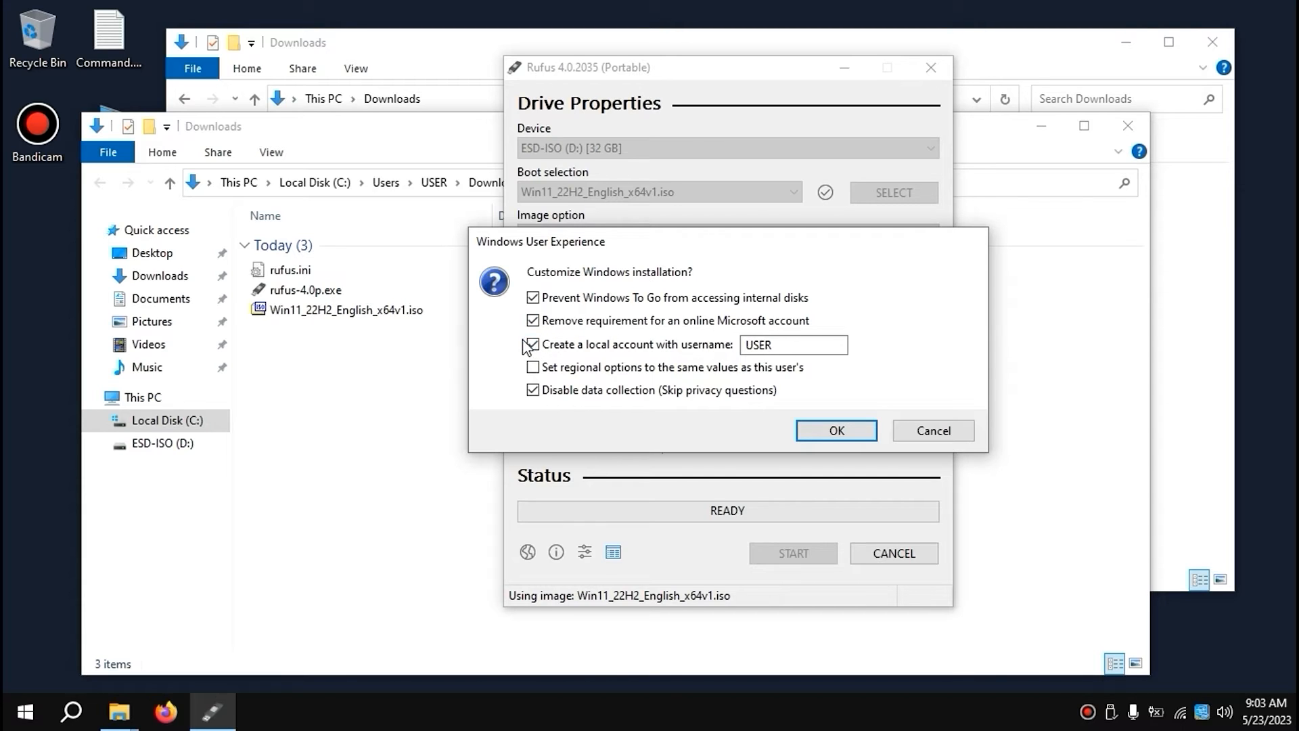
pyautogui.click(532, 366)
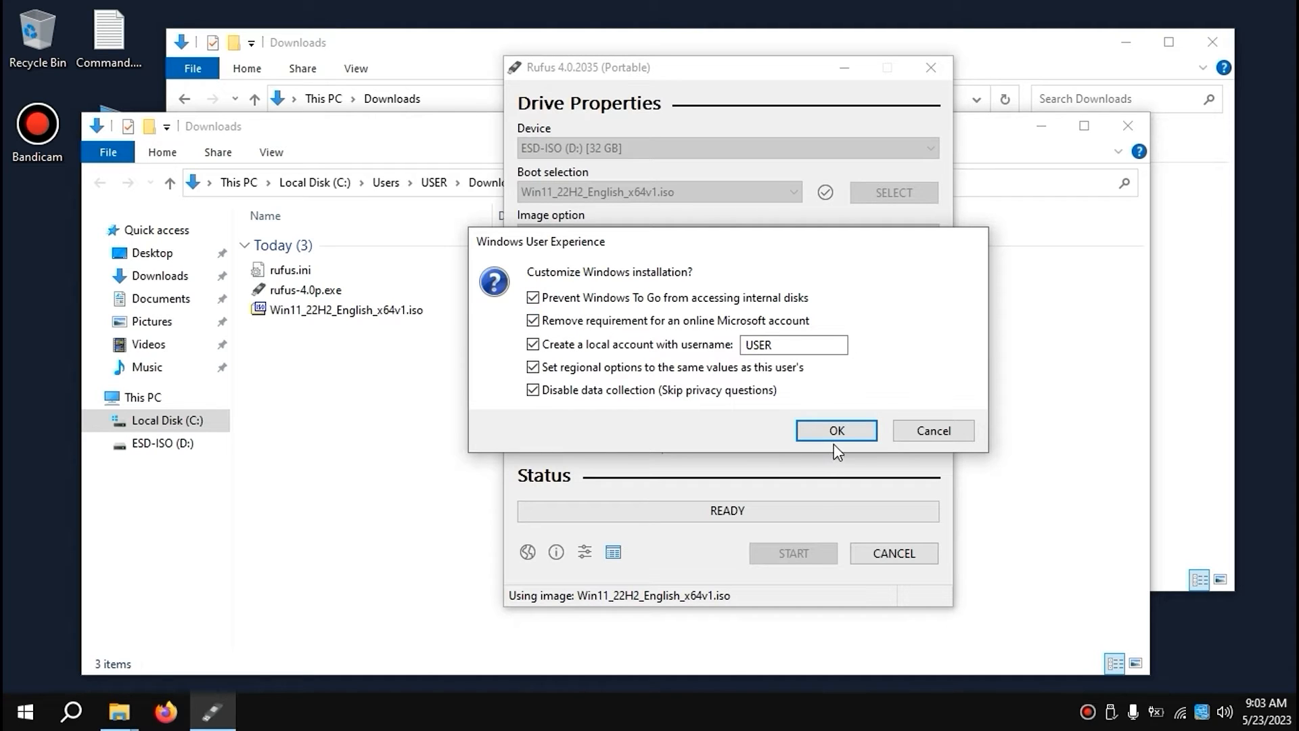
pyautogui.click(836, 431)
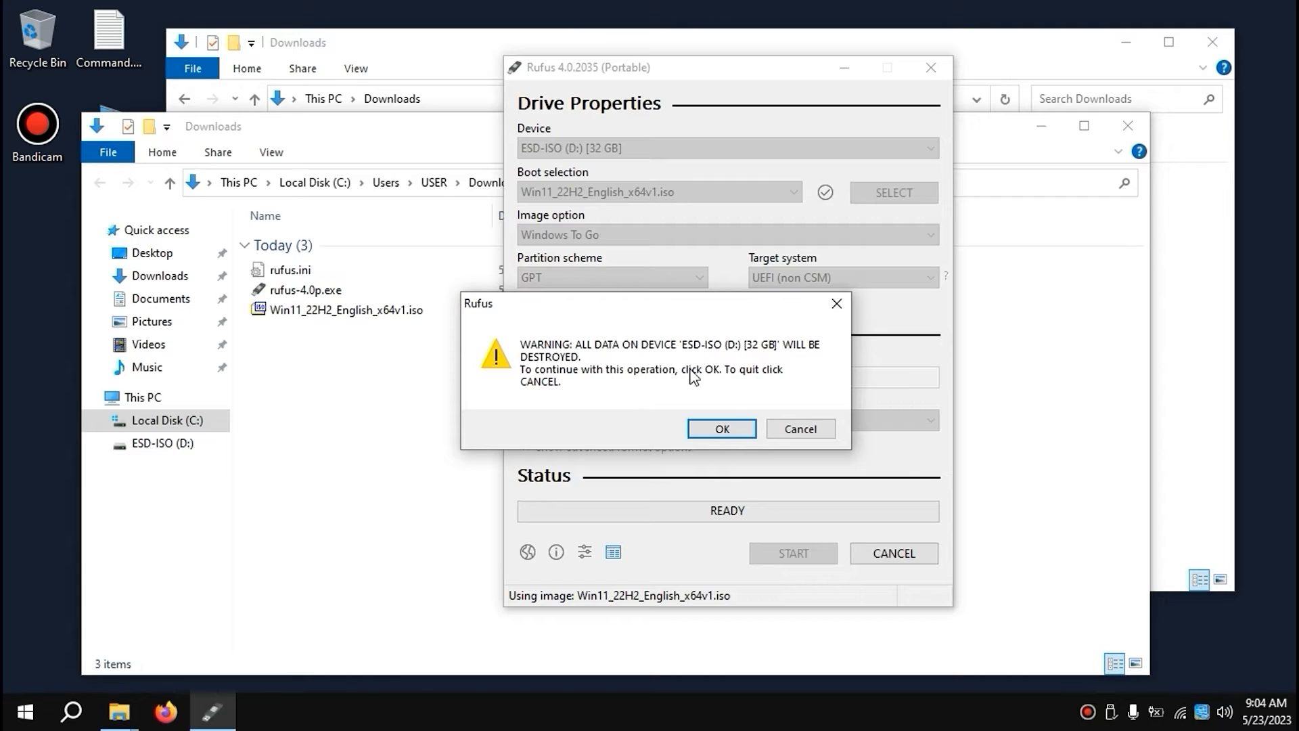
pyautogui.moveTo(657, 389)
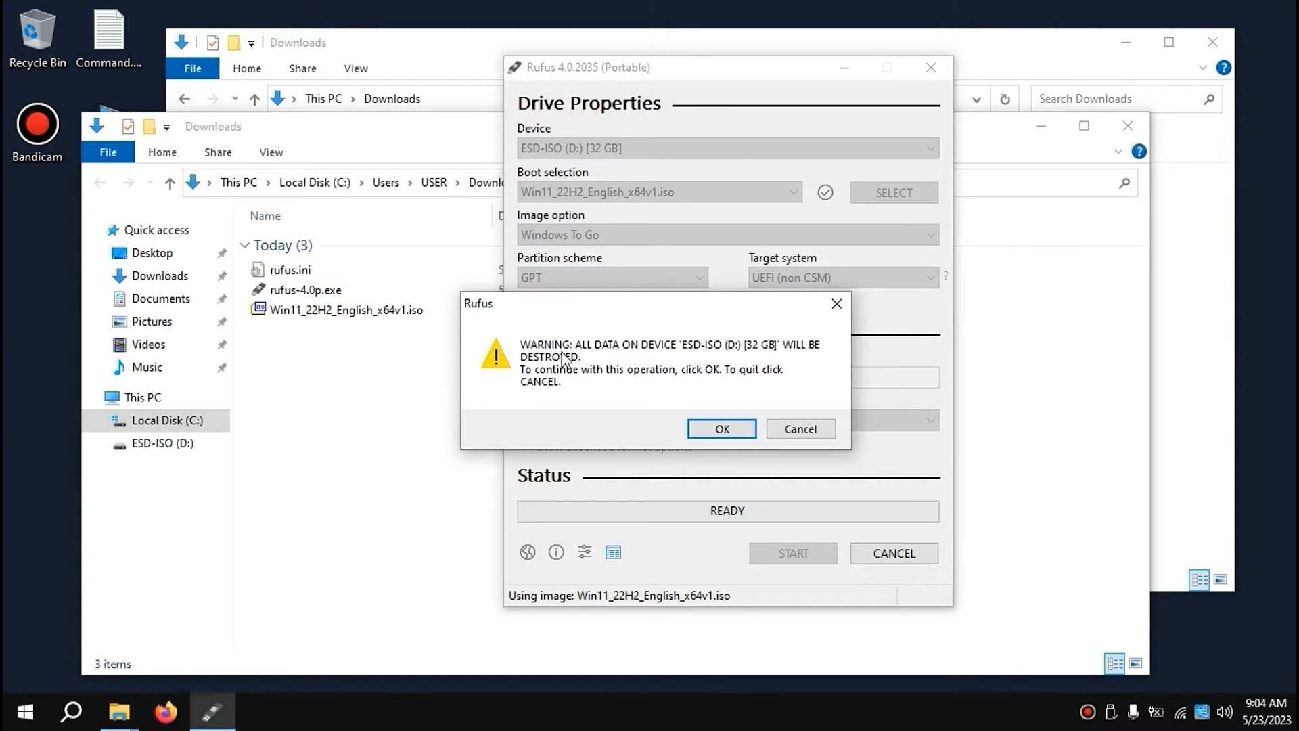
pyautogui.moveTo(671, 304)
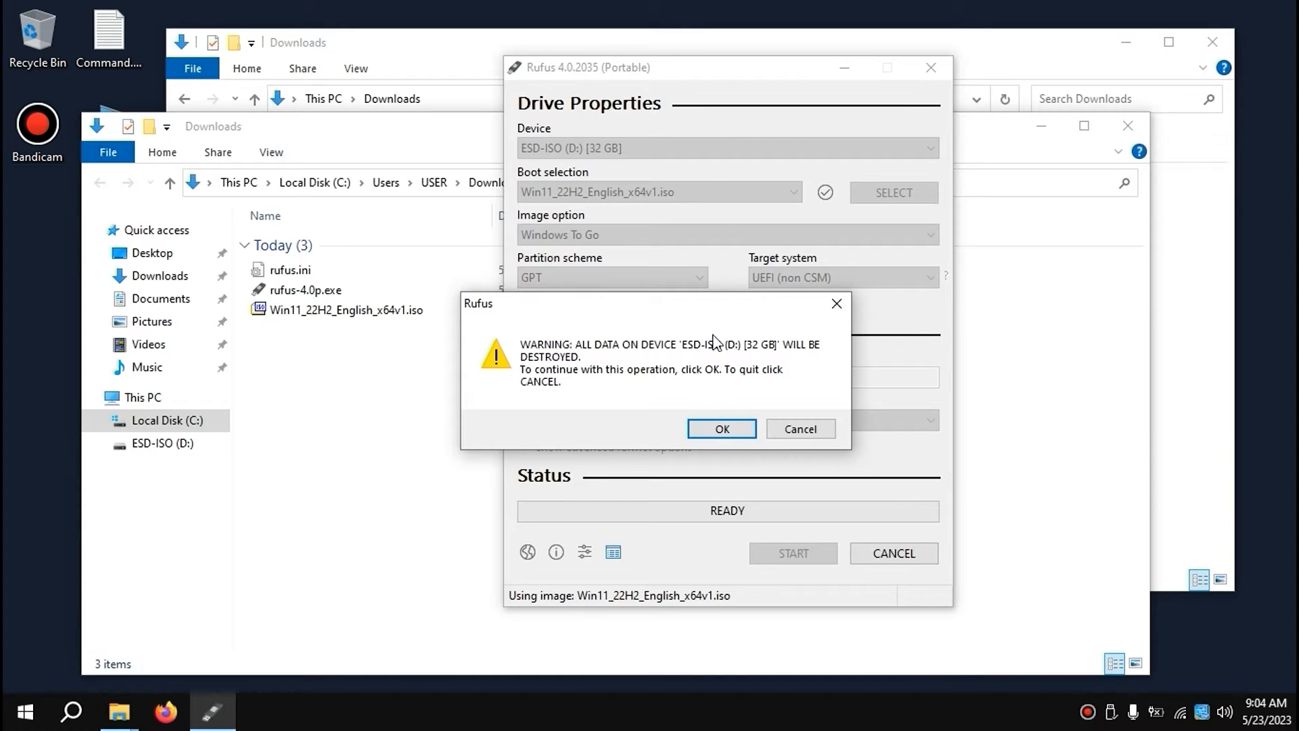
# Step: Accept erasing ESD-ISO (D:) so Rufus writes the Windows 11 image
pyautogui.click(720, 429)
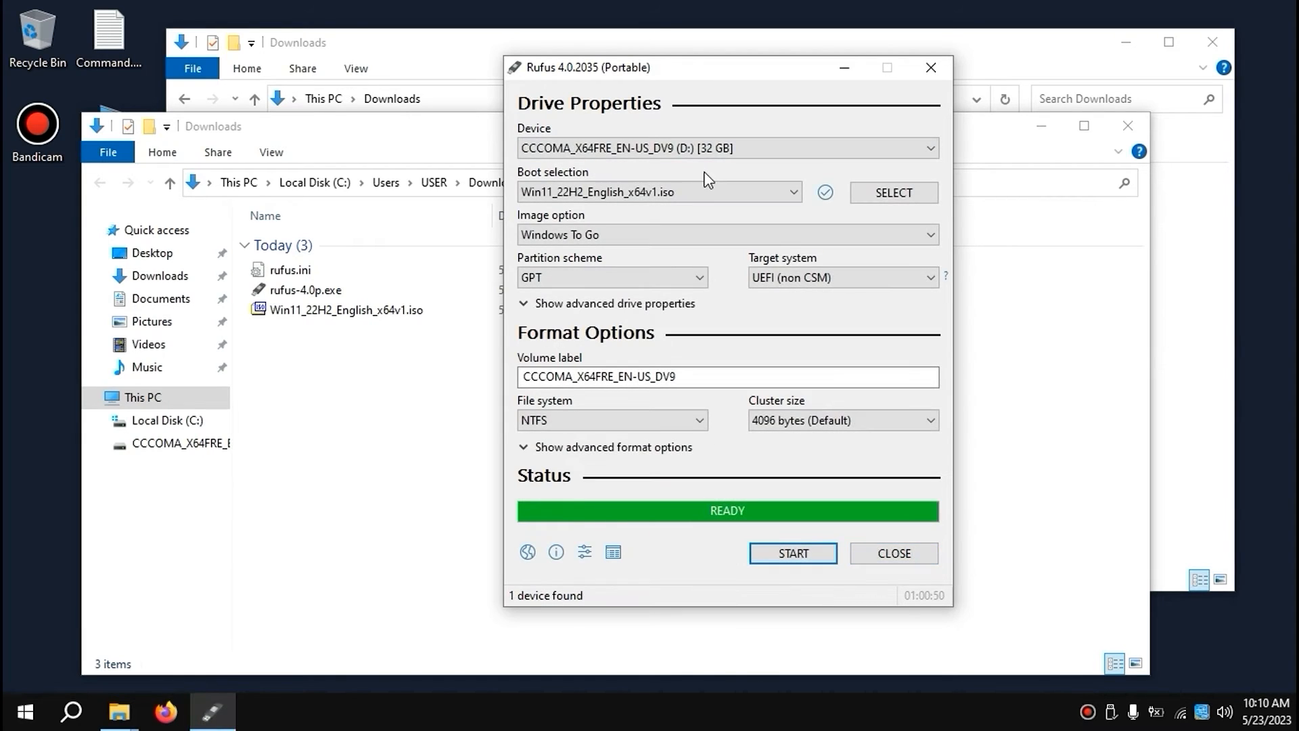
# Step: Close Rufus now that the Windows To Go drive is written
pyautogui.click(727, 147)
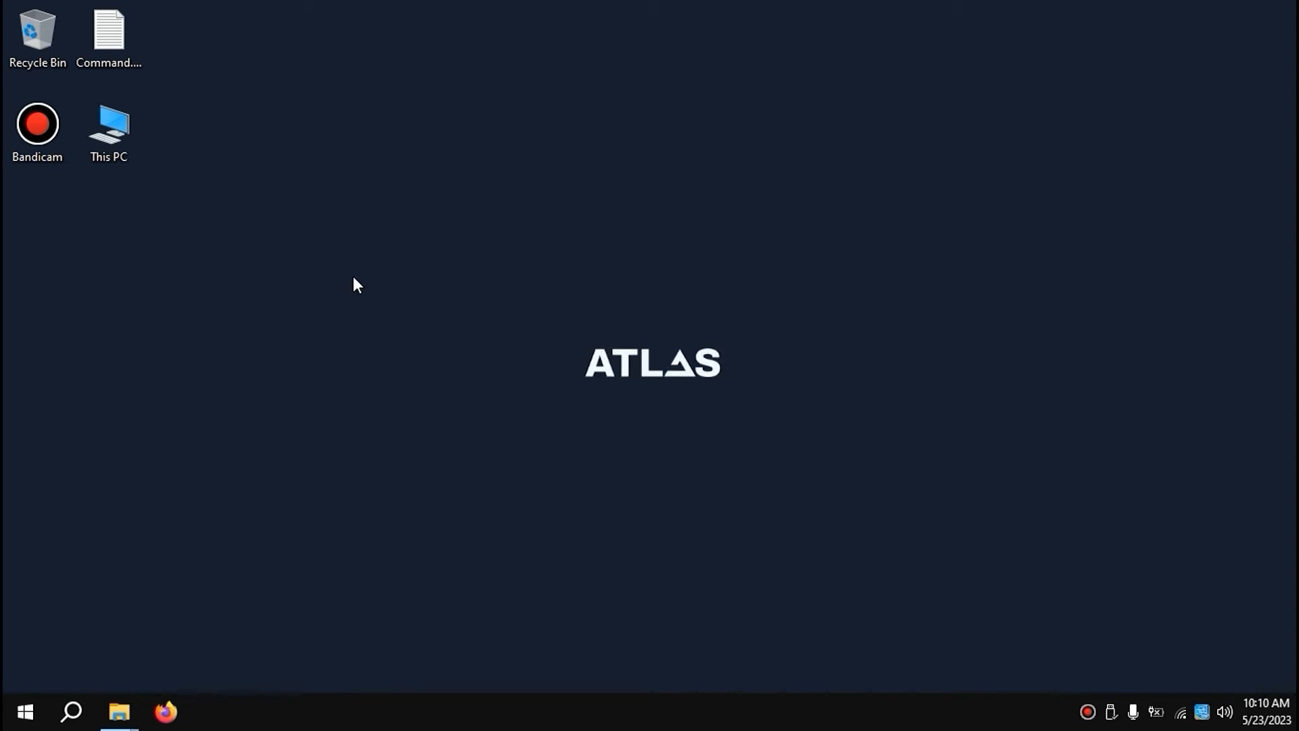
pyautogui.moveTo(367, 274)
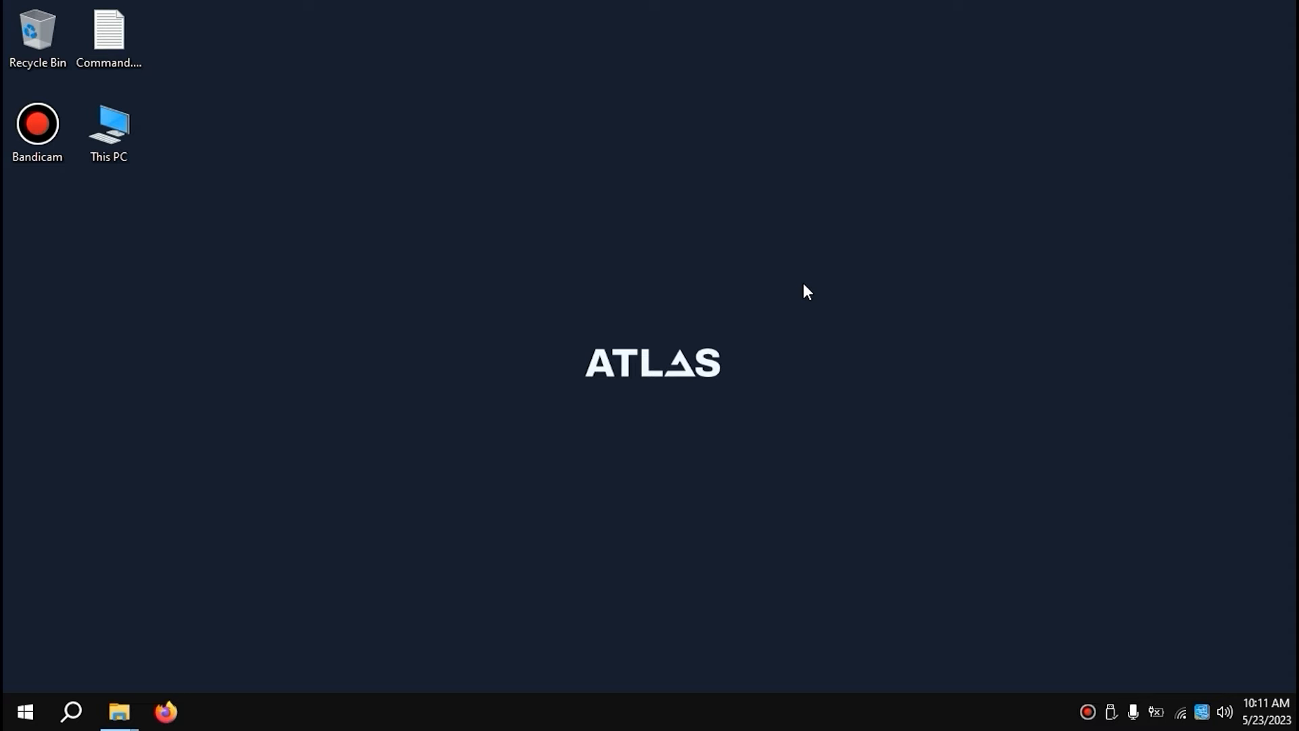
pyautogui.moveTo(904, 236)
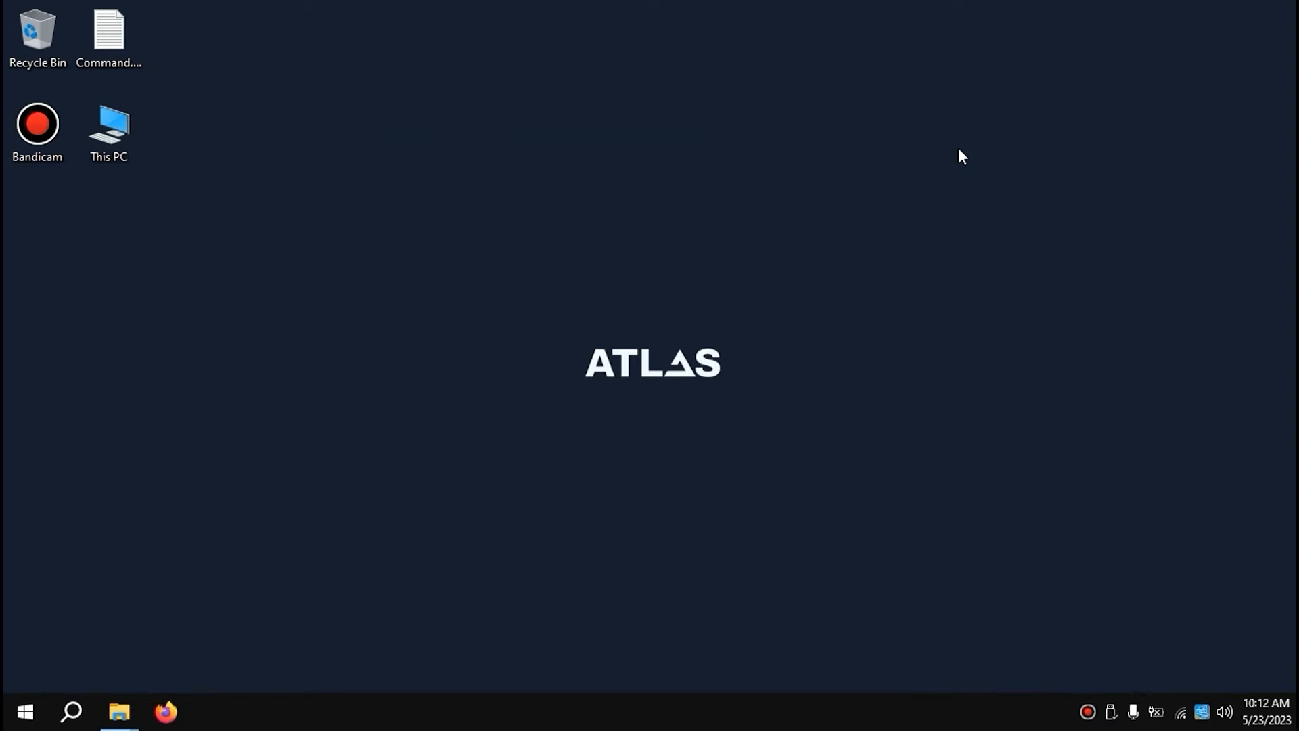
pyautogui.moveTo(623, 301)
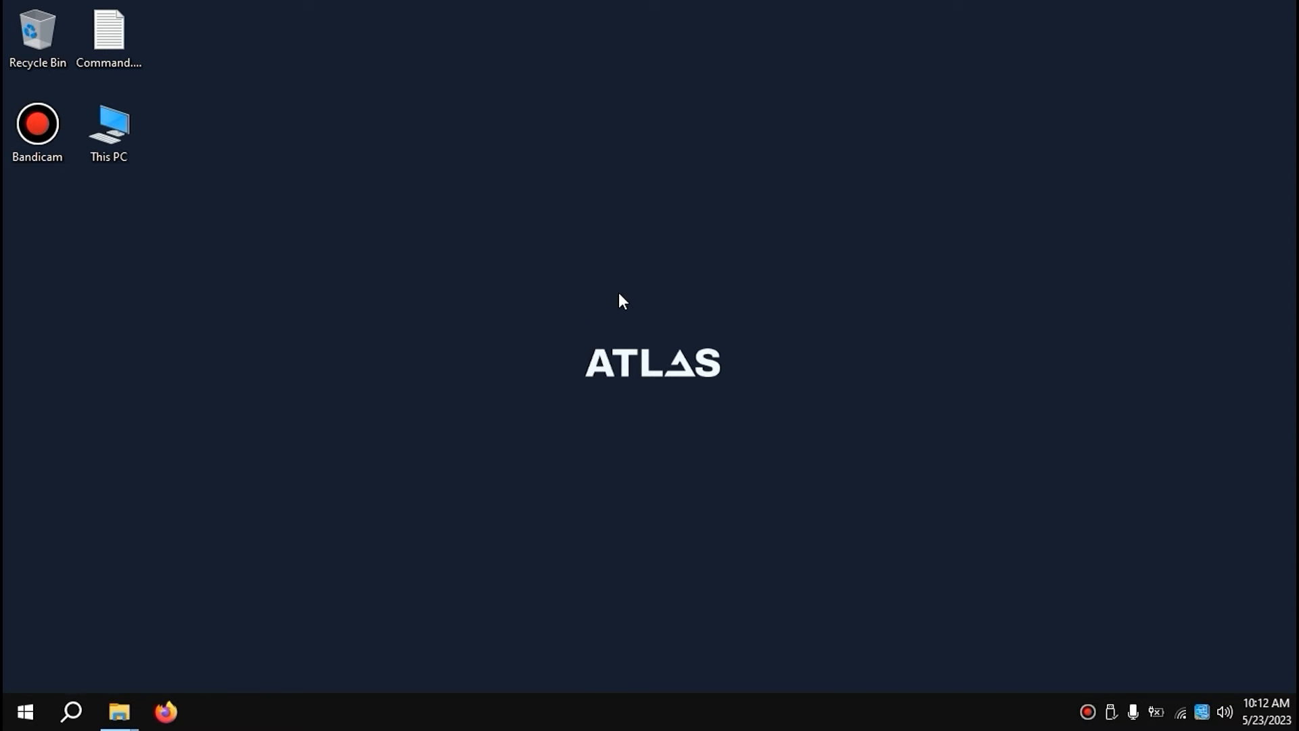
pyautogui.moveTo(367, 246)
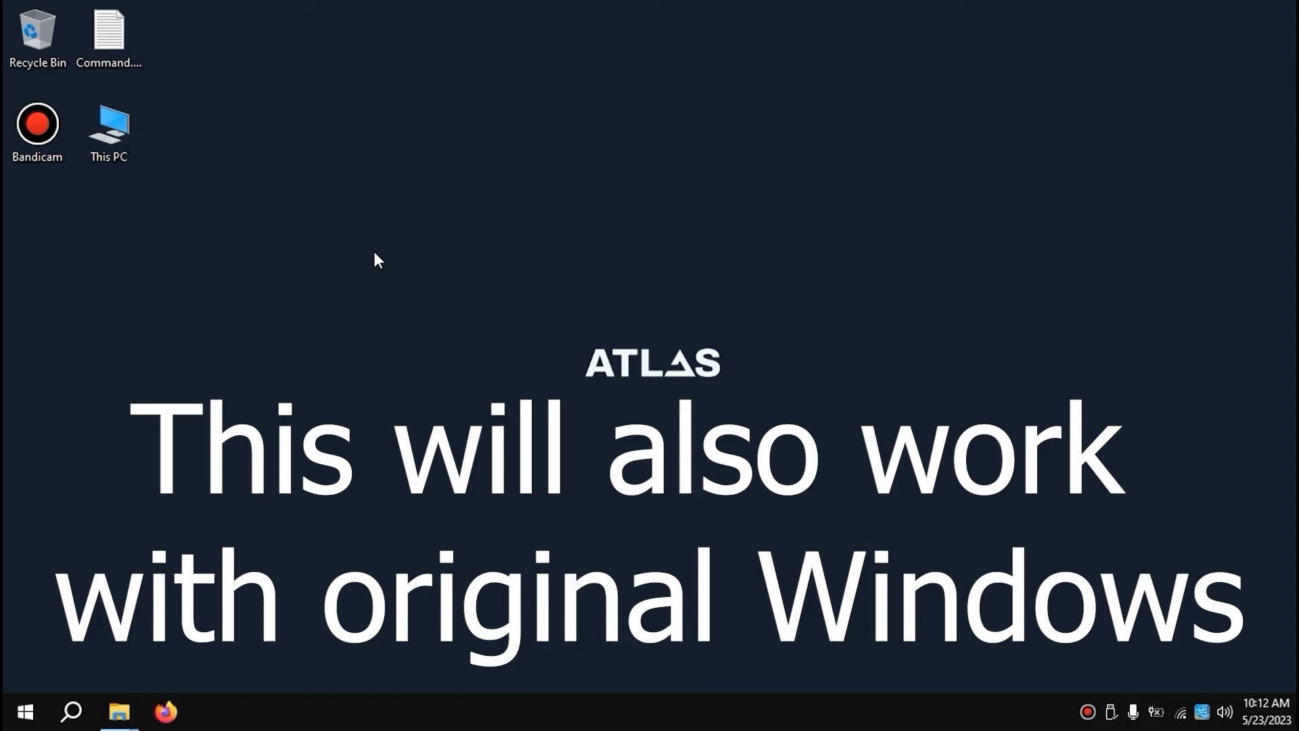
pyautogui.moveTo(399, 357)
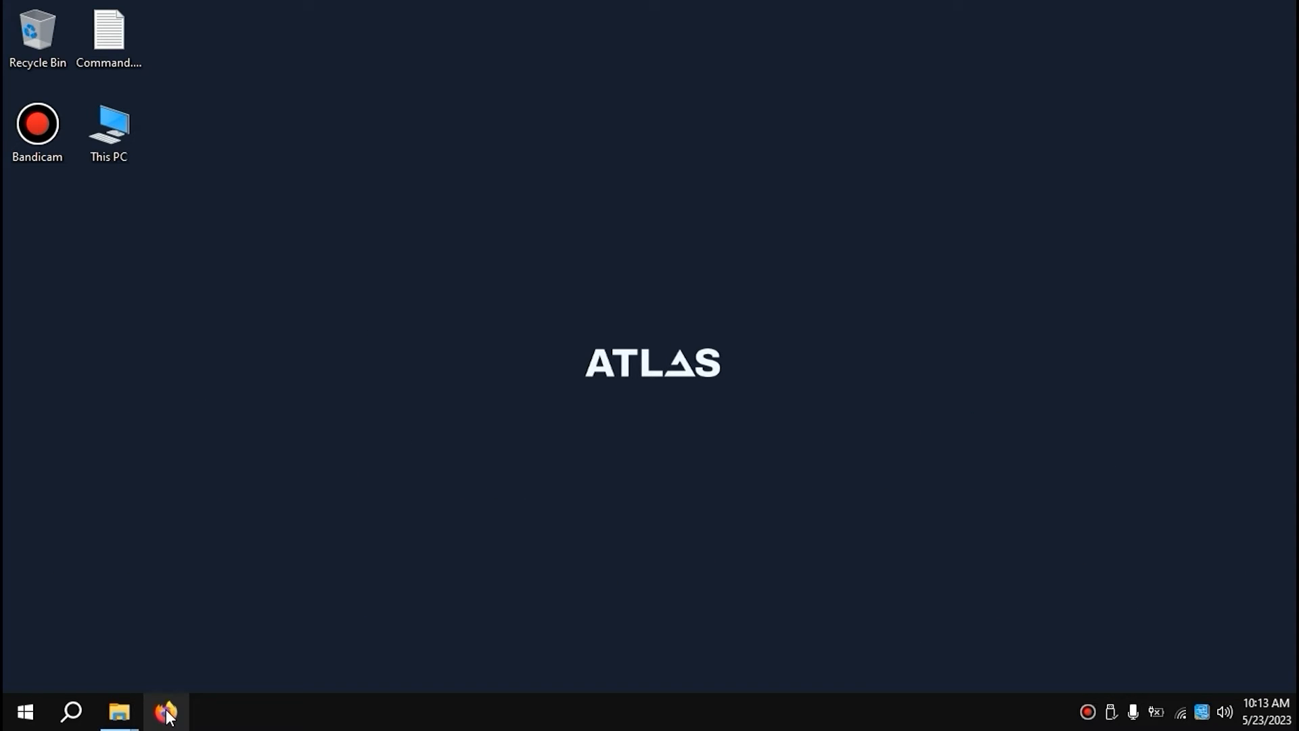
# Step: Search Google for 'diskgenius download' from the Firefox address bar
pyautogui.click(166, 711)
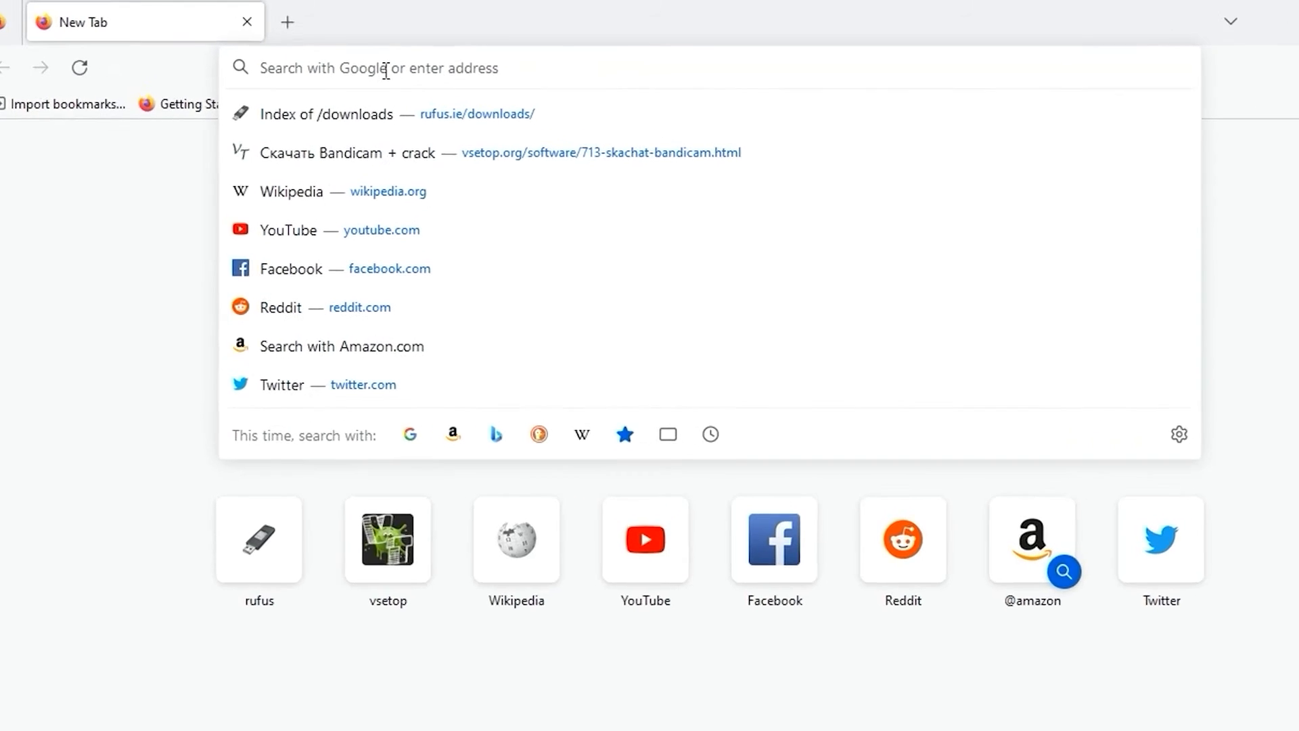
pyautogui.write('diskgenius d')
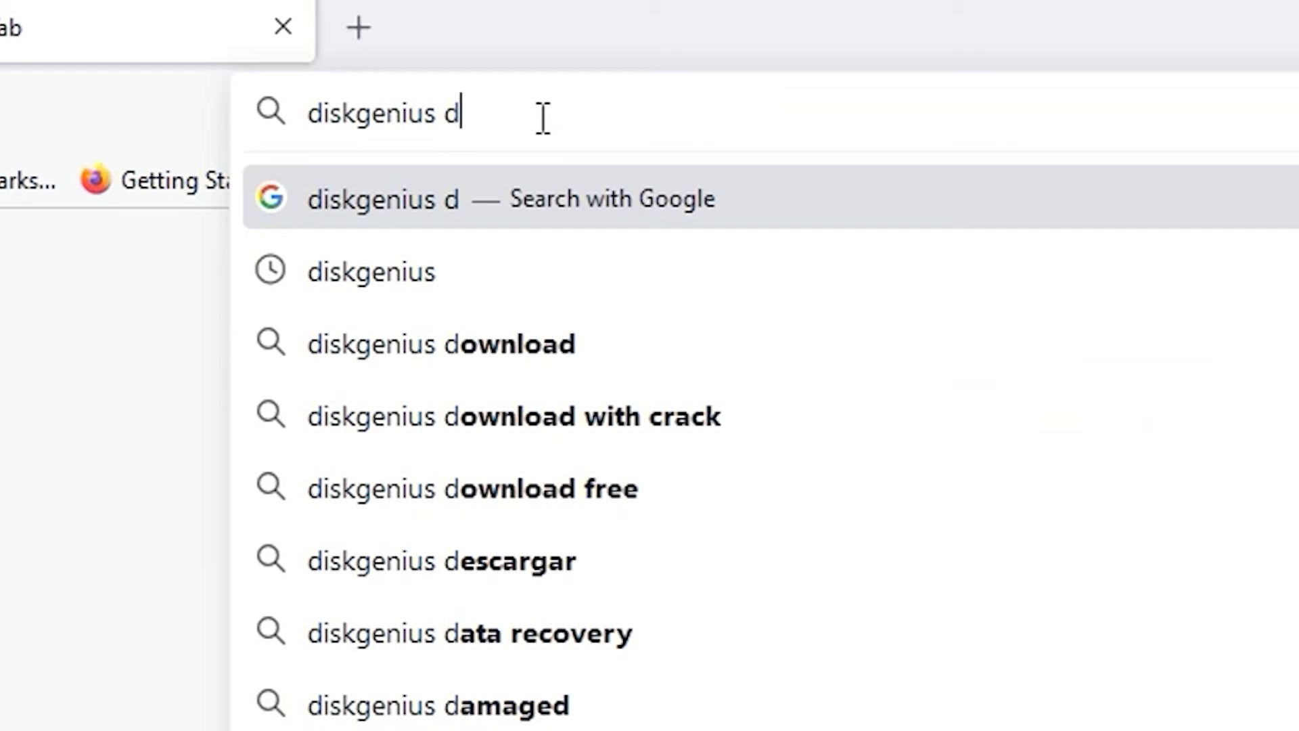
pyautogui.click(441, 344)
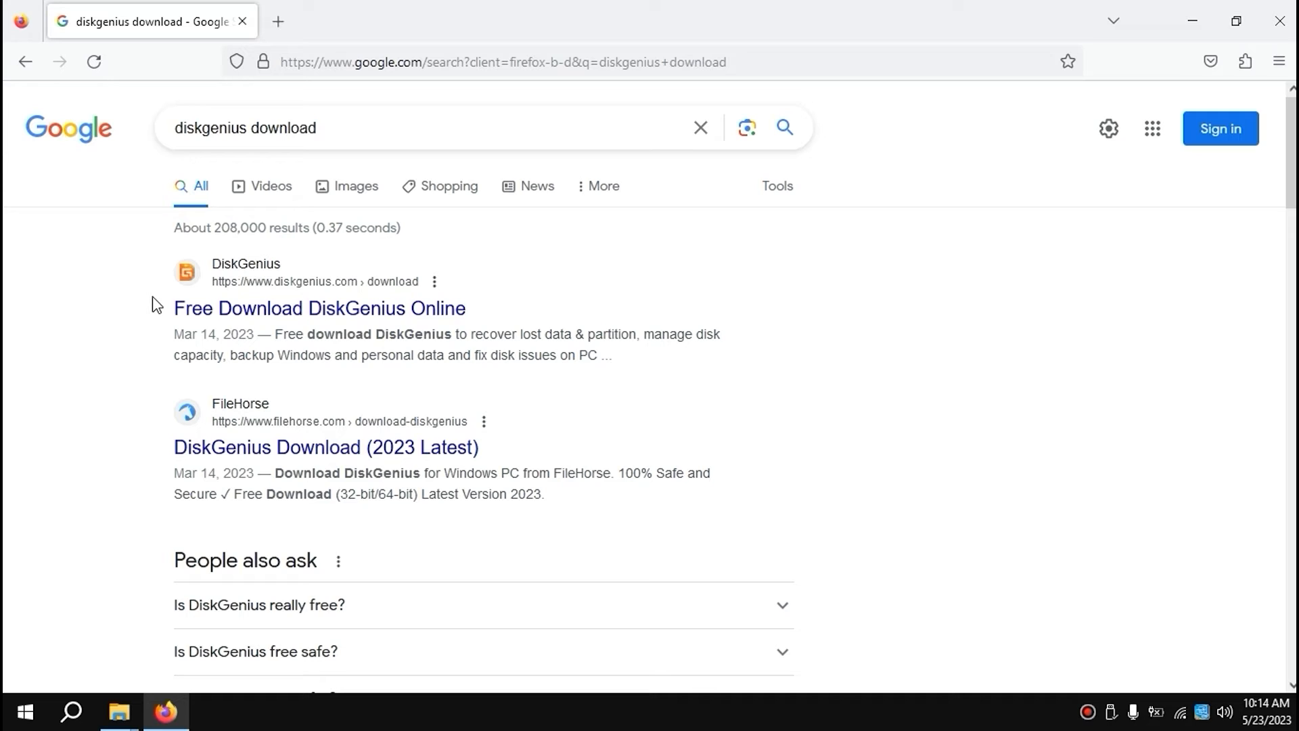
pyautogui.moveTo(273, 319)
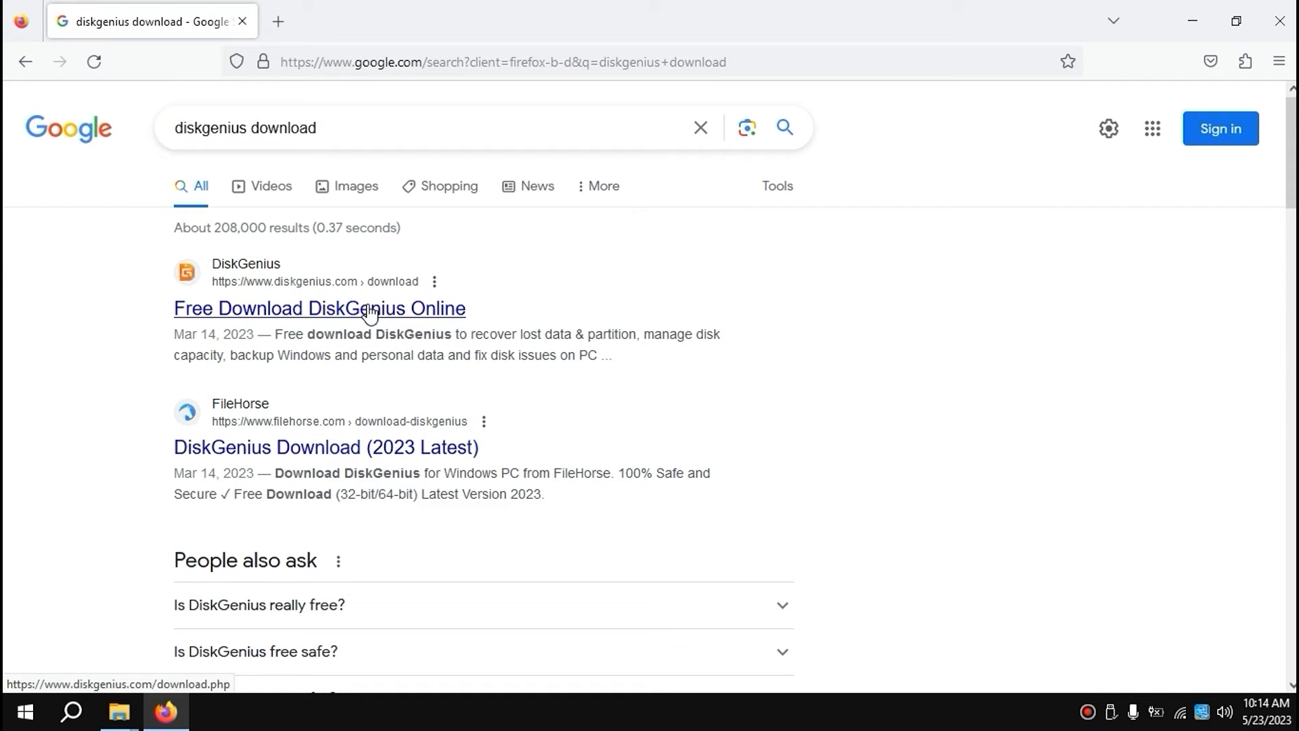
# Step: Open the 'Free Download DiskGenius Online' result from diskgenius.com
pyautogui.click(318, 309)
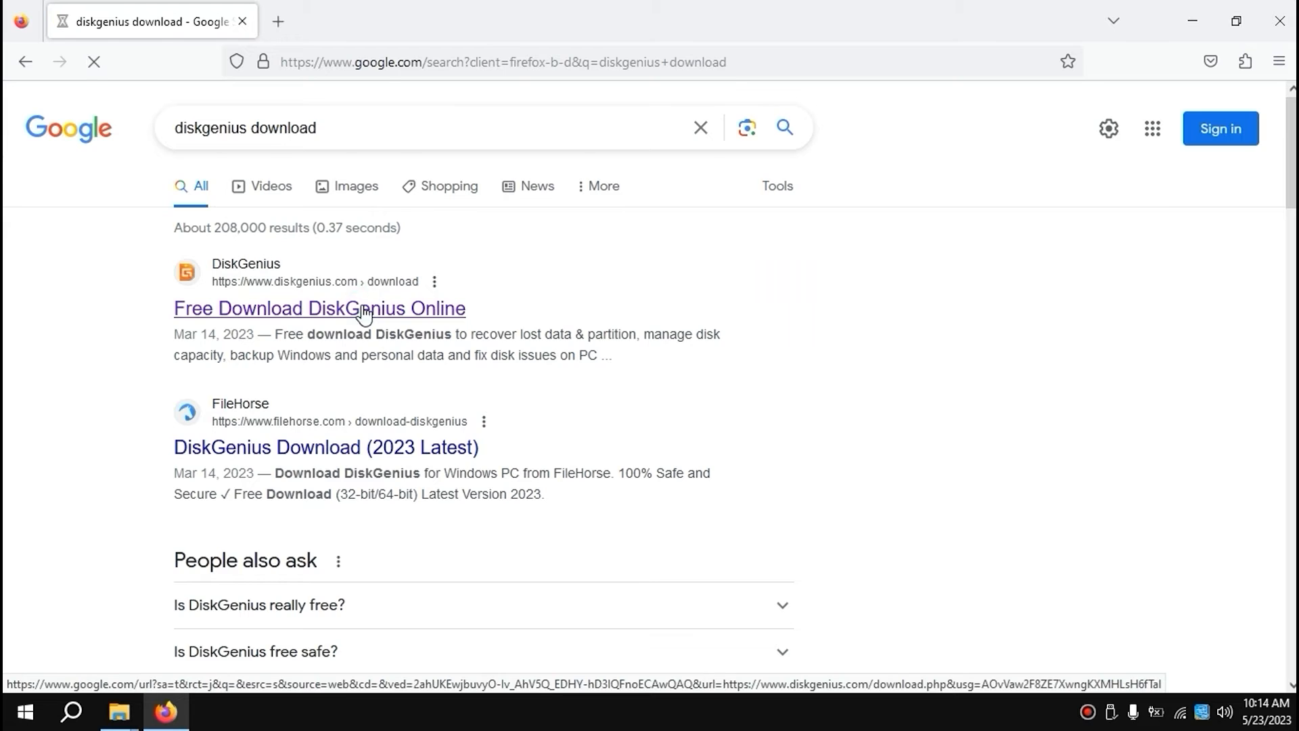
pyautogui.click(319, 307)
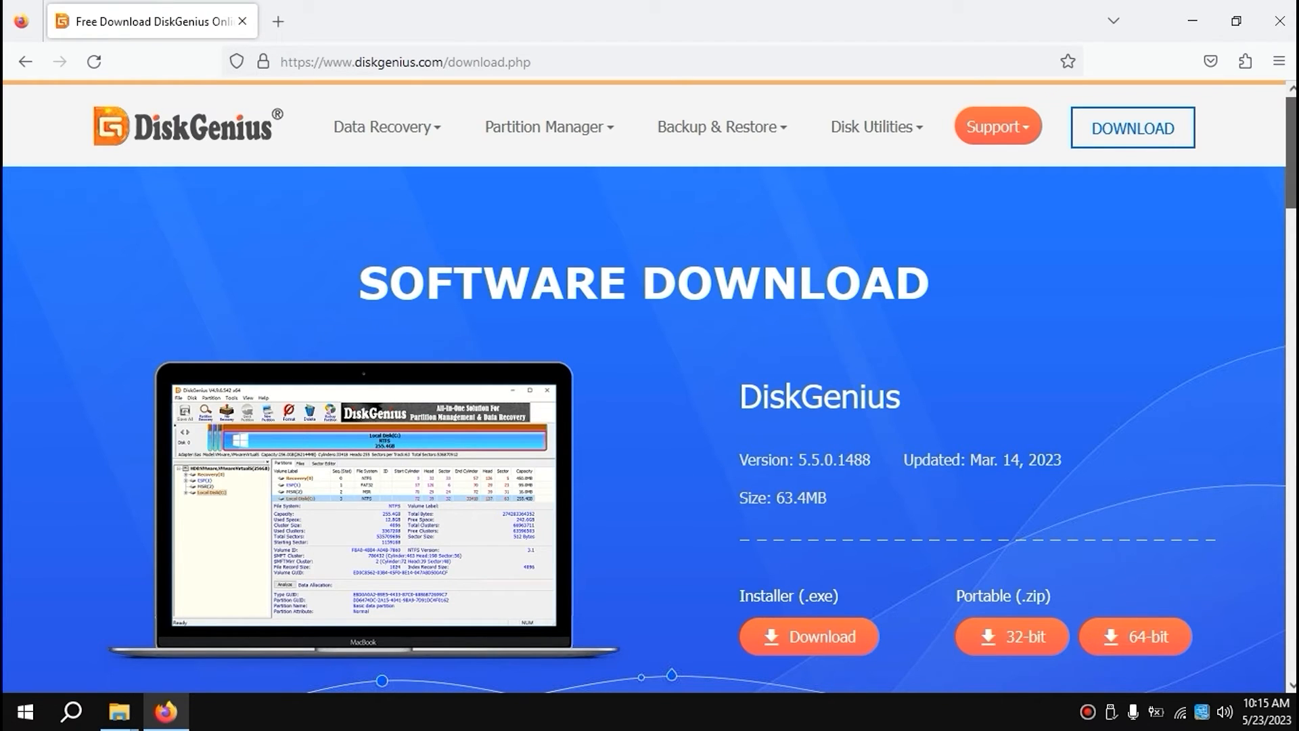
# Step: Download the Installer (.exe) version, DGEngSetup5501488.exe, from the download page
pyautogui.scroll(-3)
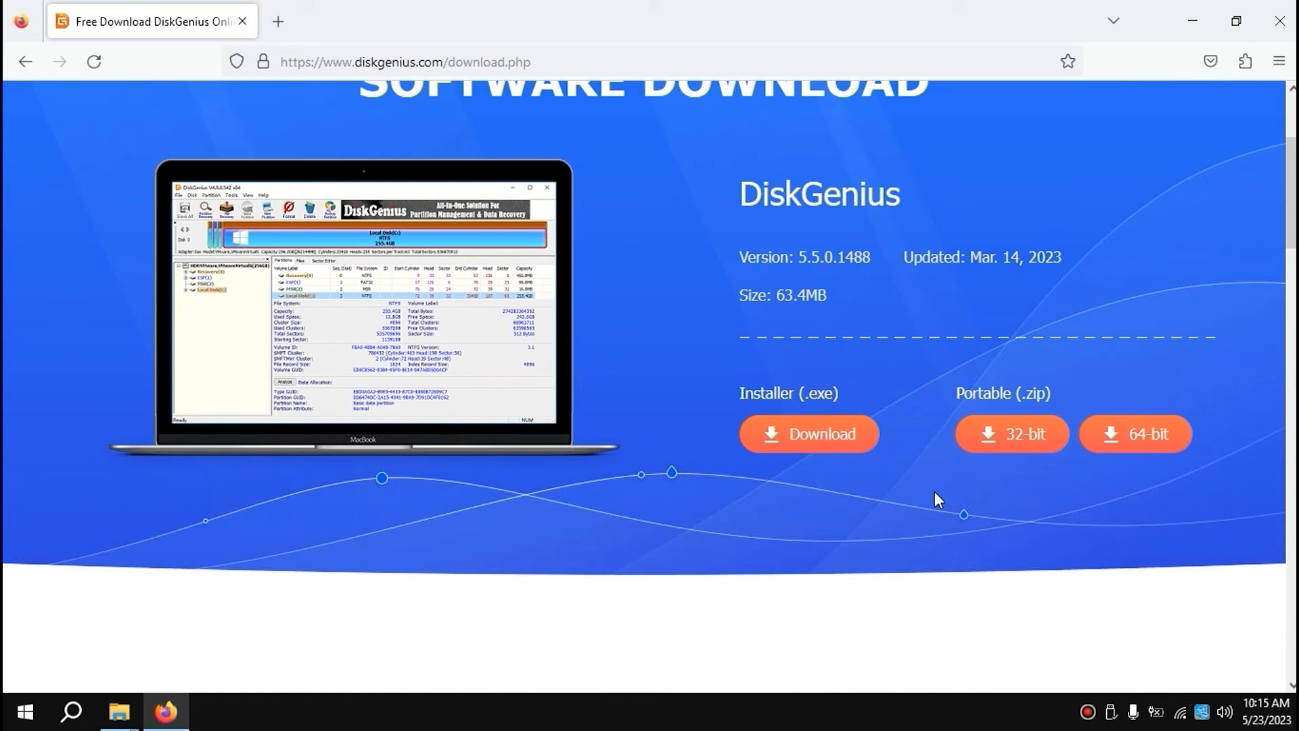
pyautogui.moveTo(717, 390)
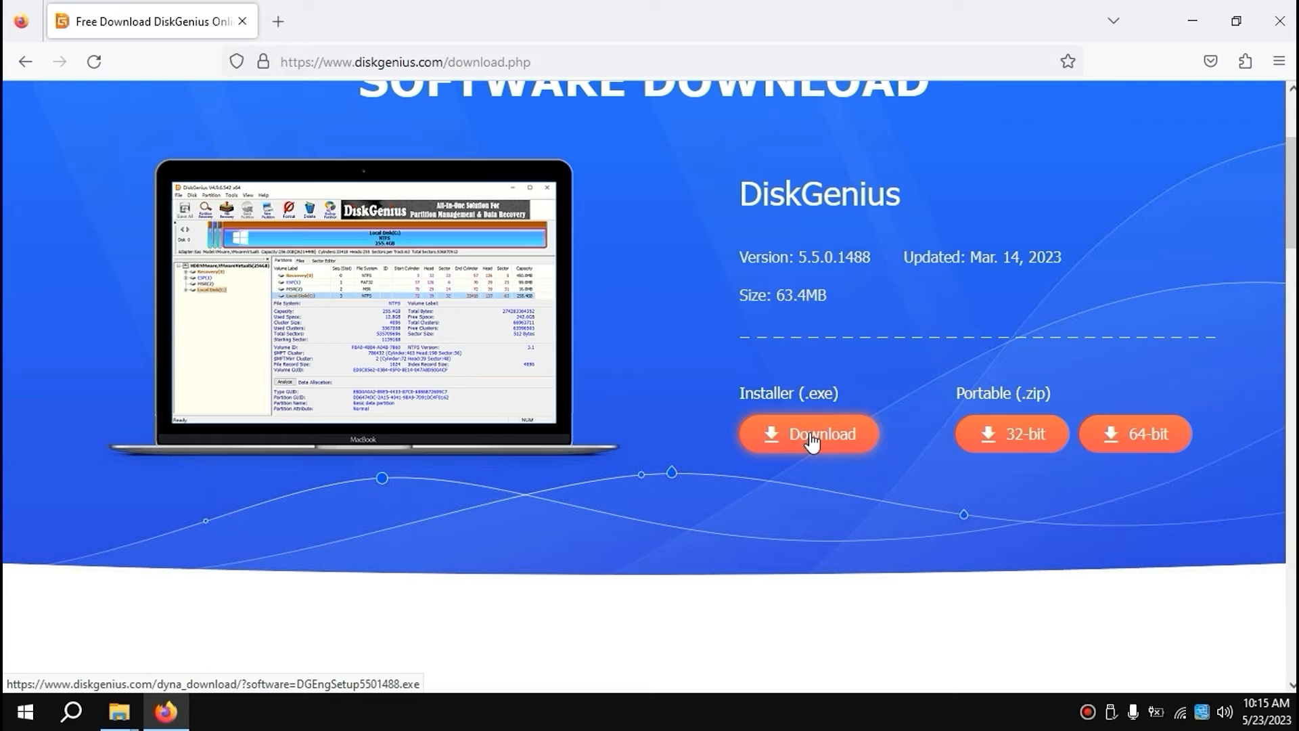
pyautogui.click(808, 433)
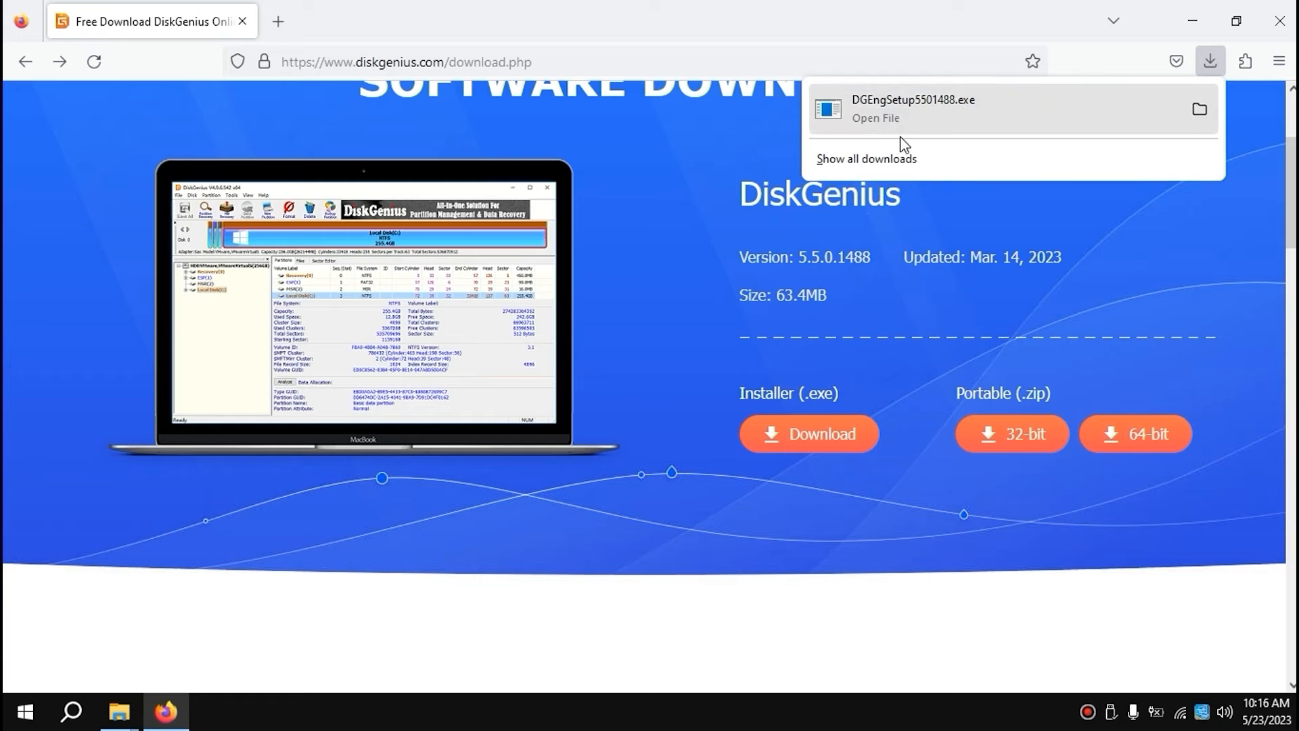
pyautogui.moveTo(894, 121)
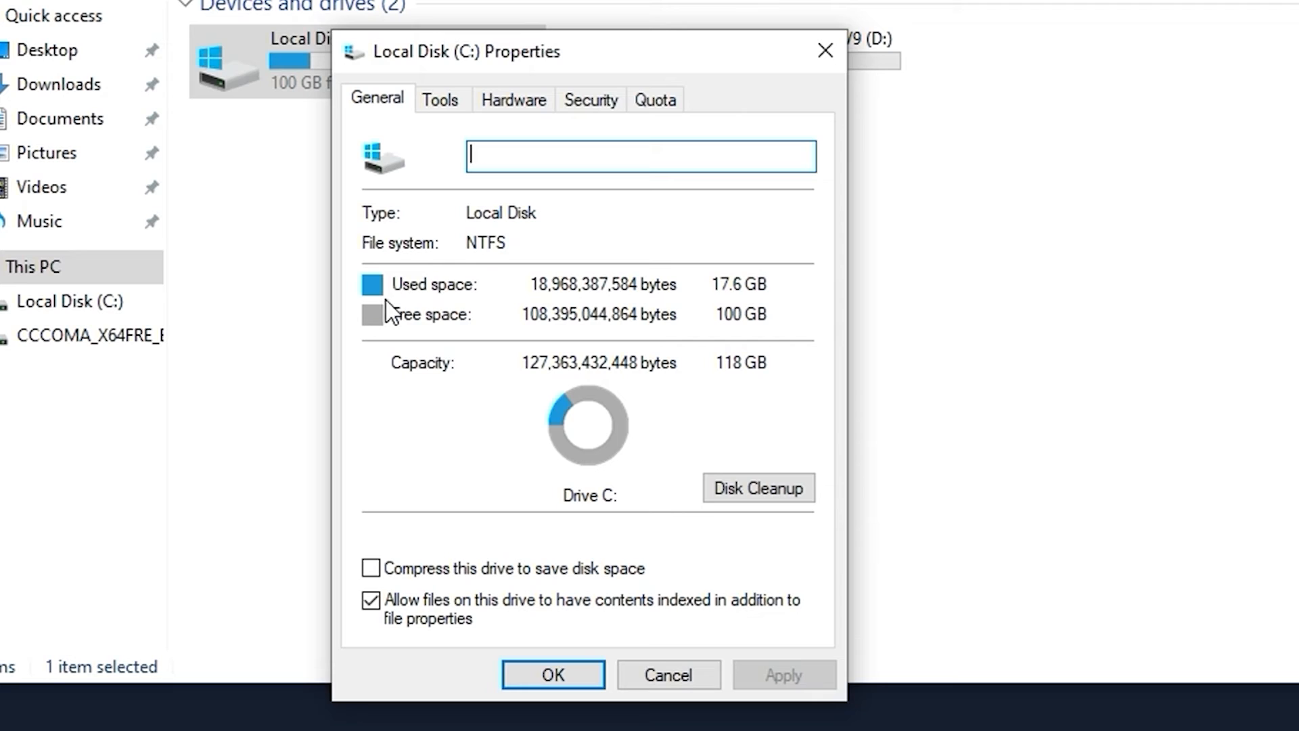
pyautogui.moveTo(657, 276)
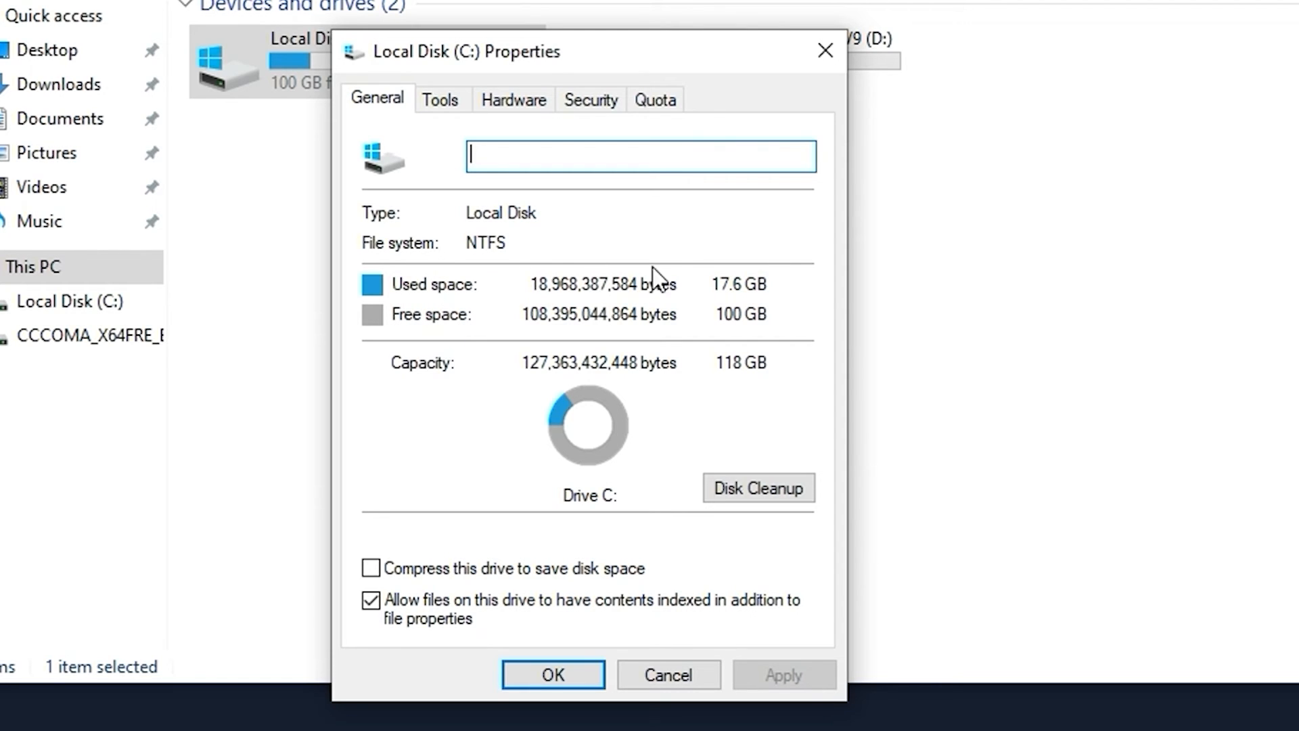
pyautogui.moveTo(675, 332)
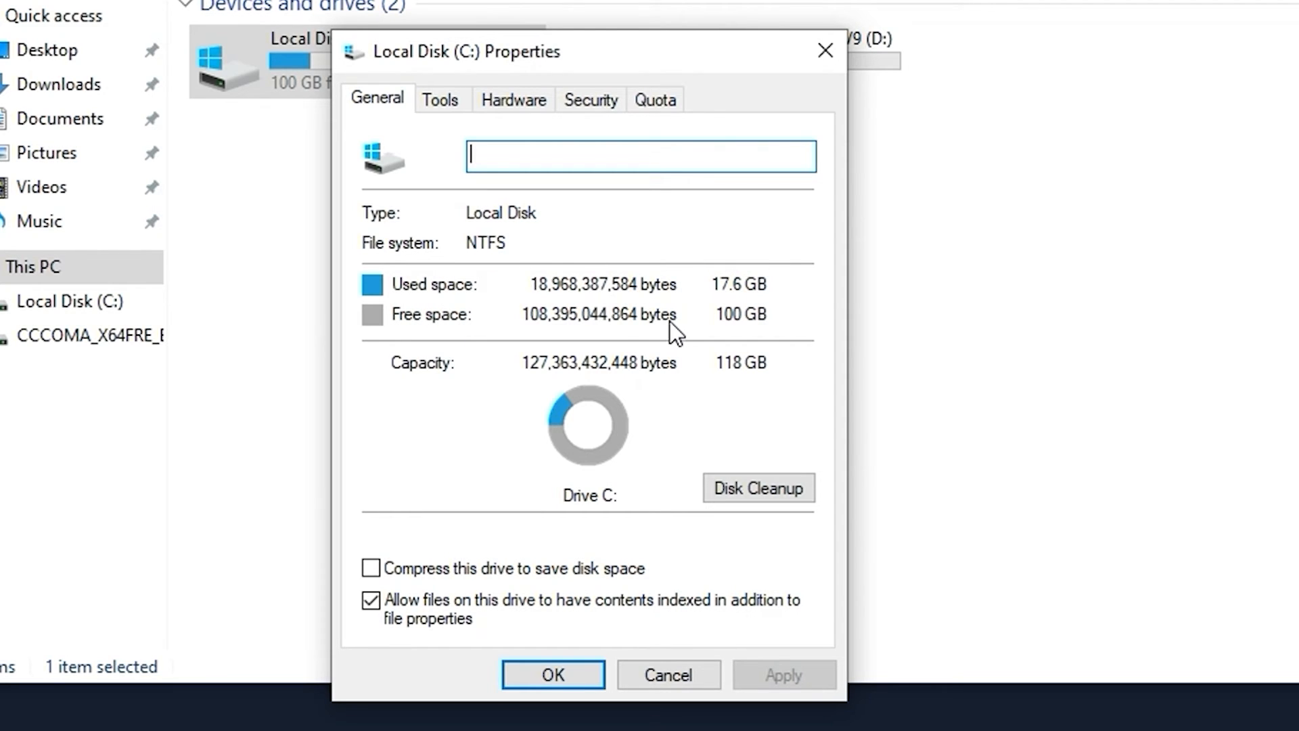
pyautogui.moveTo(738, 358)
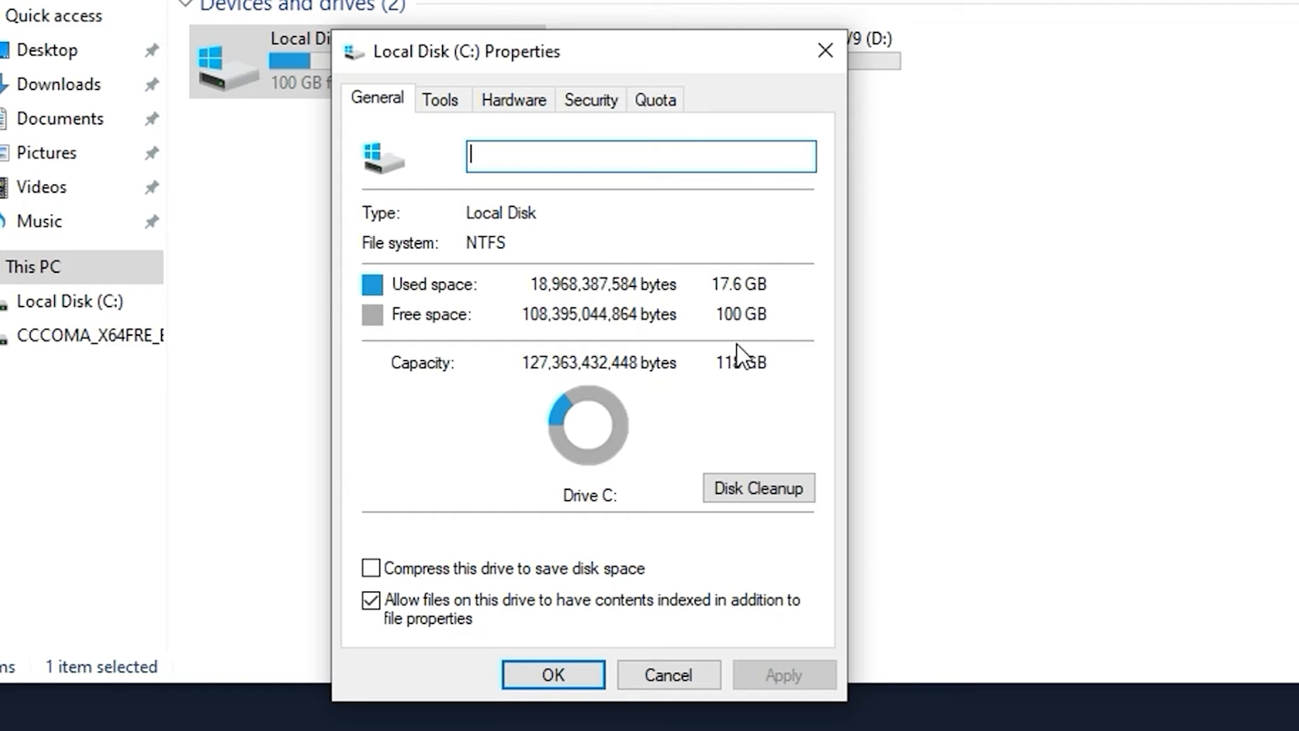
pyautogui.moveTo(698, 295)
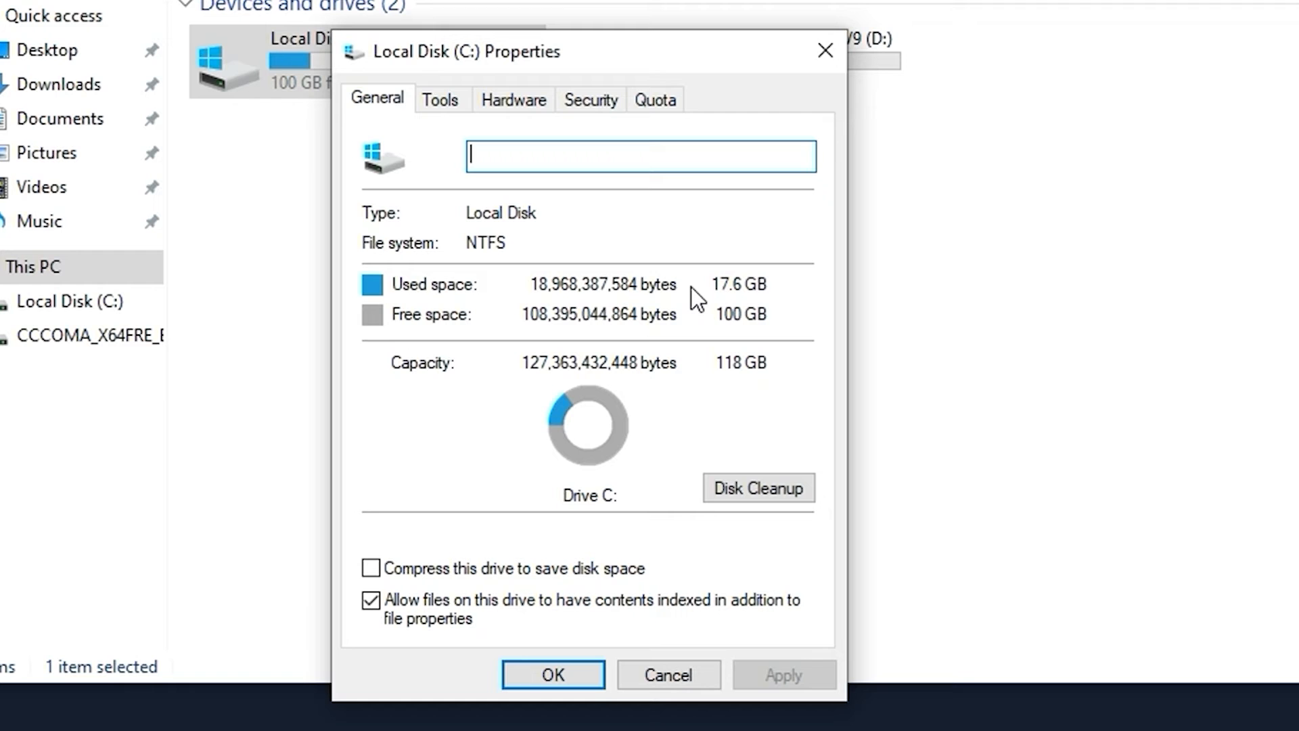
pyautogui.moveTo(775, 290)
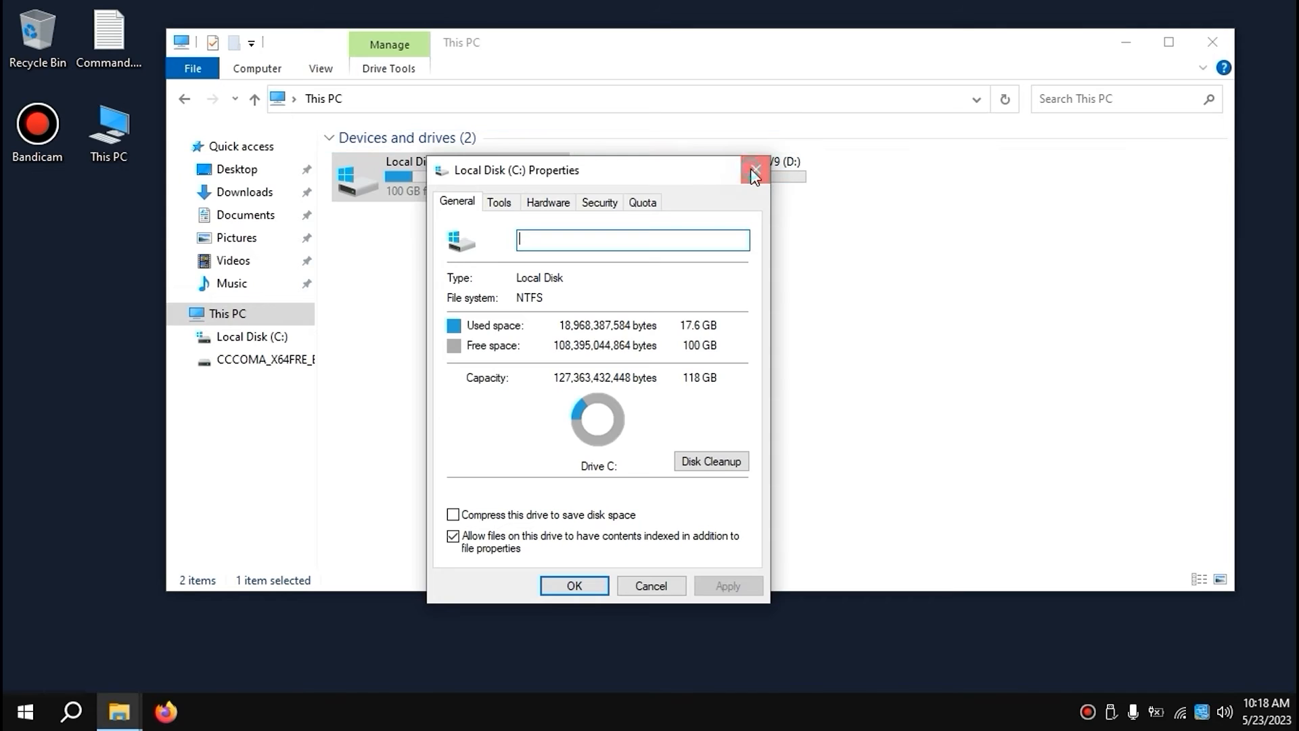
# Step: Close the drive C properties and locate DGEngSetup5501488.exe in Downloads
pyautogui.click(753, 175)
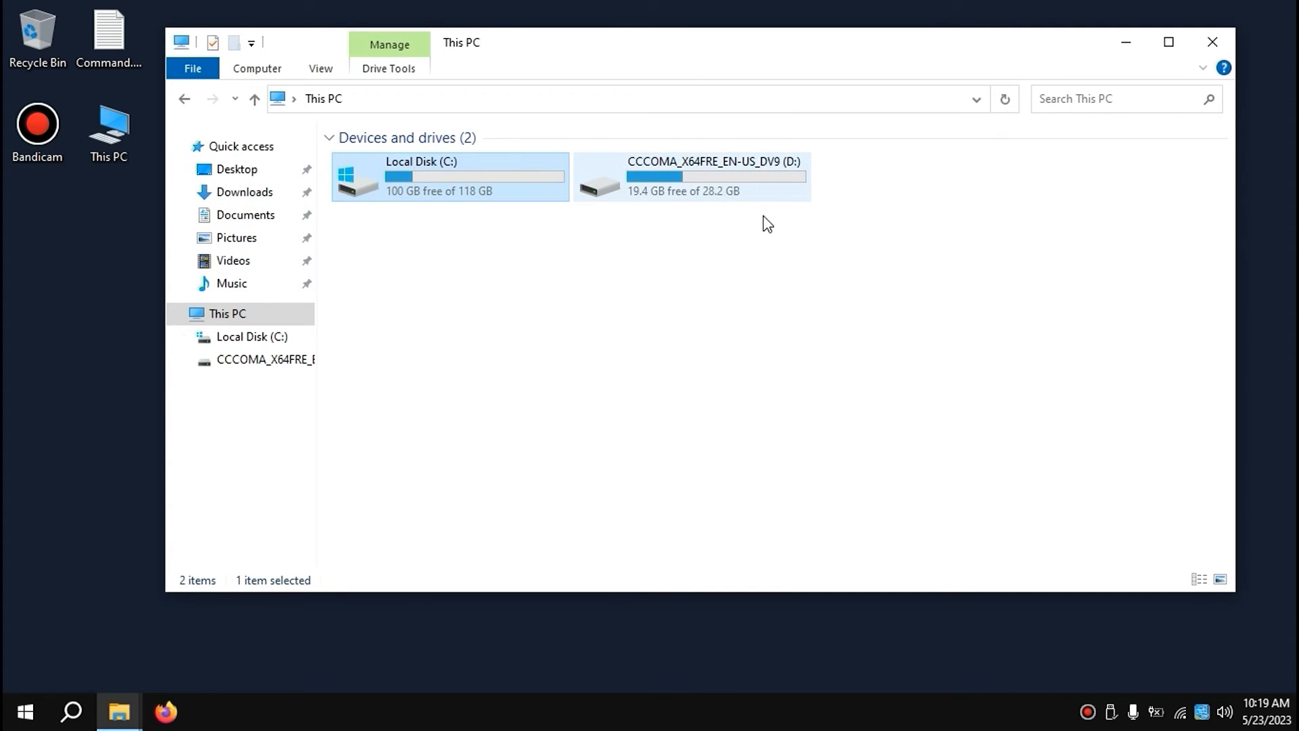
pyautogui.click(692, 177)
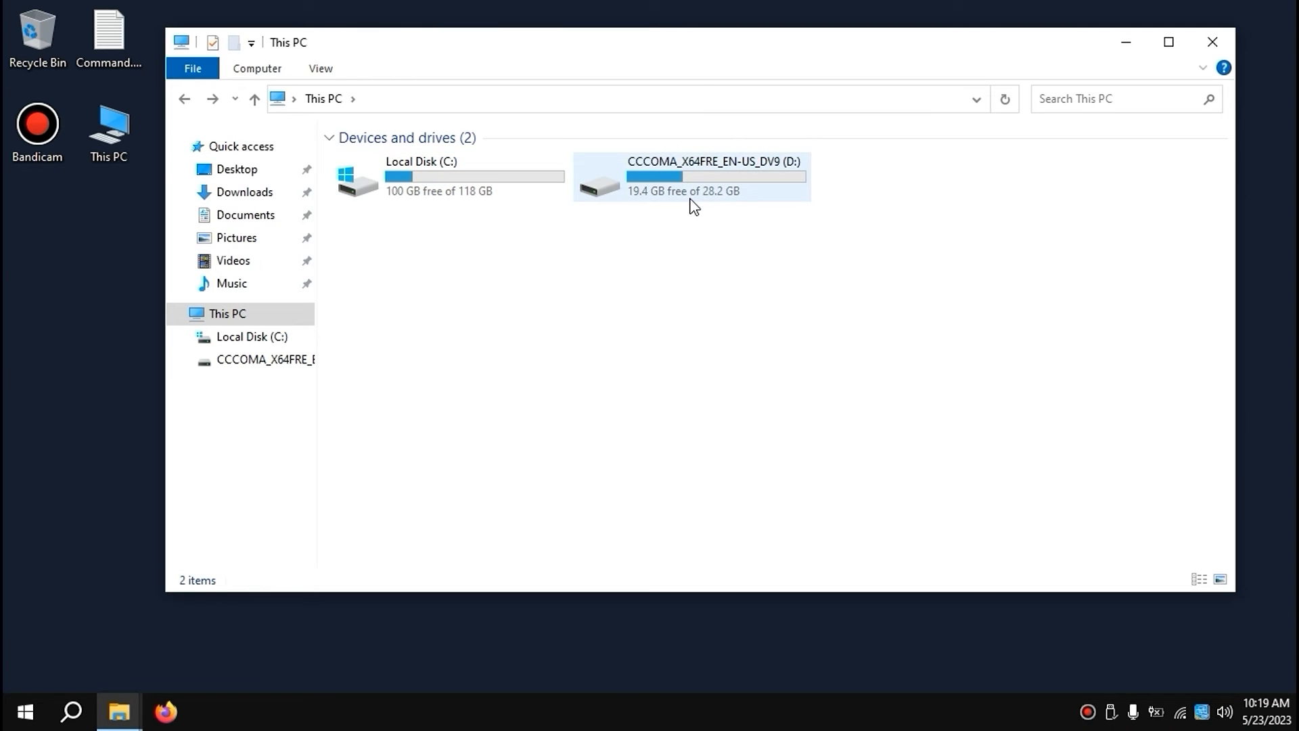
pyautogui.moveTo(609, 199)
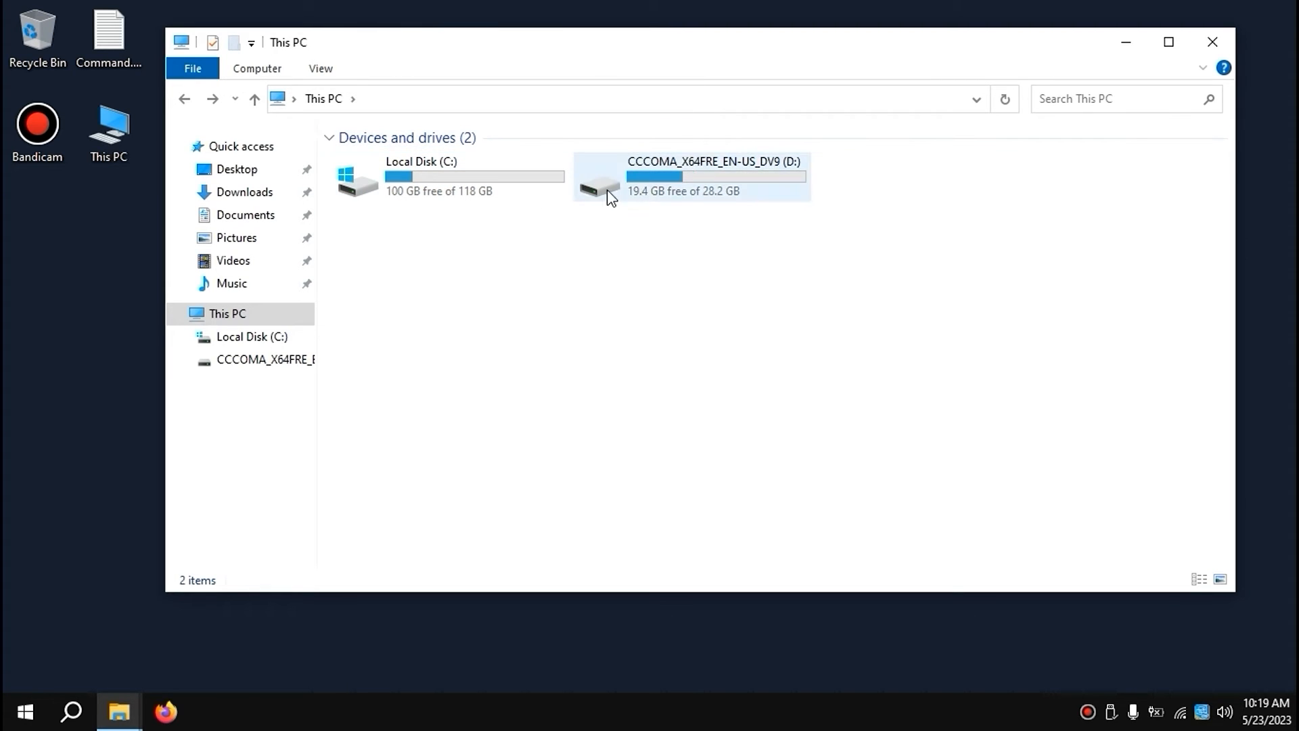
pyautogui.click(245, 192)
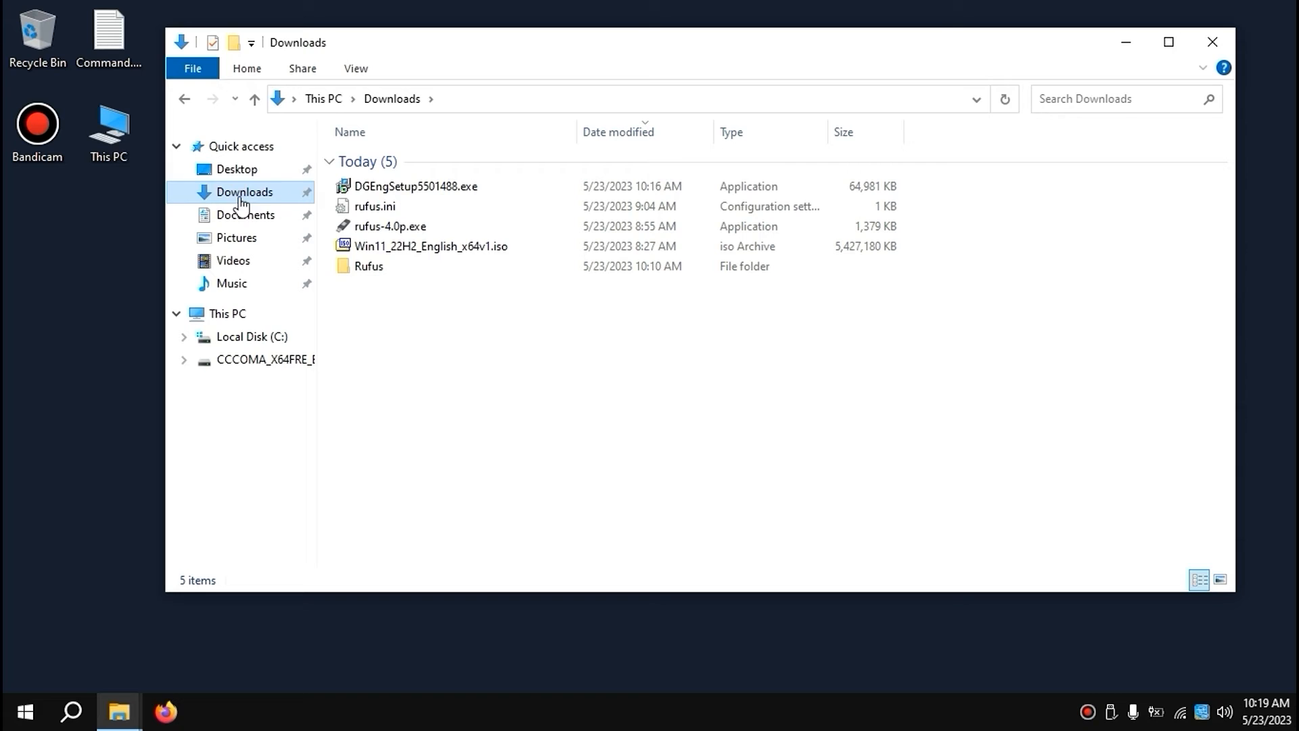
pyautogui.click(417, 186)
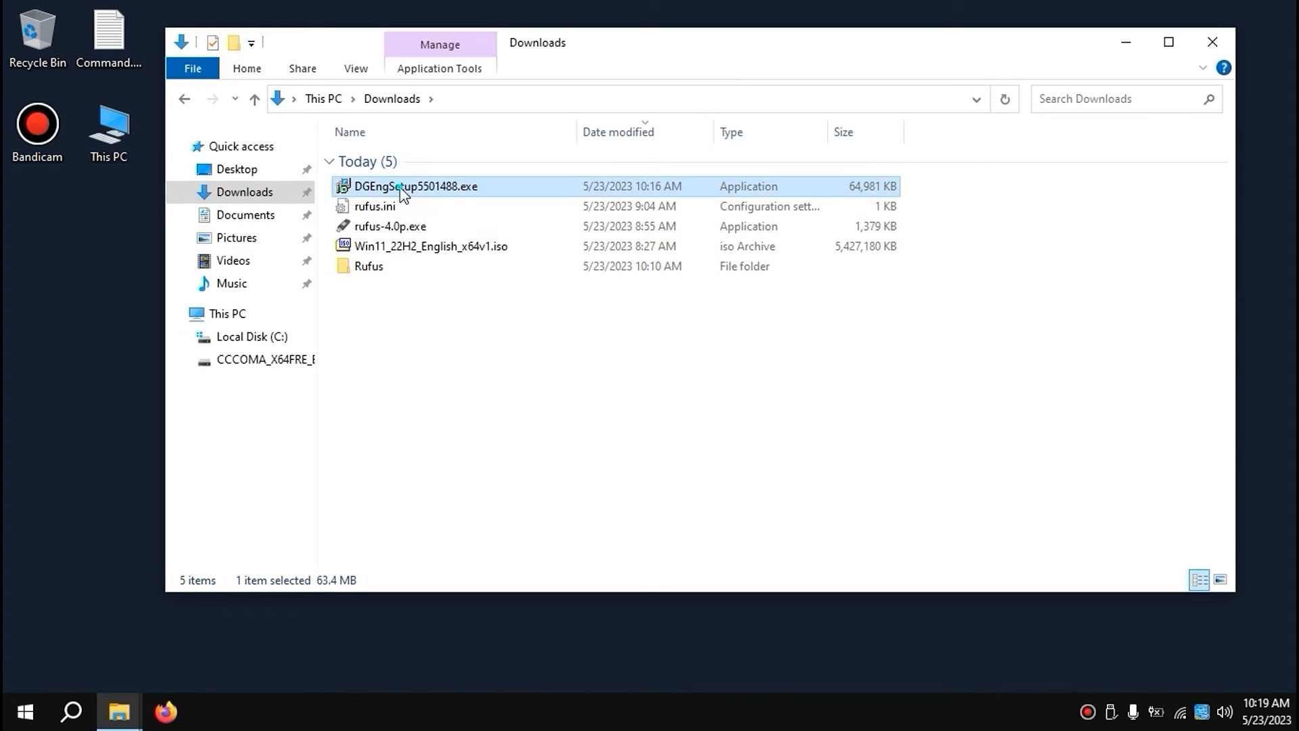
# Step: Install DiskGenius with the license accepted, default folder, and no website opened
pyautogui.doubleClick(417, 185)
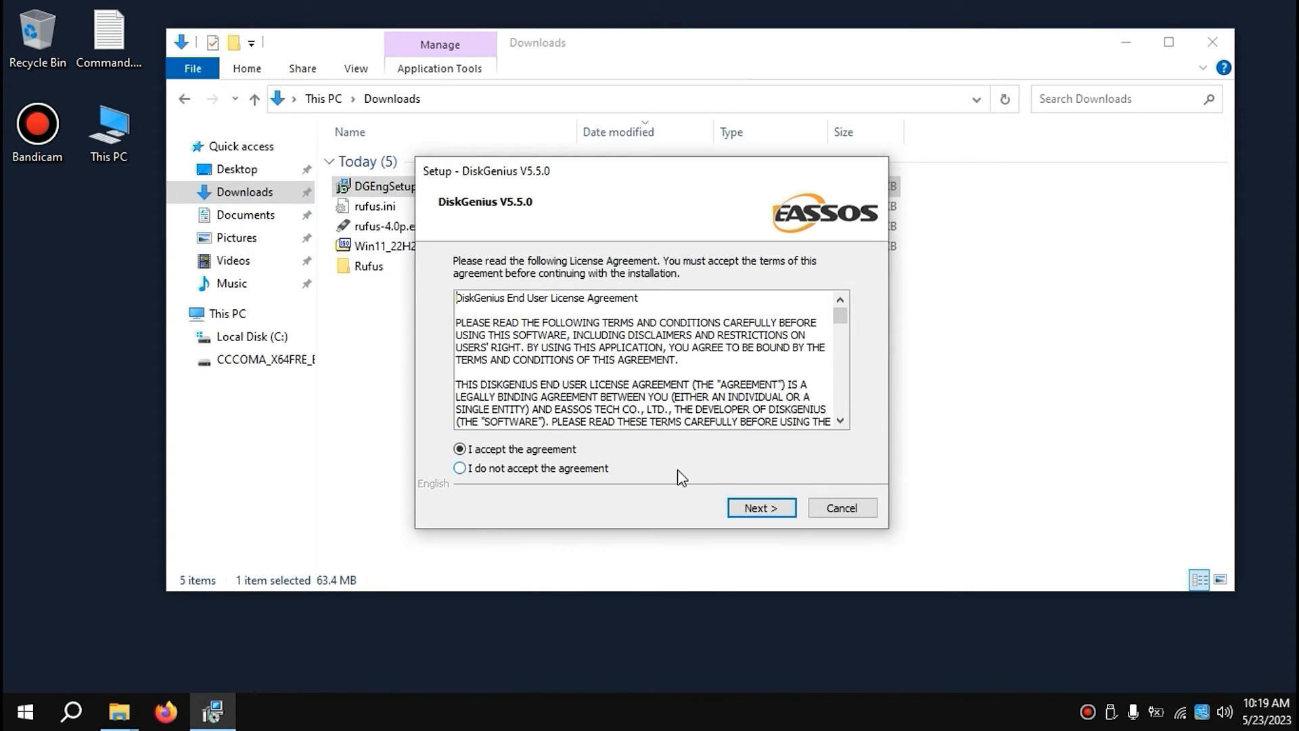
pyautogui.click(760, 507)
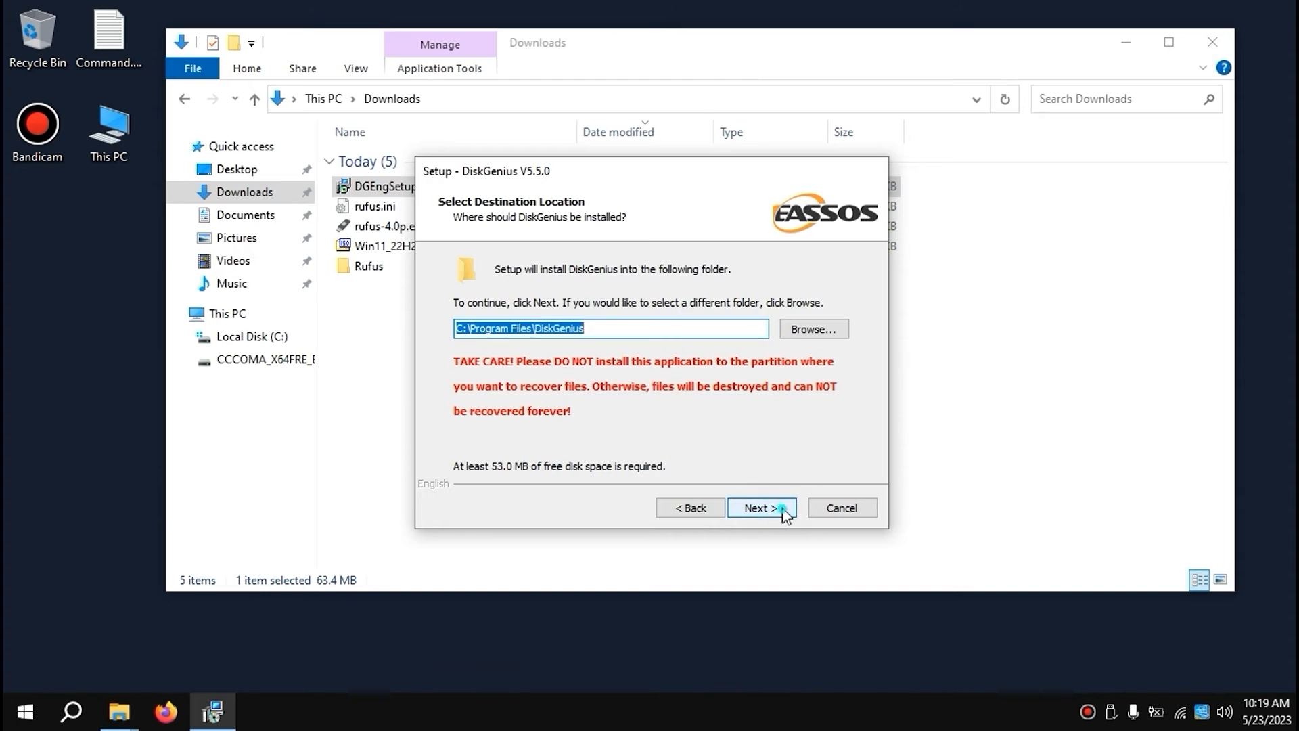
pyautogui.click(756, 507)
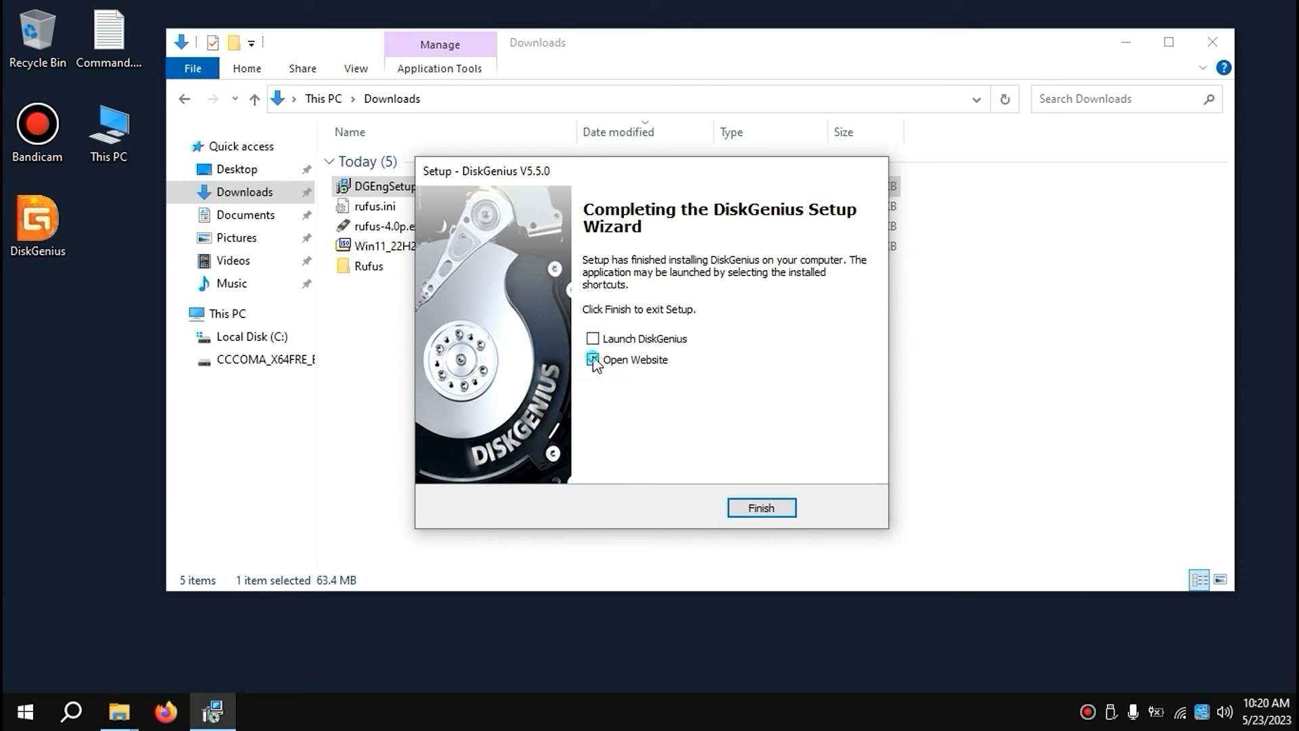
pyautogui.click(760, 507)
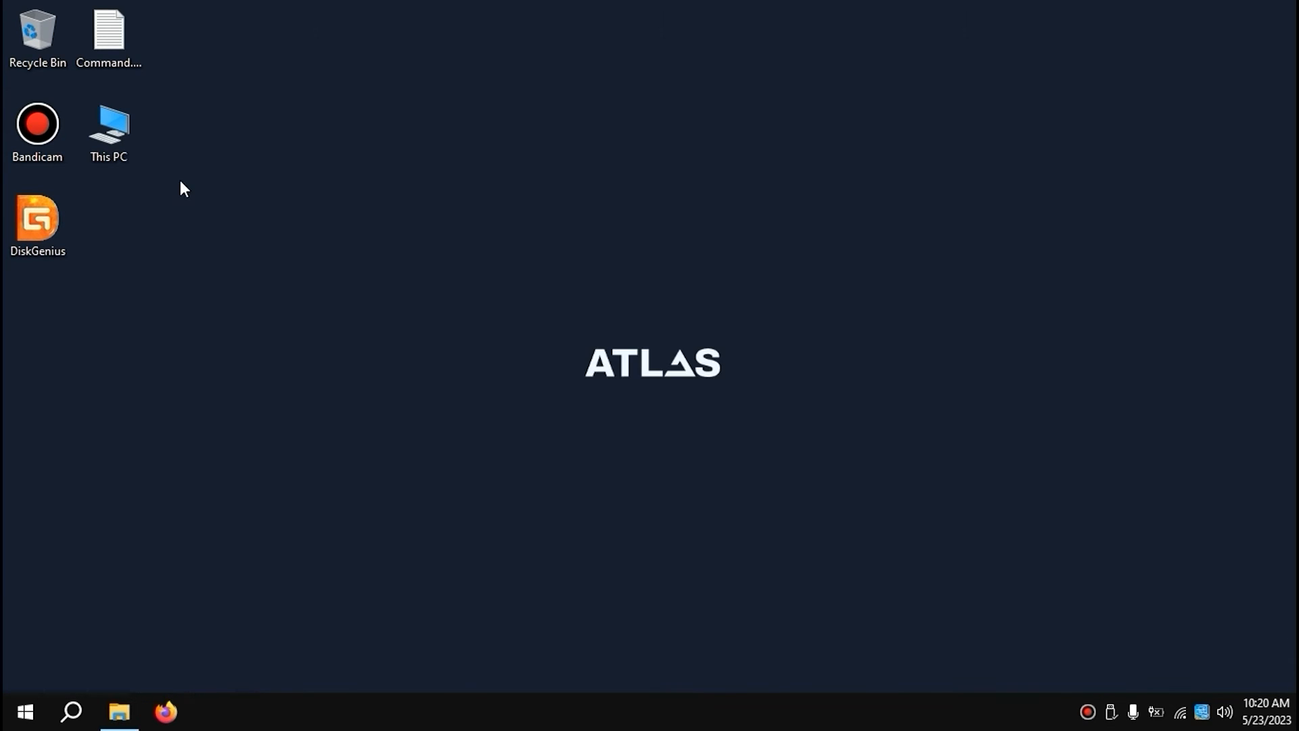
pyautogui.moveTo(283, 257)
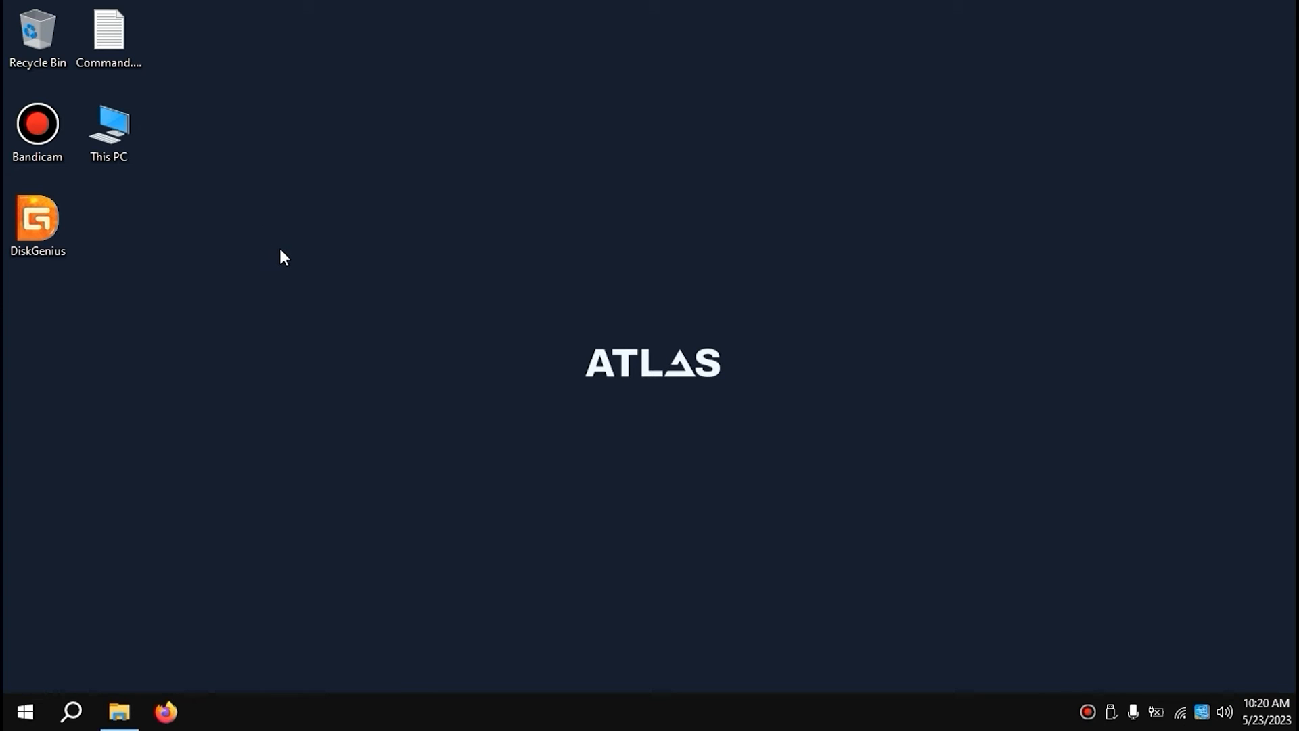
pyautogui.moveTo(10, 224)
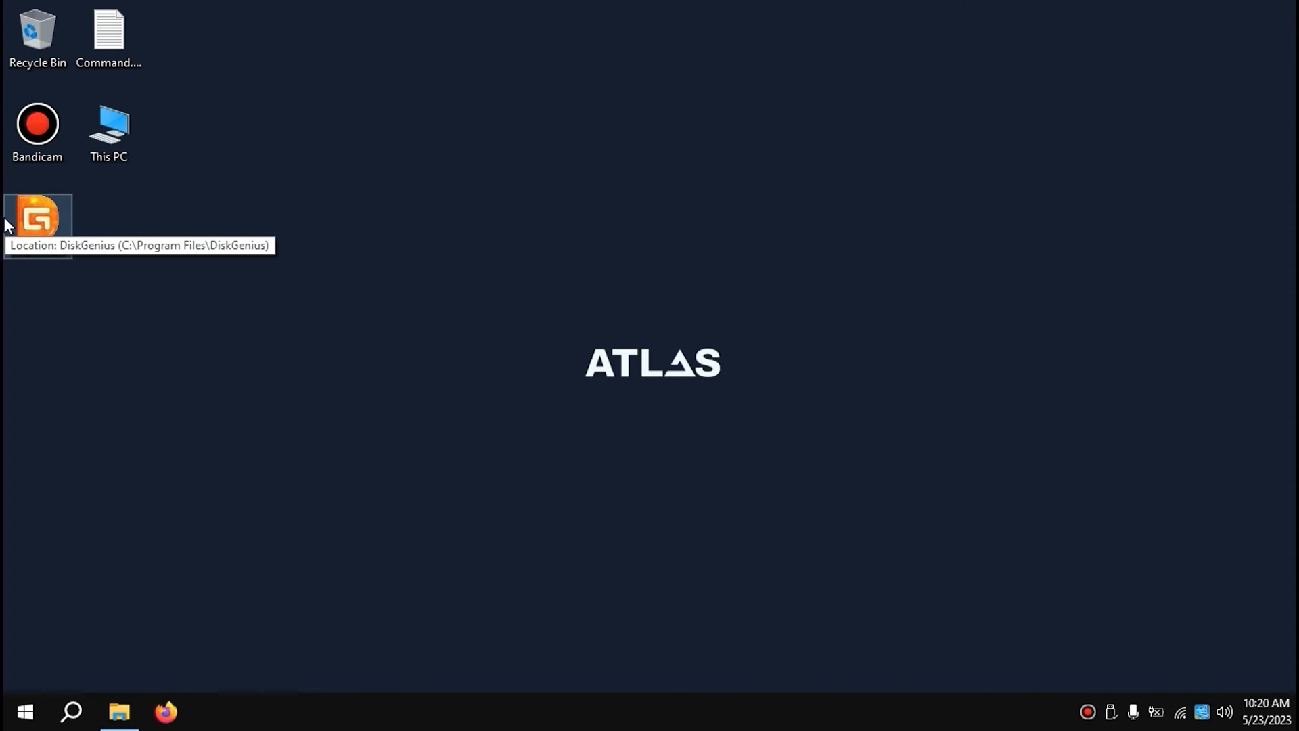
pyautogui.moveTo(1019, 212)
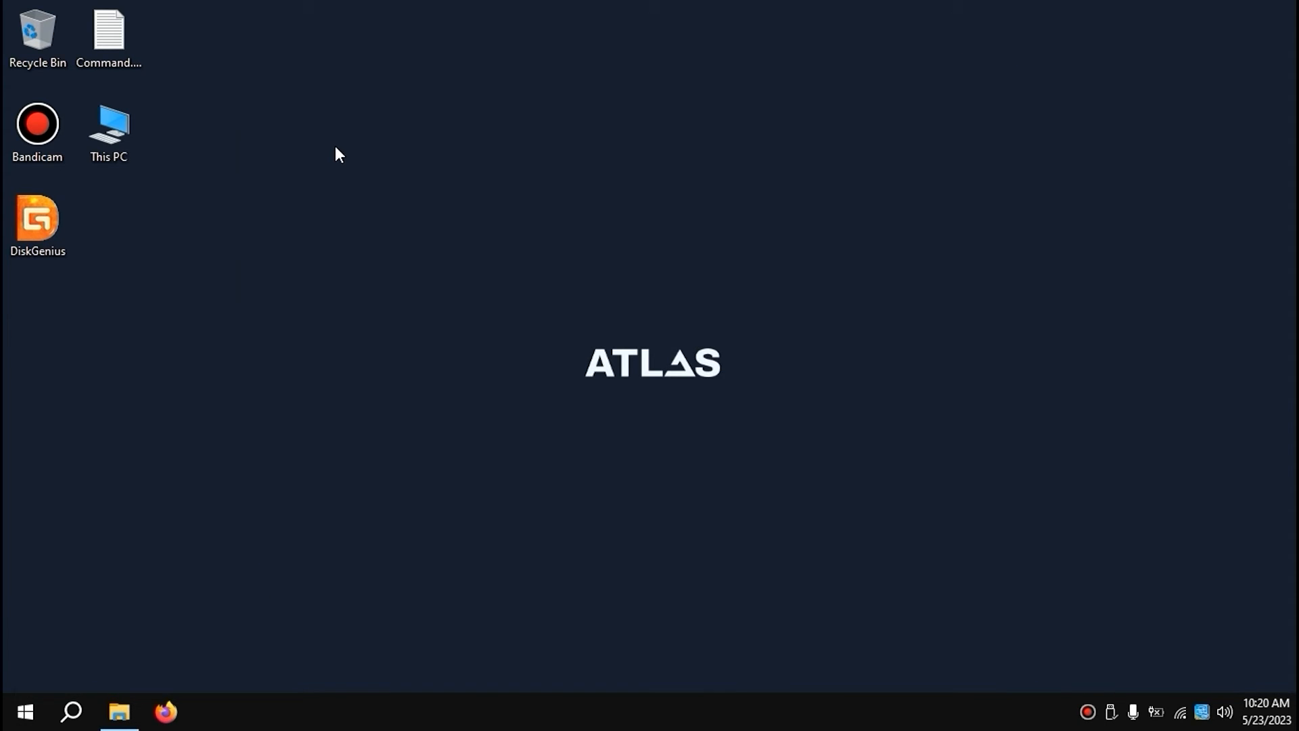
pyautogui.moveTo(1007, 310)
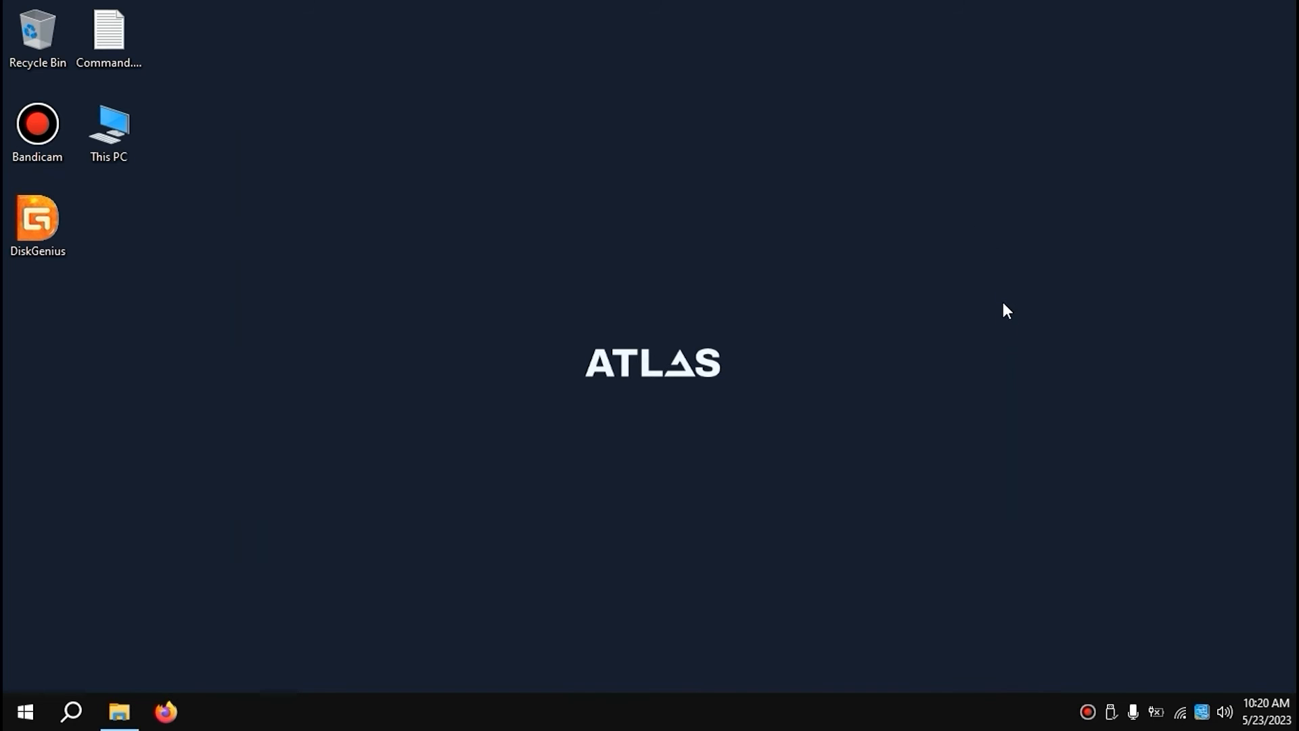
pyautogui.moveTo(923, 140)
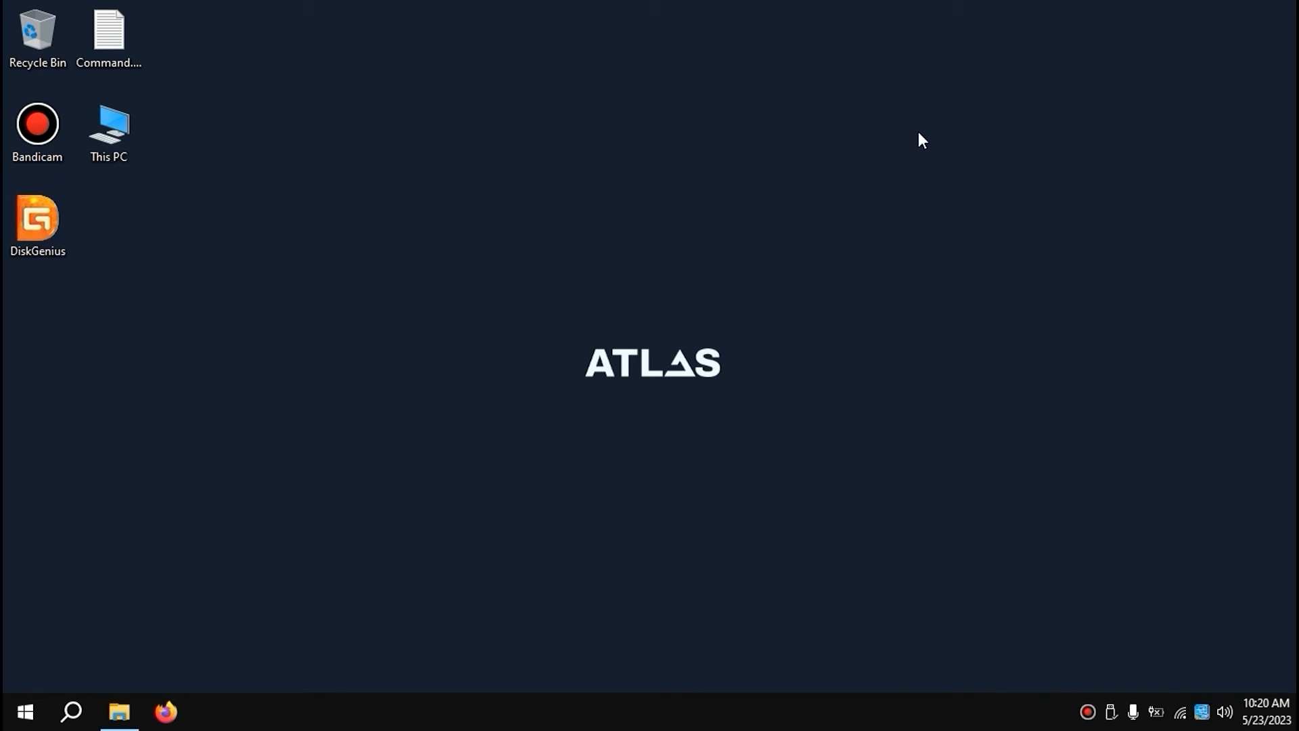
pyautogui.moveTo(37, 222)
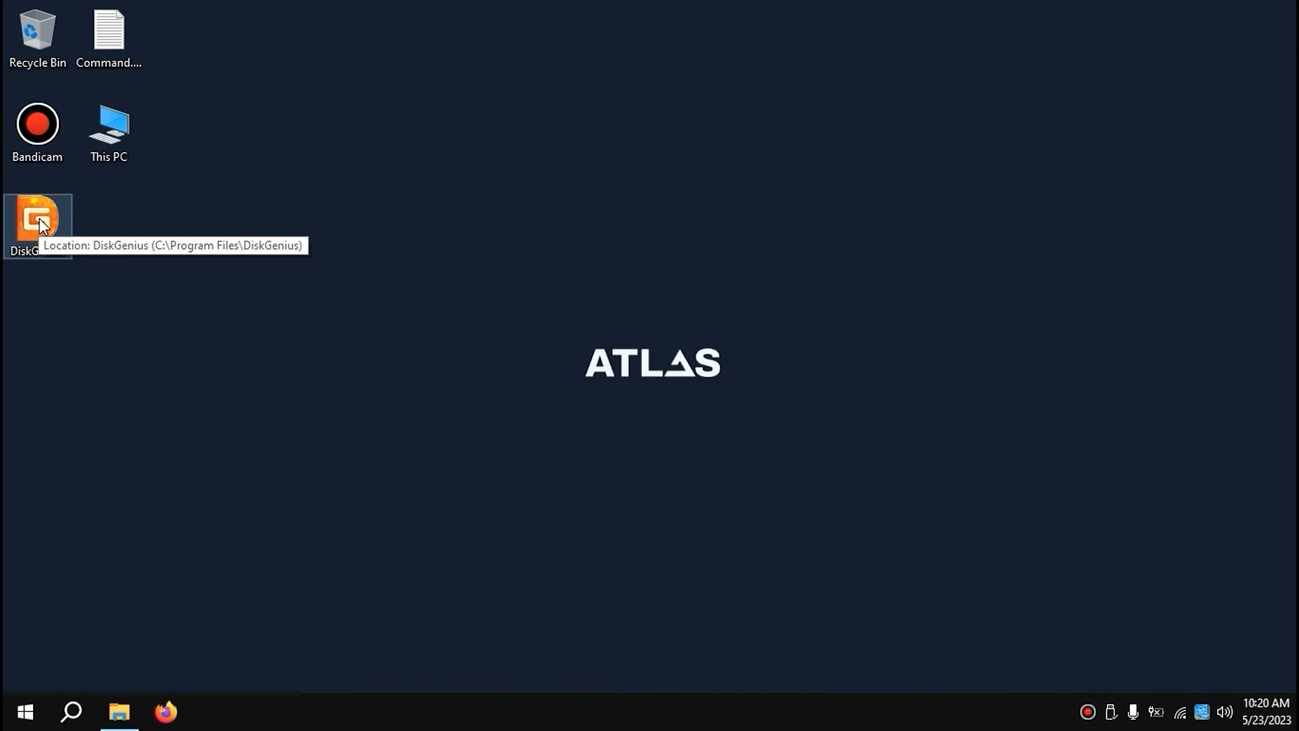
# Step: Launch DiskGenius 5.5.0 from its desktop shortcut
pyautogui.doubleClick(37, 222)
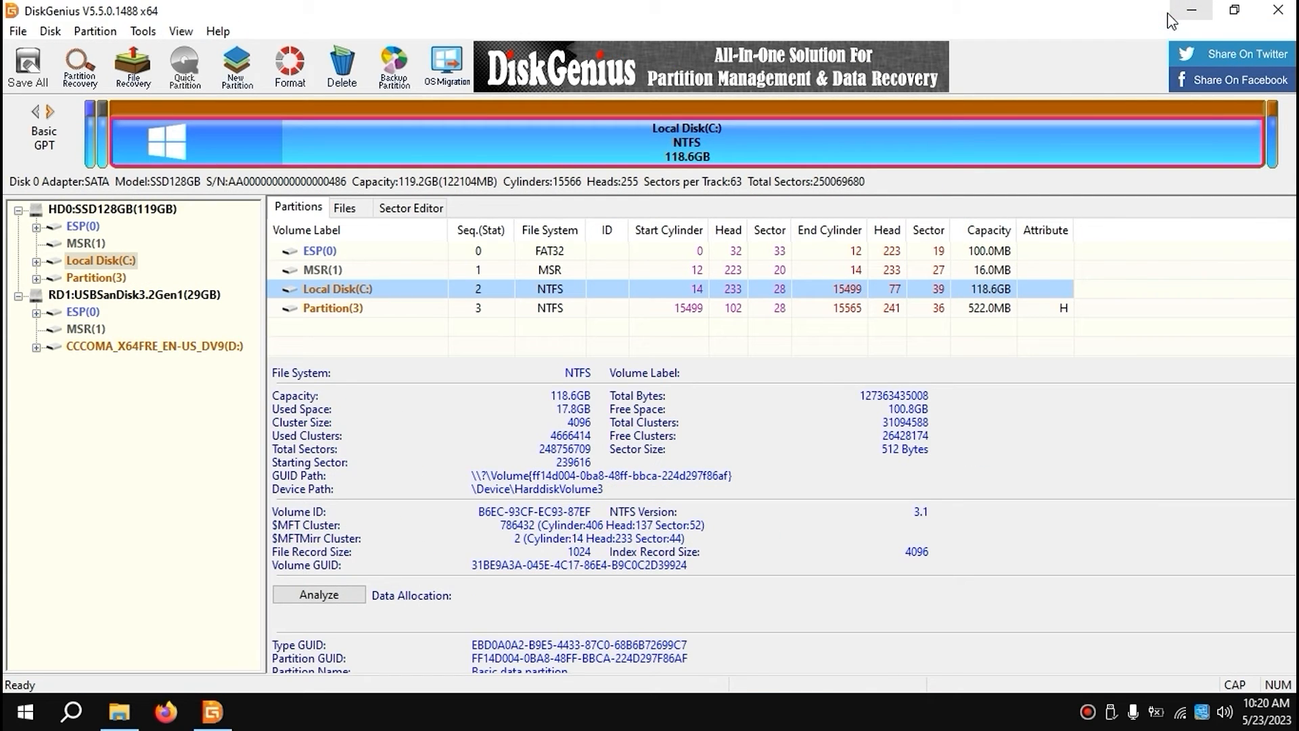
pyautogui.moveTo(446, 67)
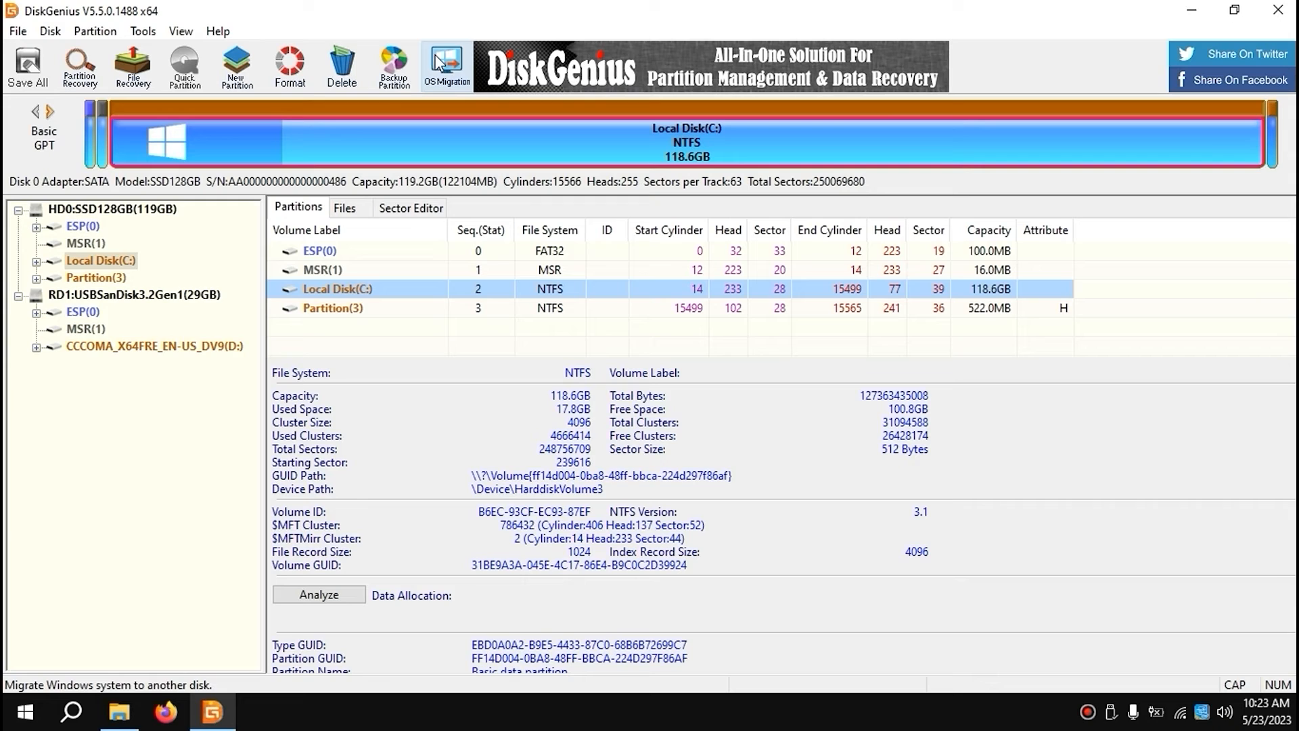
# Step: Start OS Migration and confirm Local Disk (C:) as the system partition
pyautogui.click(445, 66)
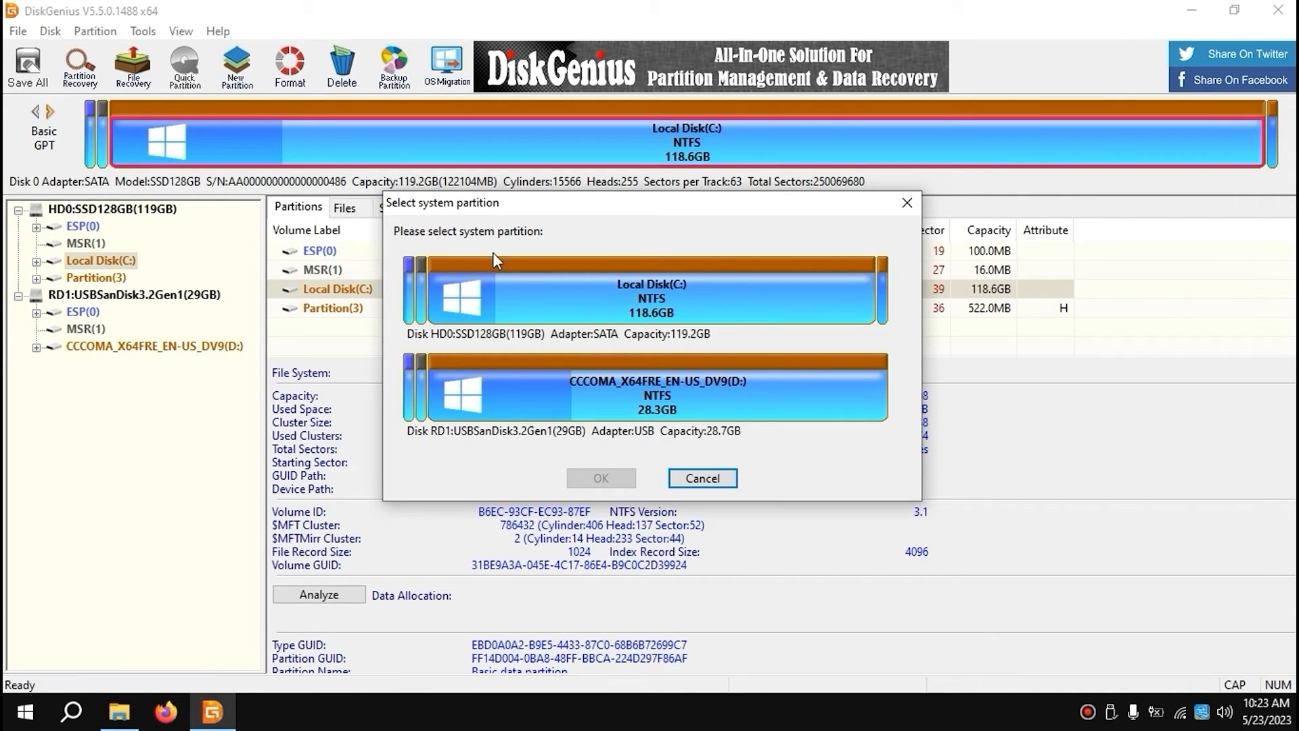
pyautogui.moveTo(678, 300)
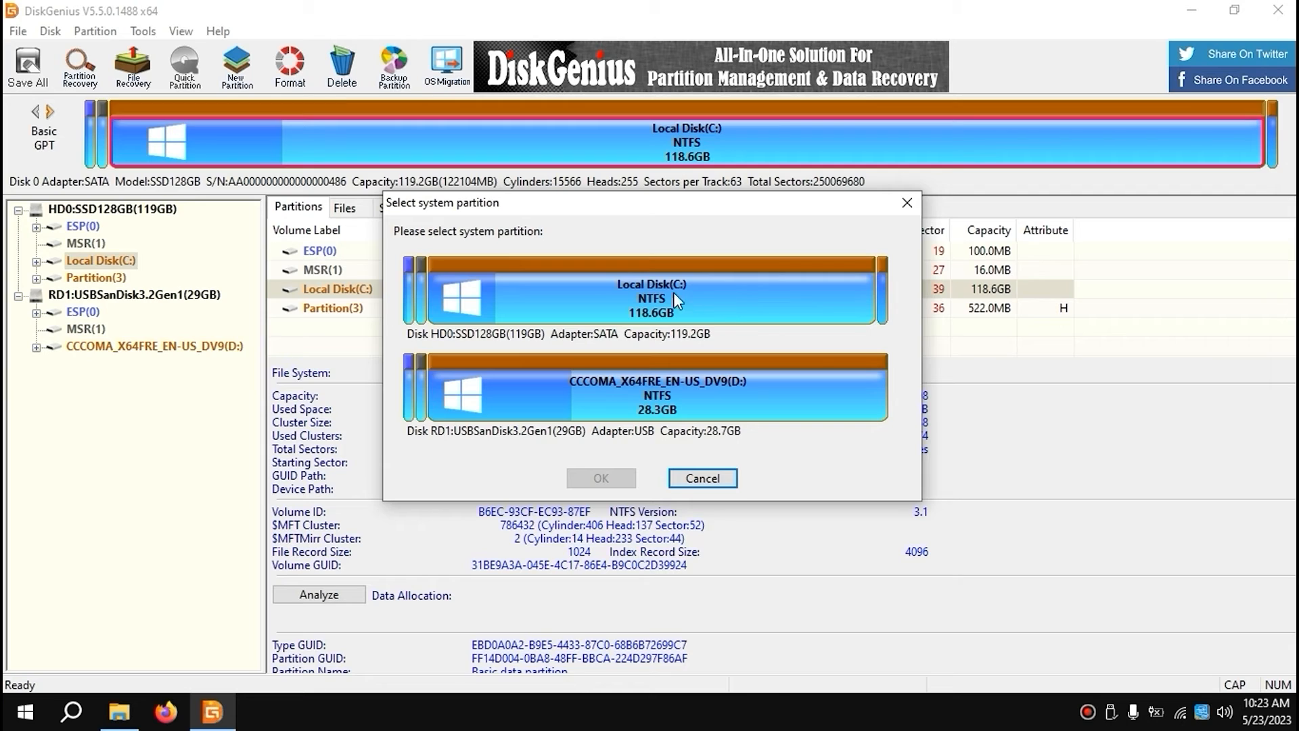
pyautogui.moveTo(537, 328)
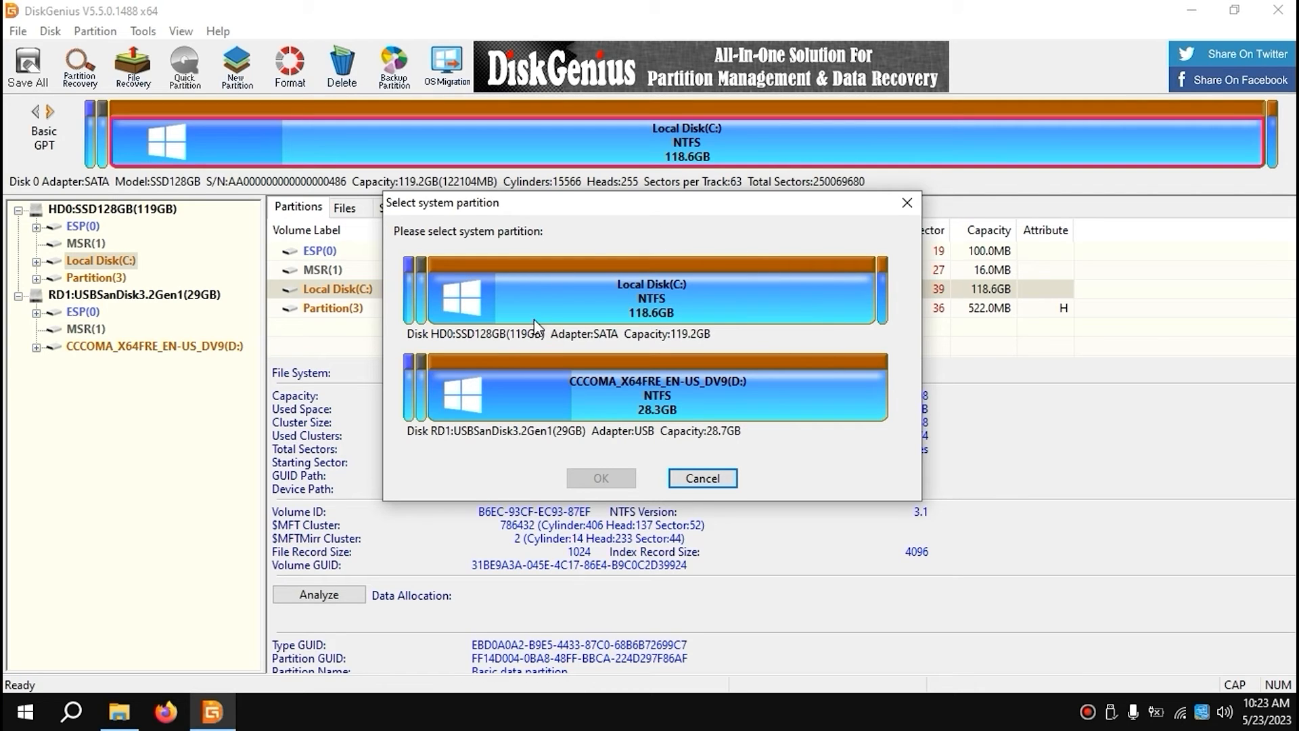
pyautogui.moveTo(778, 331)
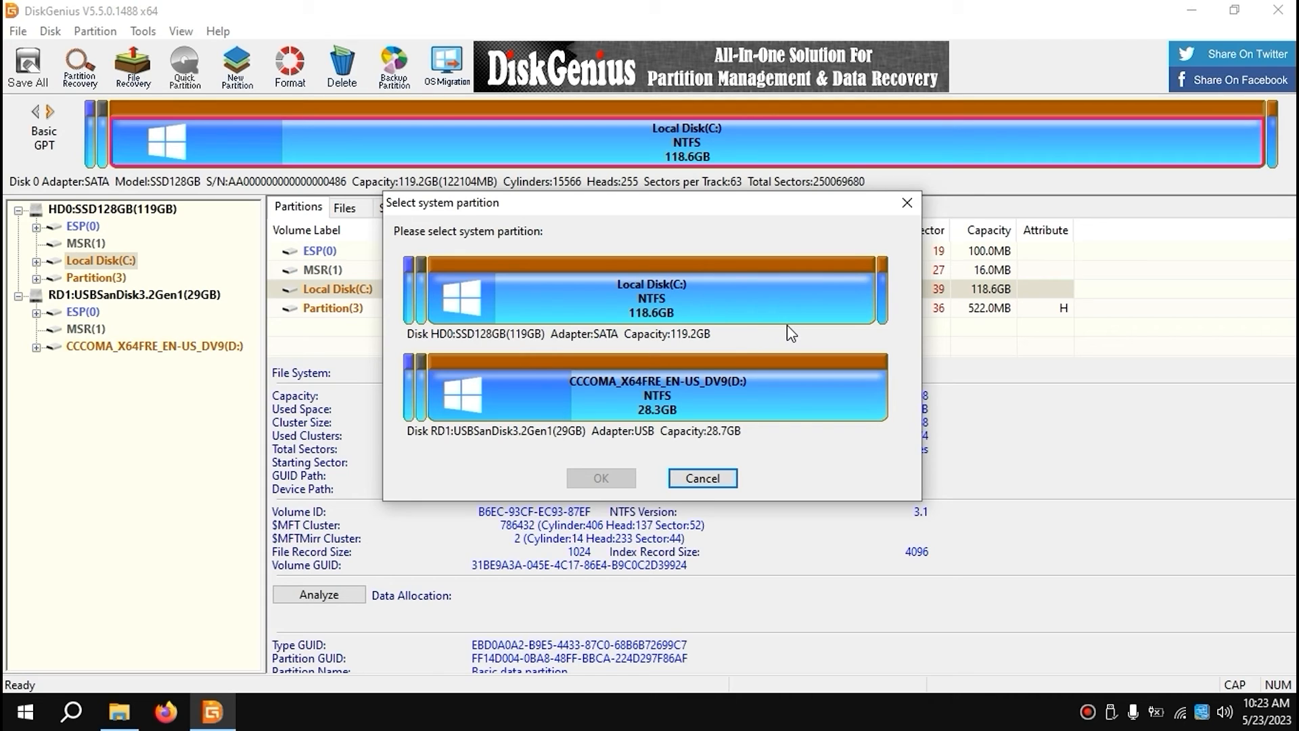
pyautogui.moveTo(602, 293)
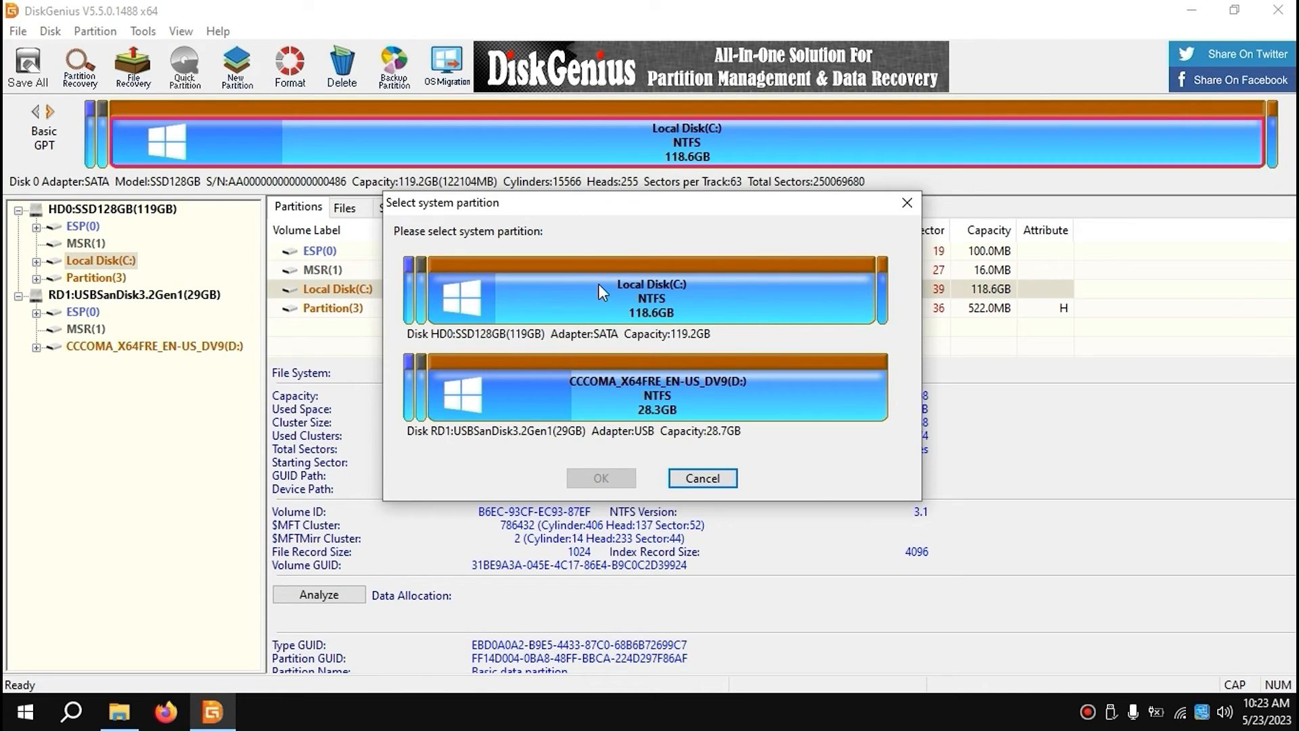
pyautogui.moveTo(601, 291)
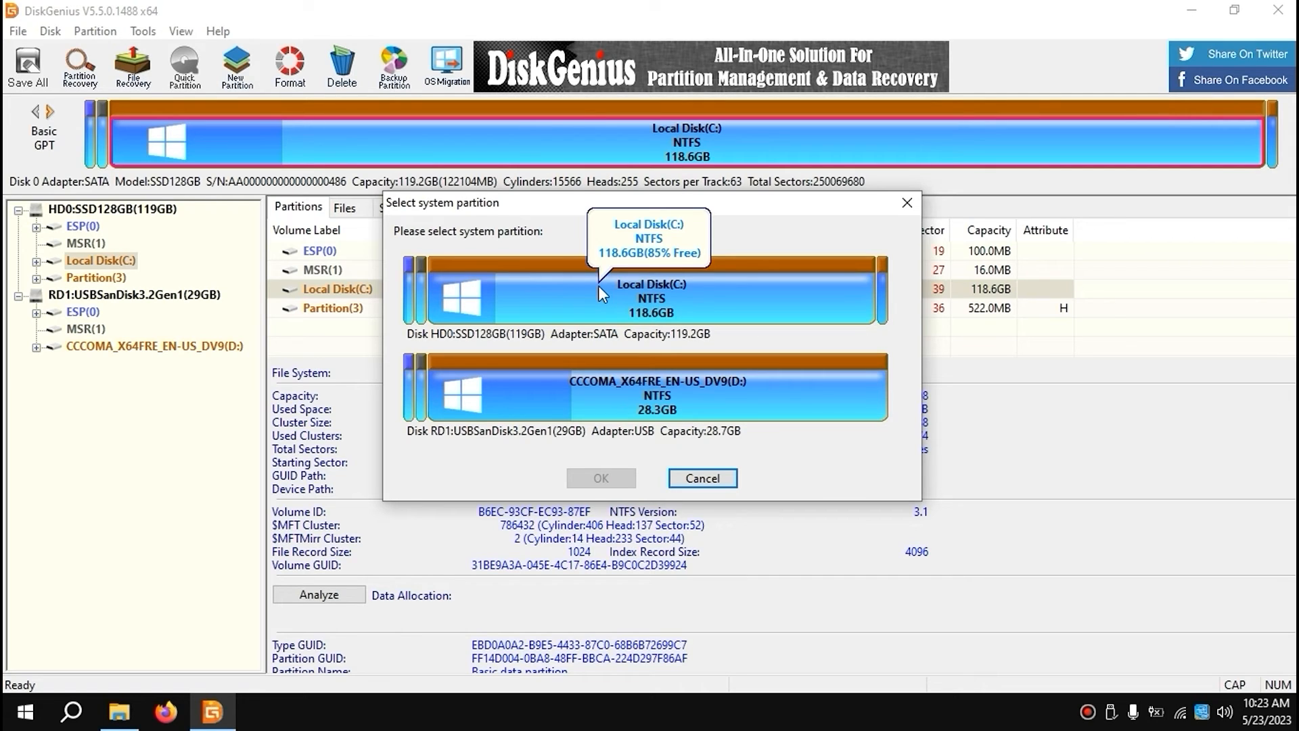
pyautogui.moveTo(575, 296)
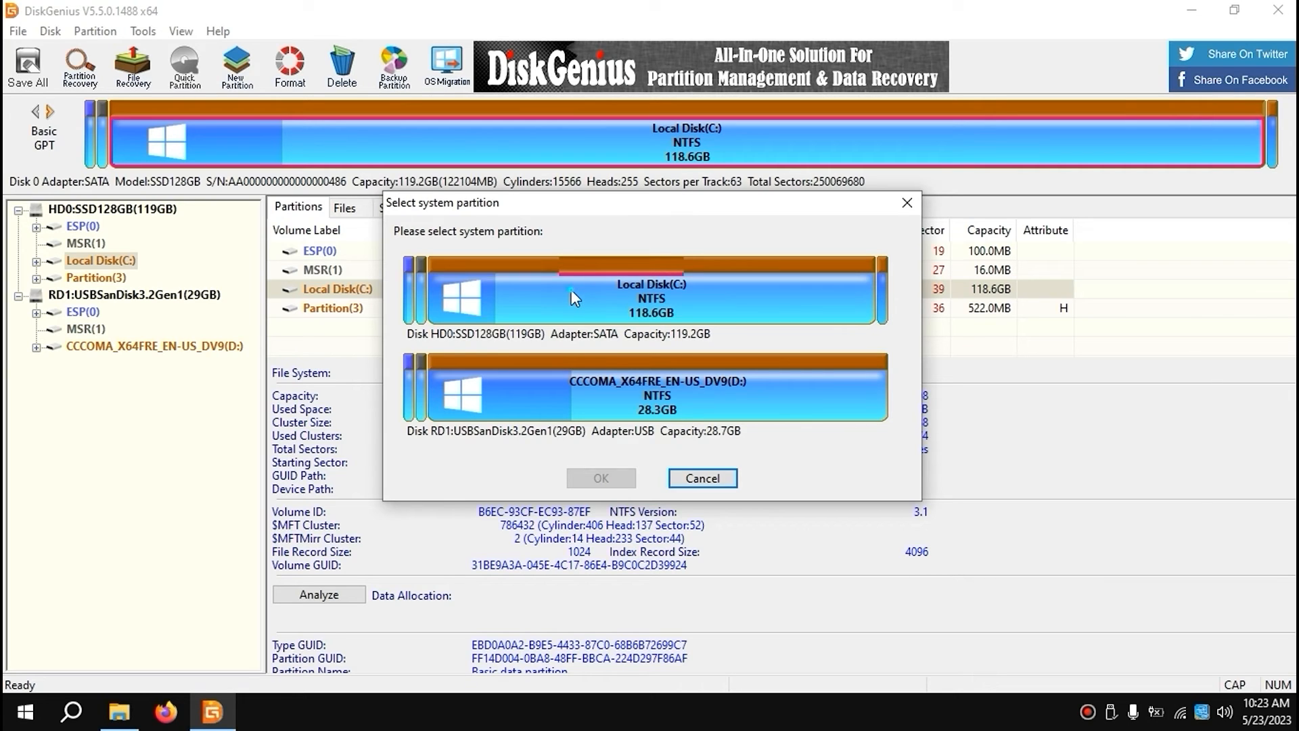
pyautogui.click(702, 478)
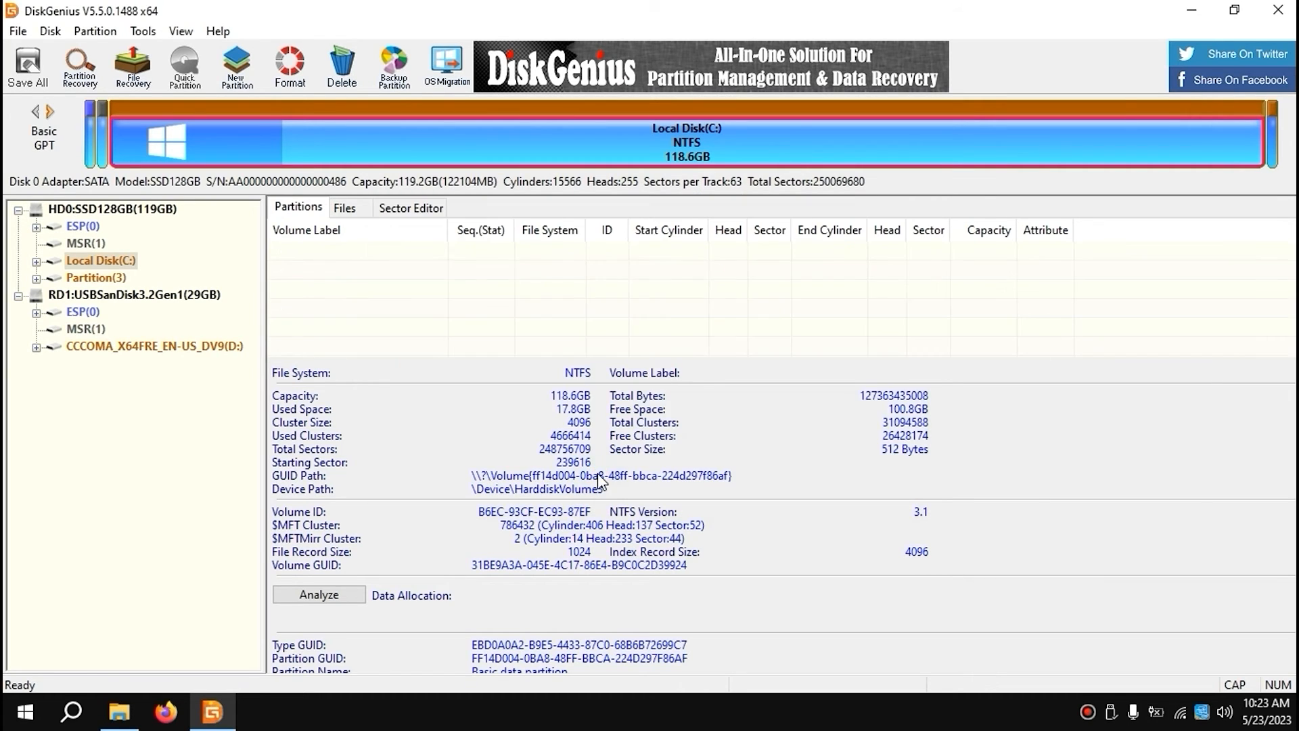
# Step: Choose the 29 GB SanDisk USB as target disk and start the migration
pyautogui.click(446, 66)
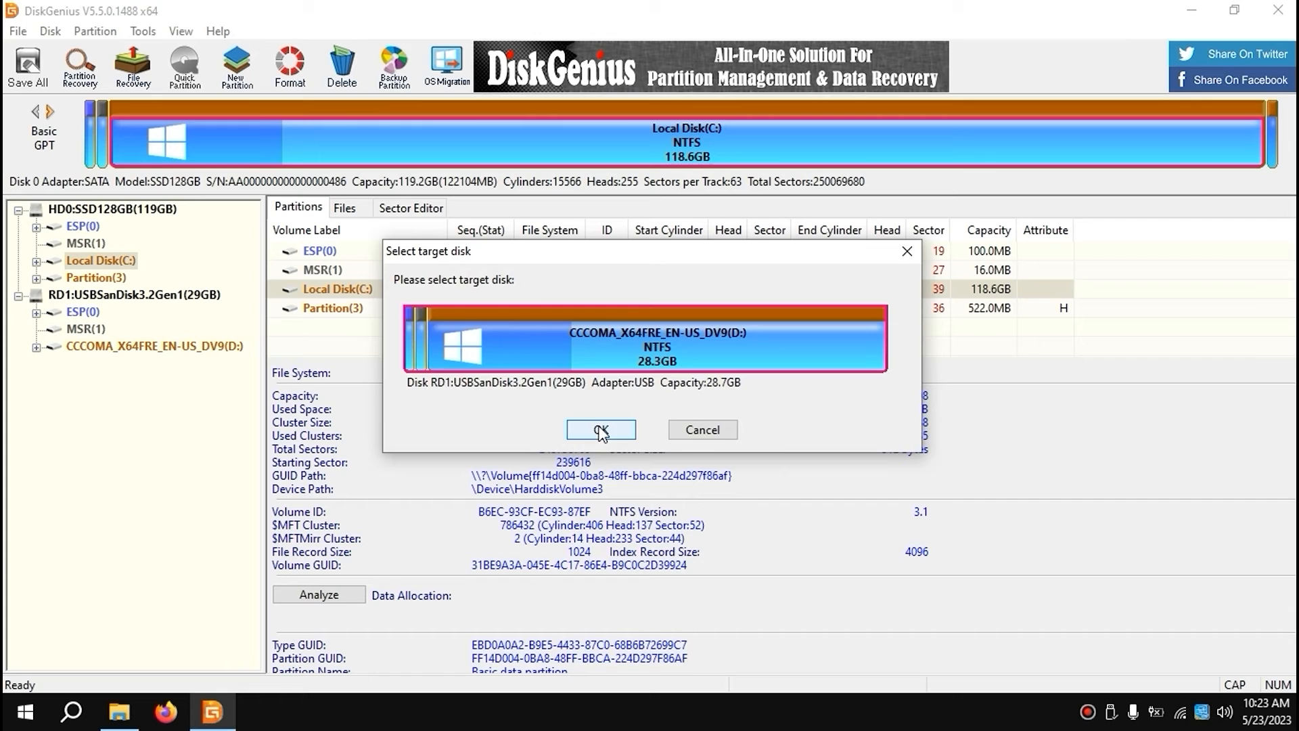
pyautogui.click(601, 429)
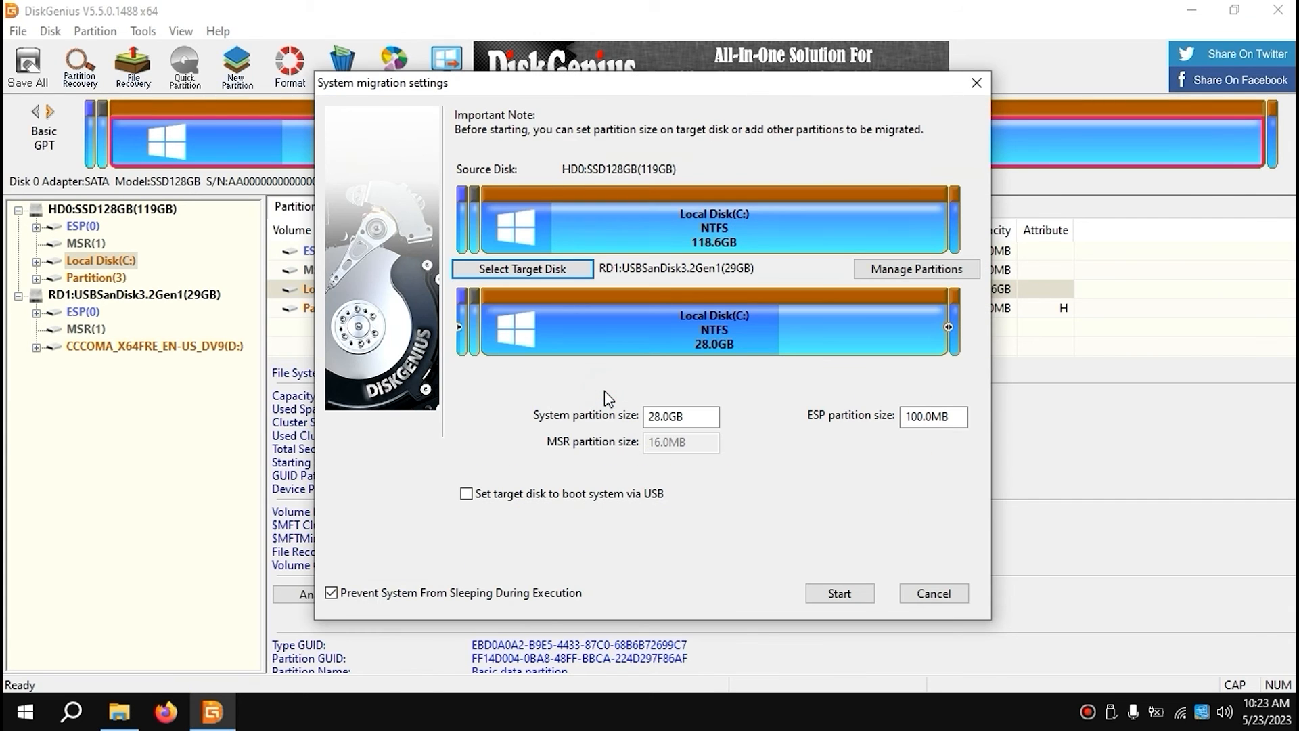
pyautogui.moveTo(621, 189)
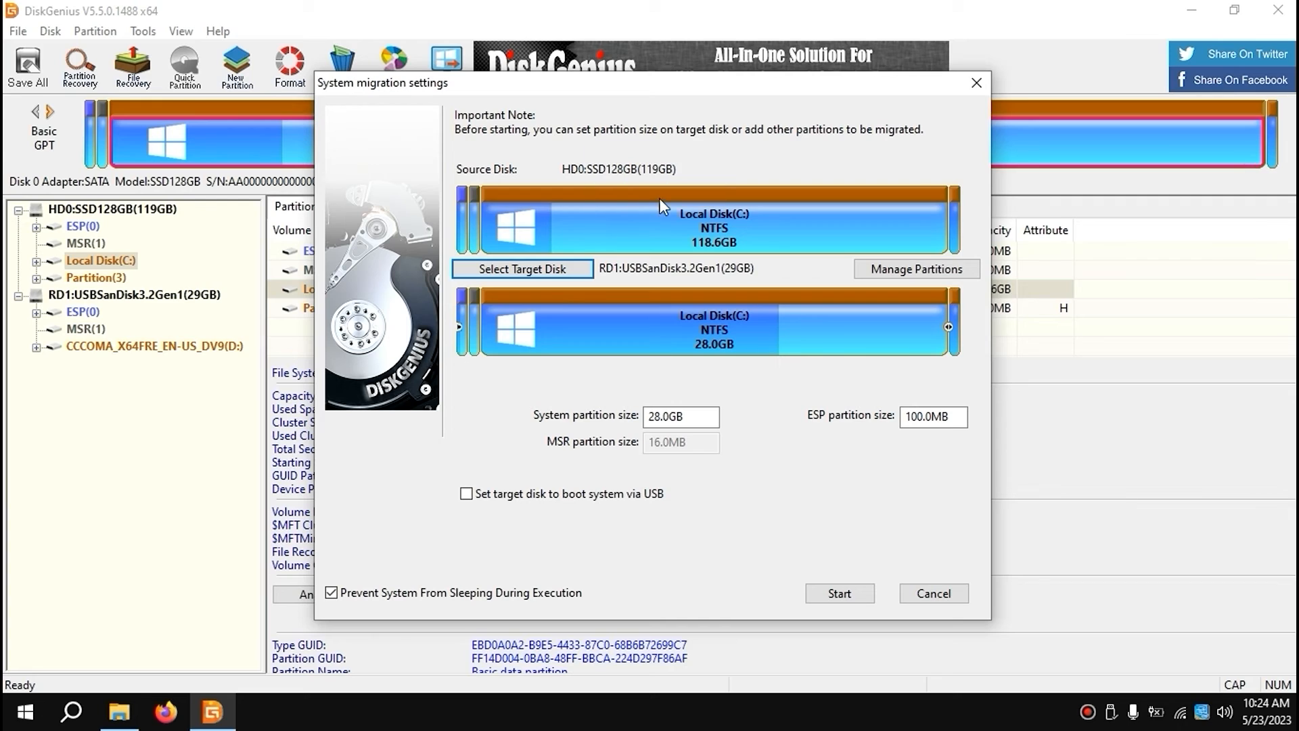
pyautogui.moveTo(677, 220)
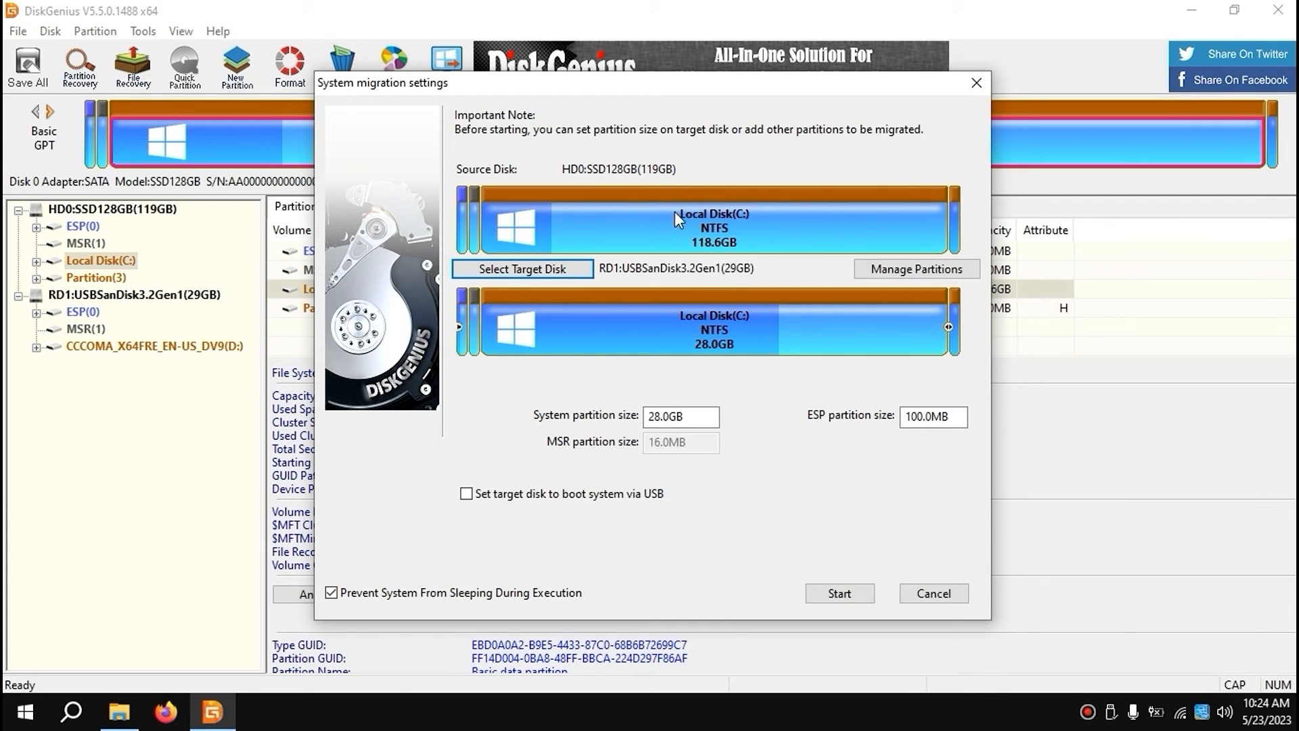
pyautogui.moveTo(443, 341)
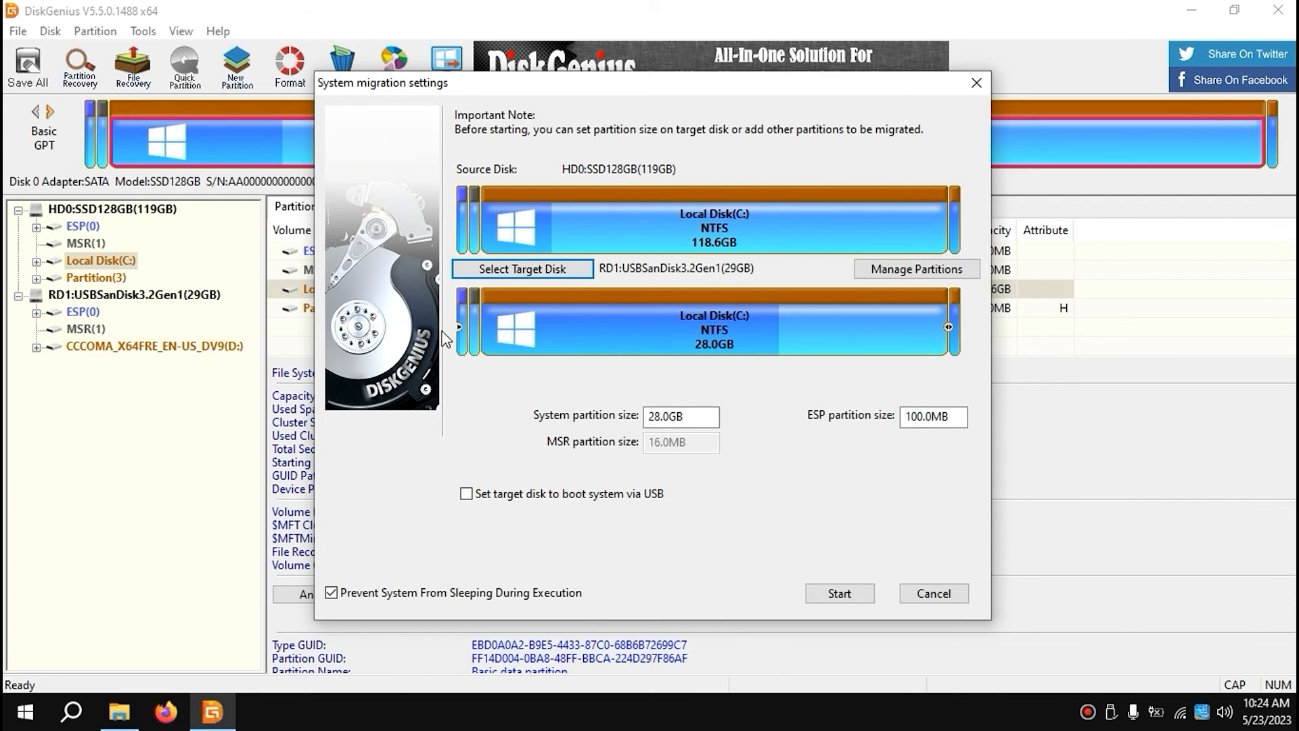
pyautogui.moveTo(491, 313)
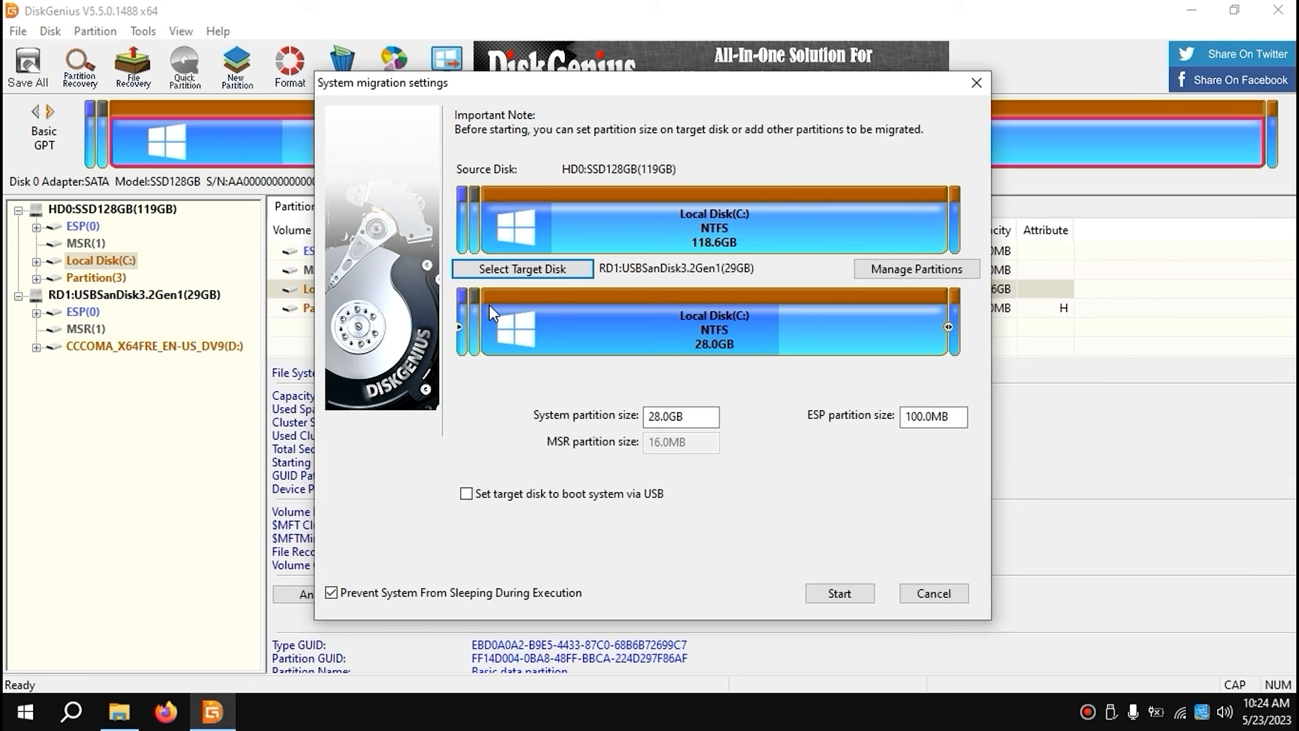
pyautogui.moveTo(493, 313)
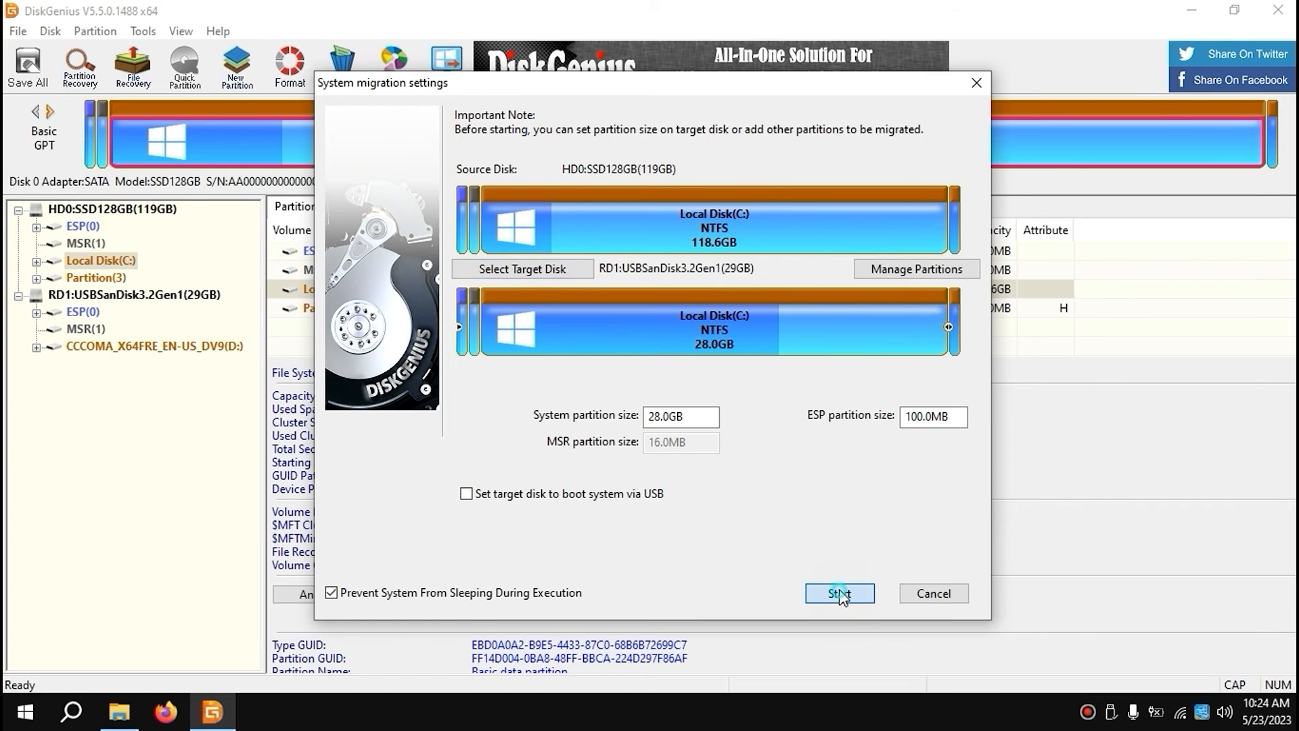
pyautogui.click(838, 594)
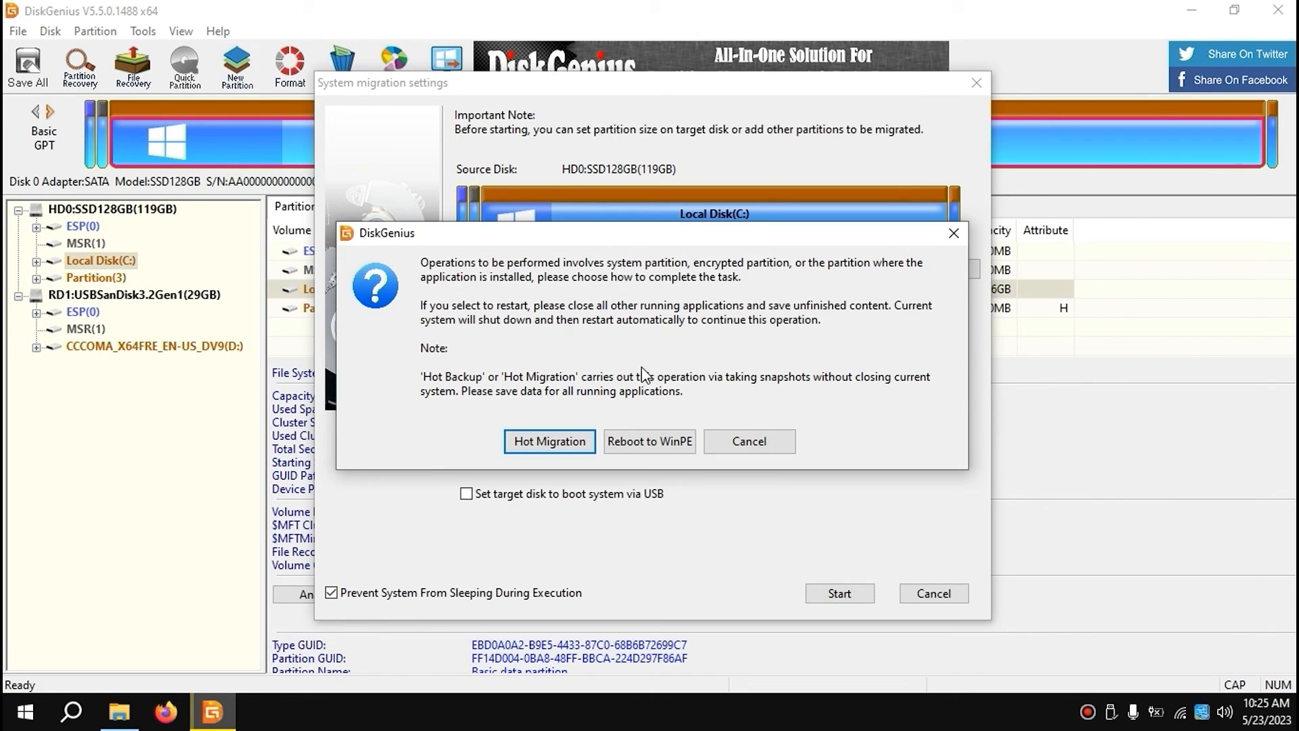
pyautogui.moveTo(503, 466)
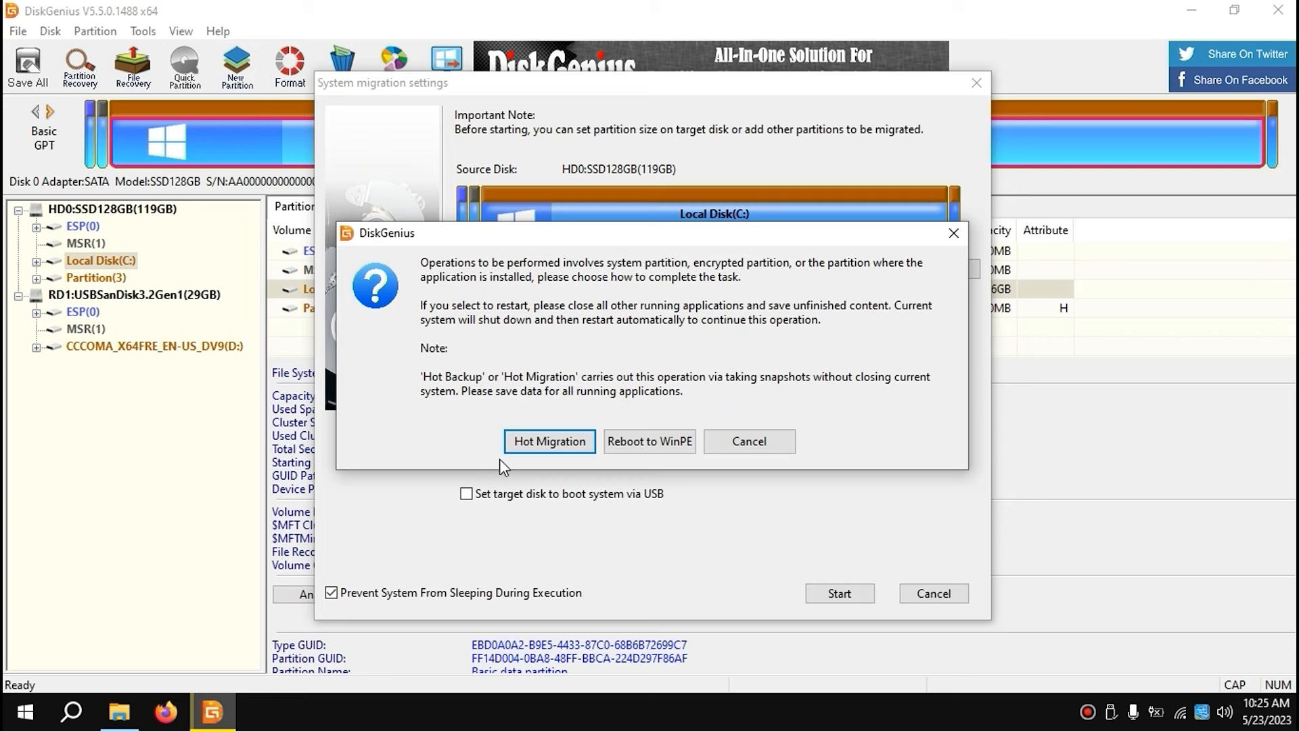
# Step: Run Hot Migration and wait for 'System migration completed'
pyautogui.click(549, 440)
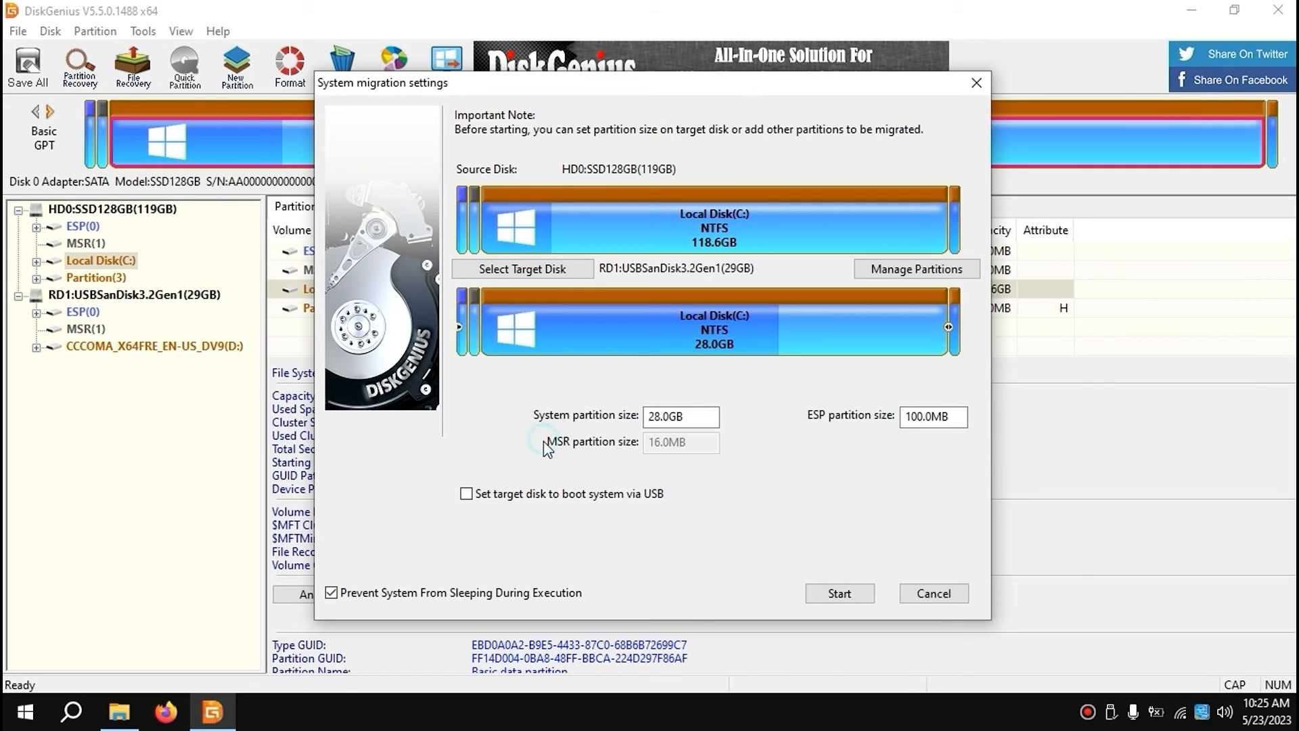
pyautogui.click(838, 594)
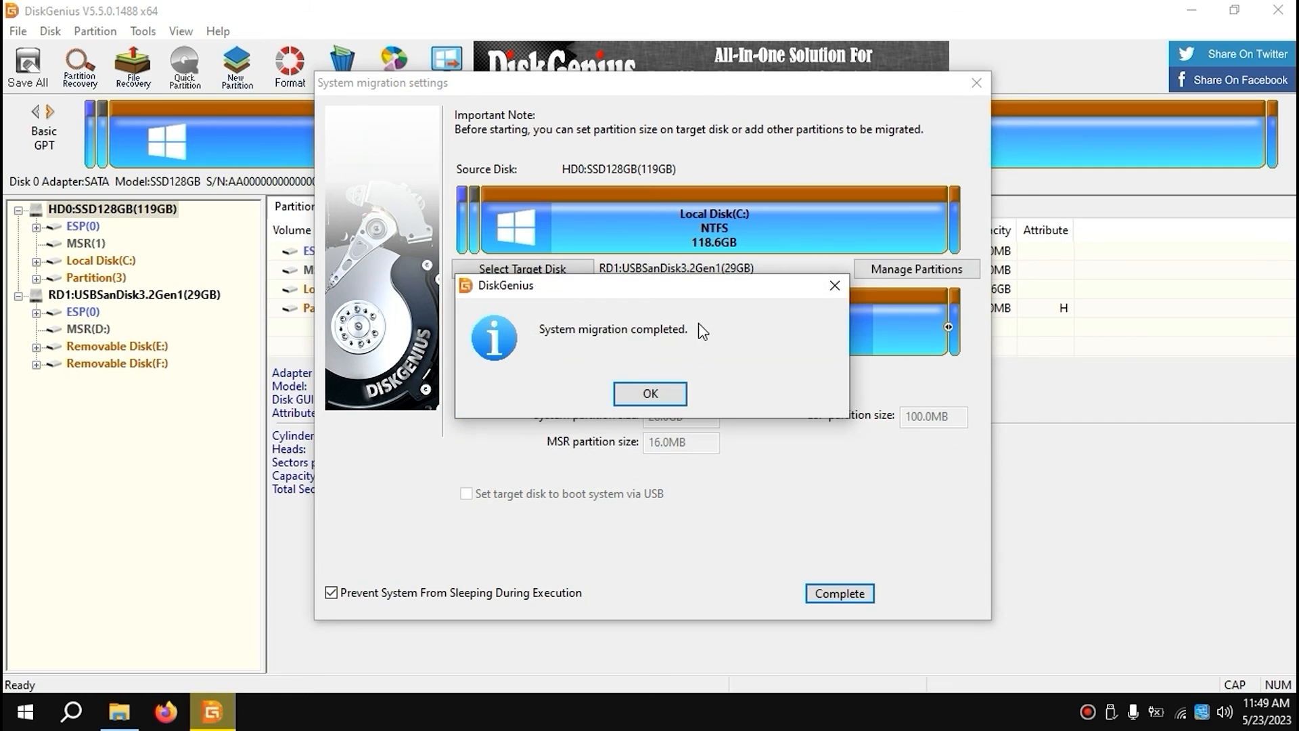
pyautogui.moveTo(518, 349)
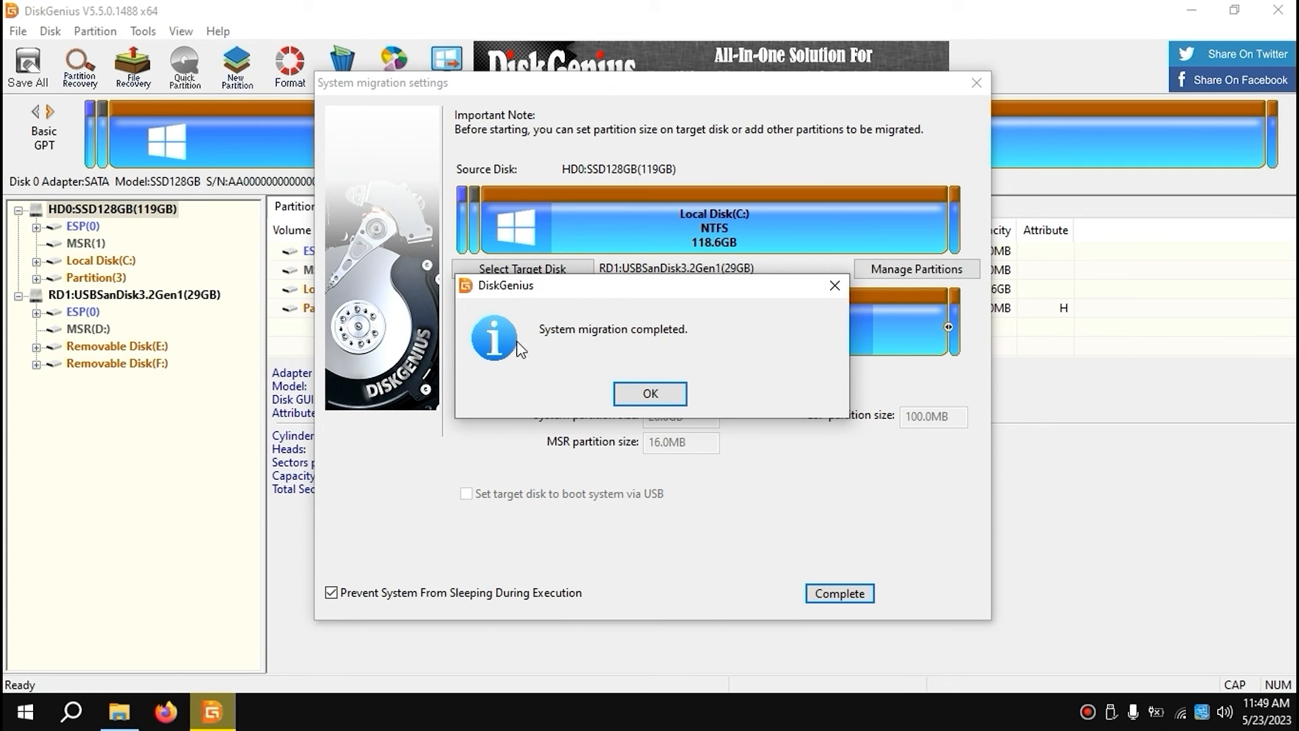
pyautogui.moveTo(466, 225)
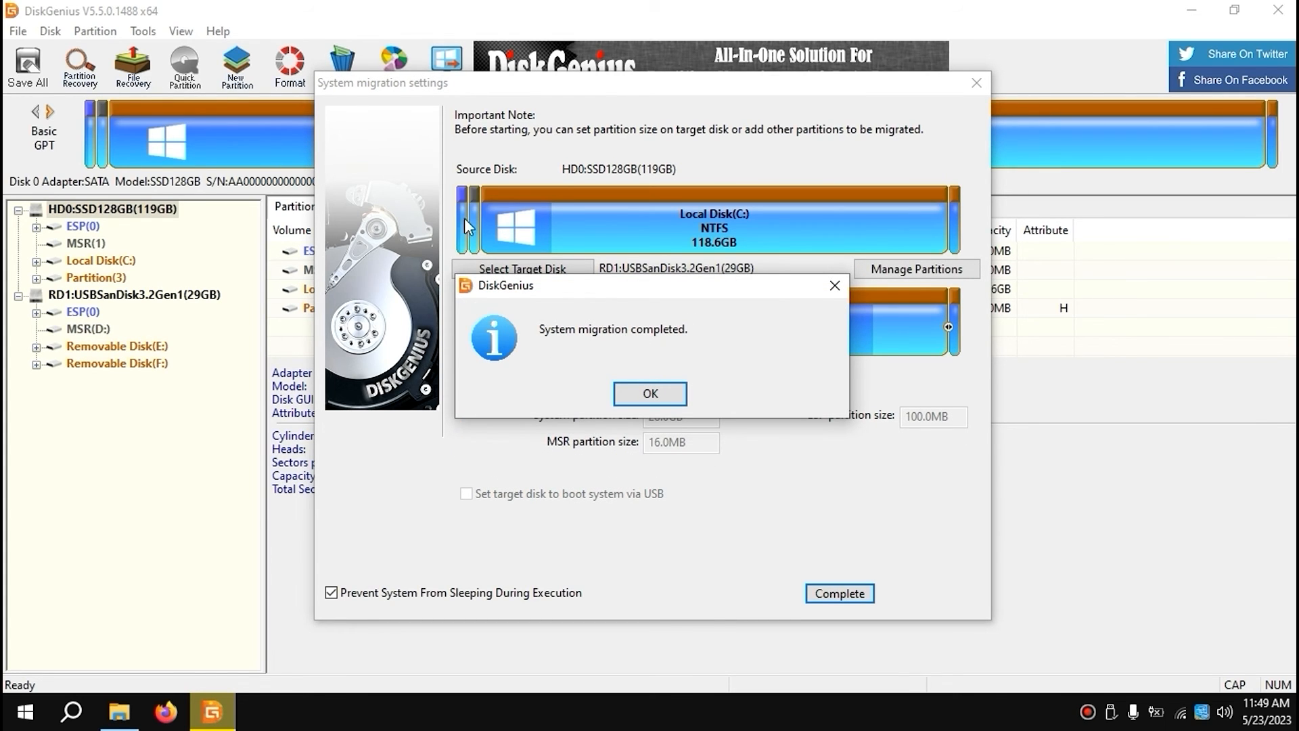
pyautogui.moveTo(861, 297)
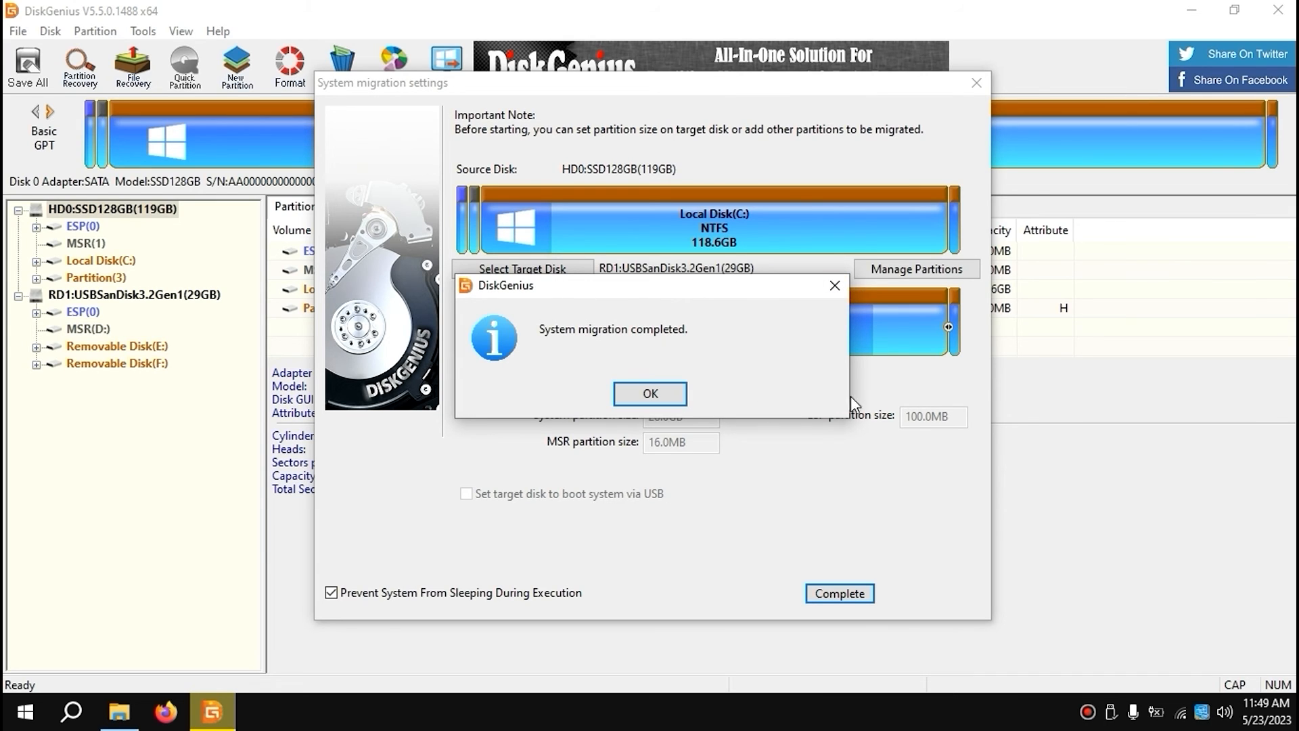
pyautogui.moveTo(829, 265)
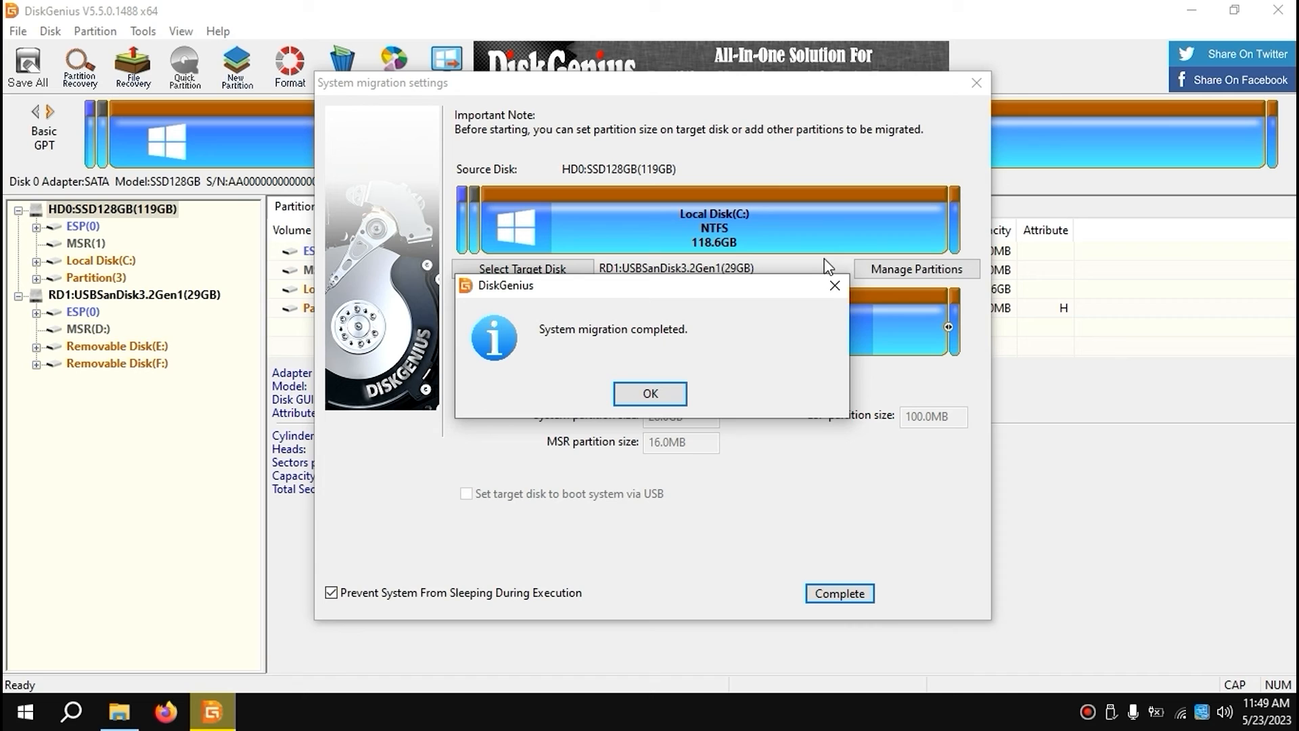
# Step: Dismiss the 'System migration completed' message with OK
pyautogui.click(649, 393)
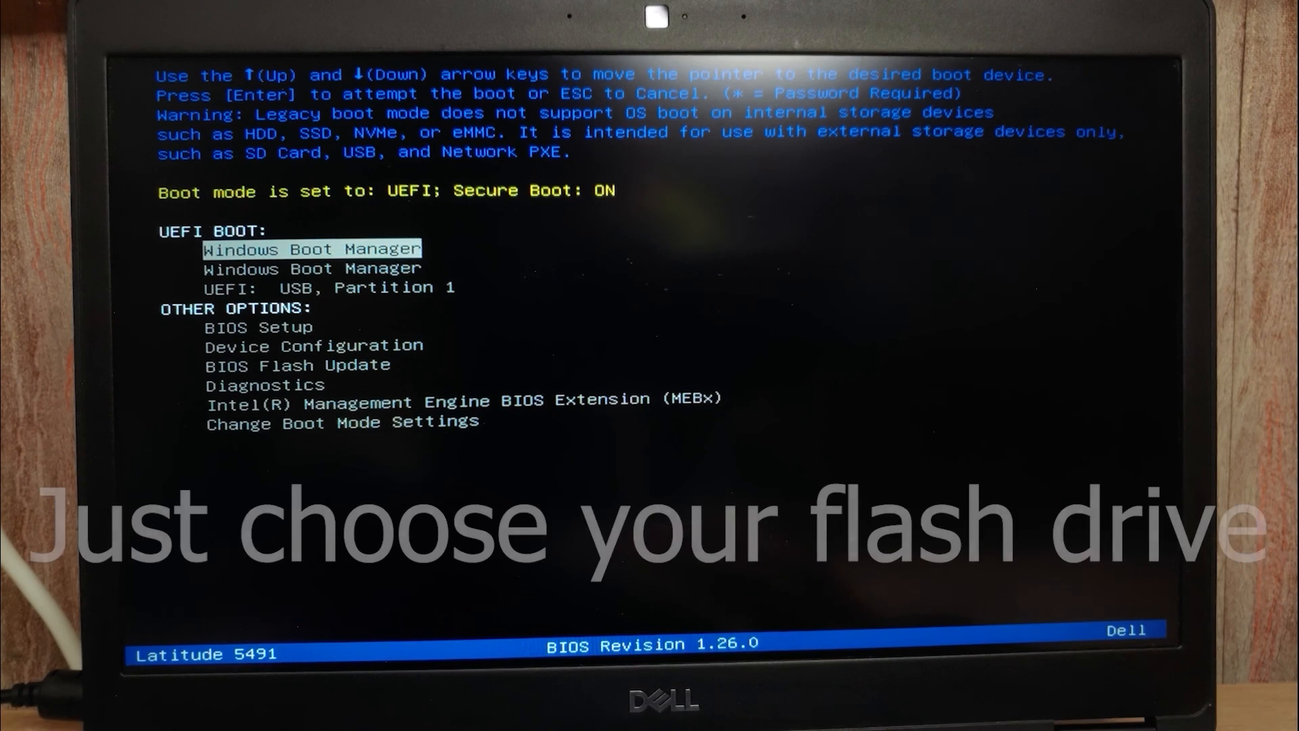
# Step: Select 'UEFI: USB, Partition 1' in the Dell boot menu and boot from it
pyautogui.press('Down')
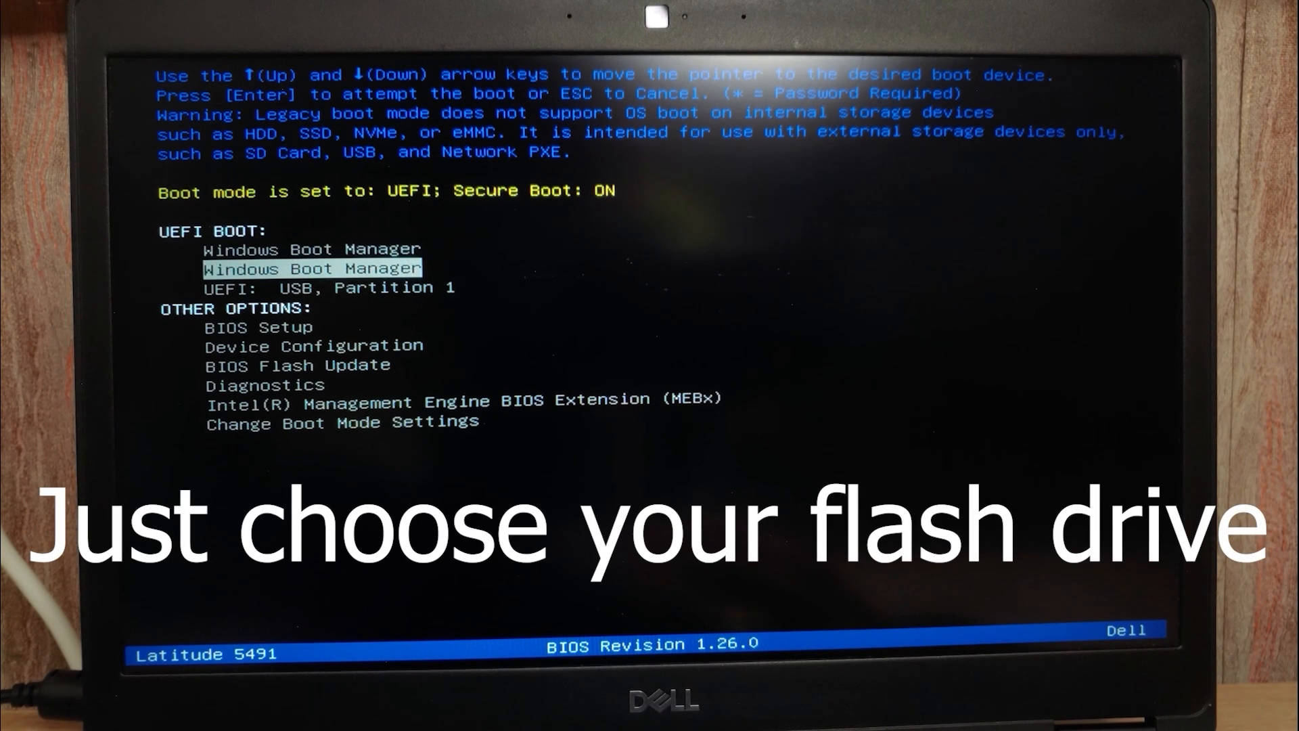
pyautogui.press('Down')
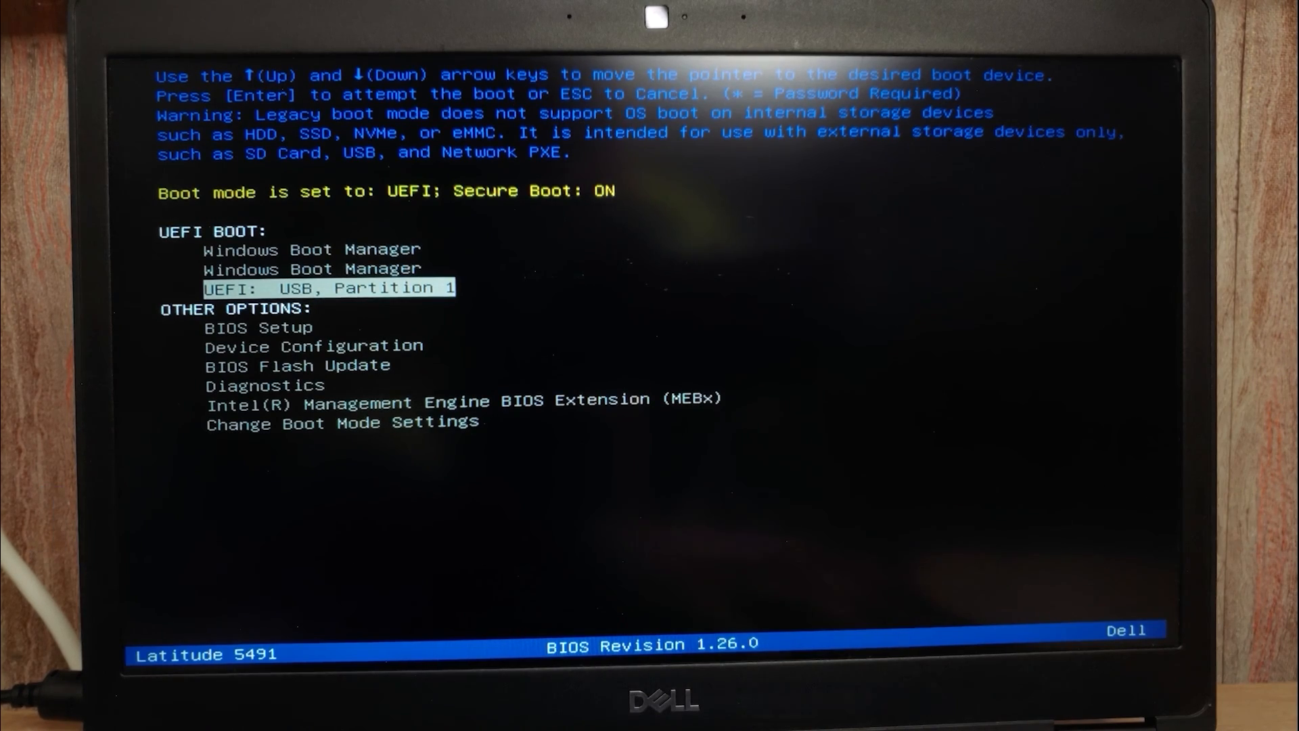
pyautogui.press('Enter')
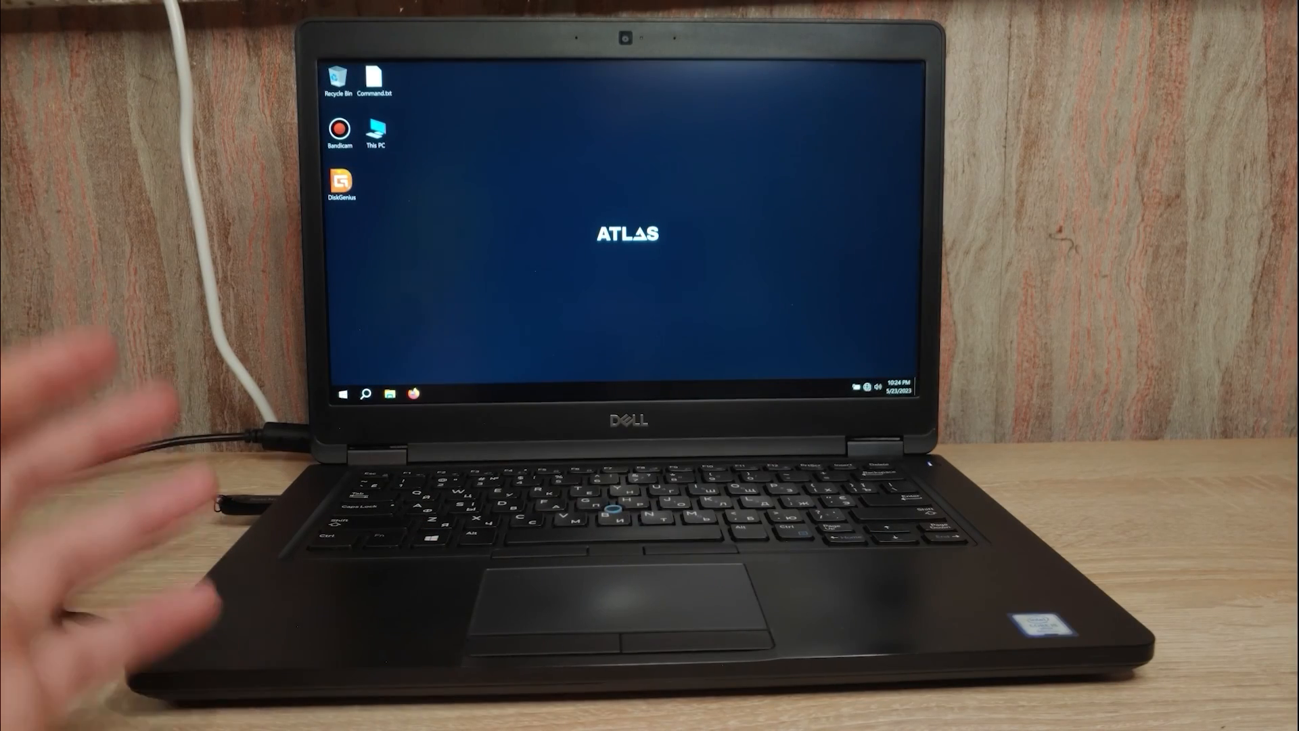